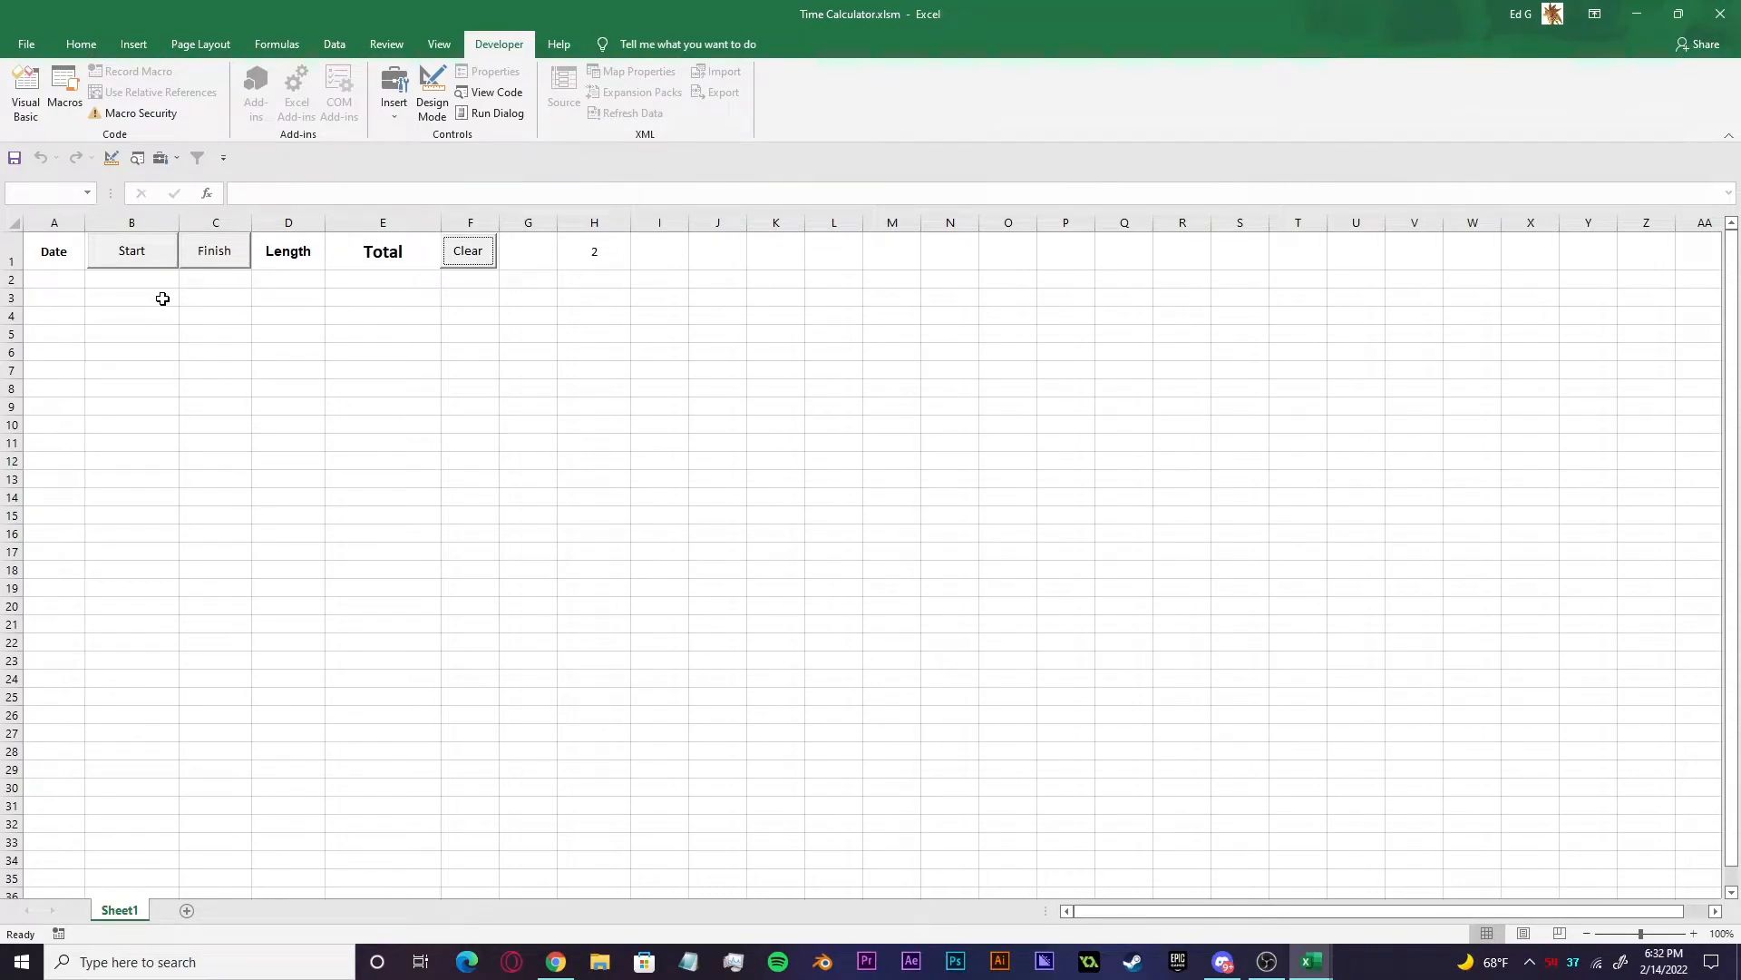
mouse_move(190, 430)
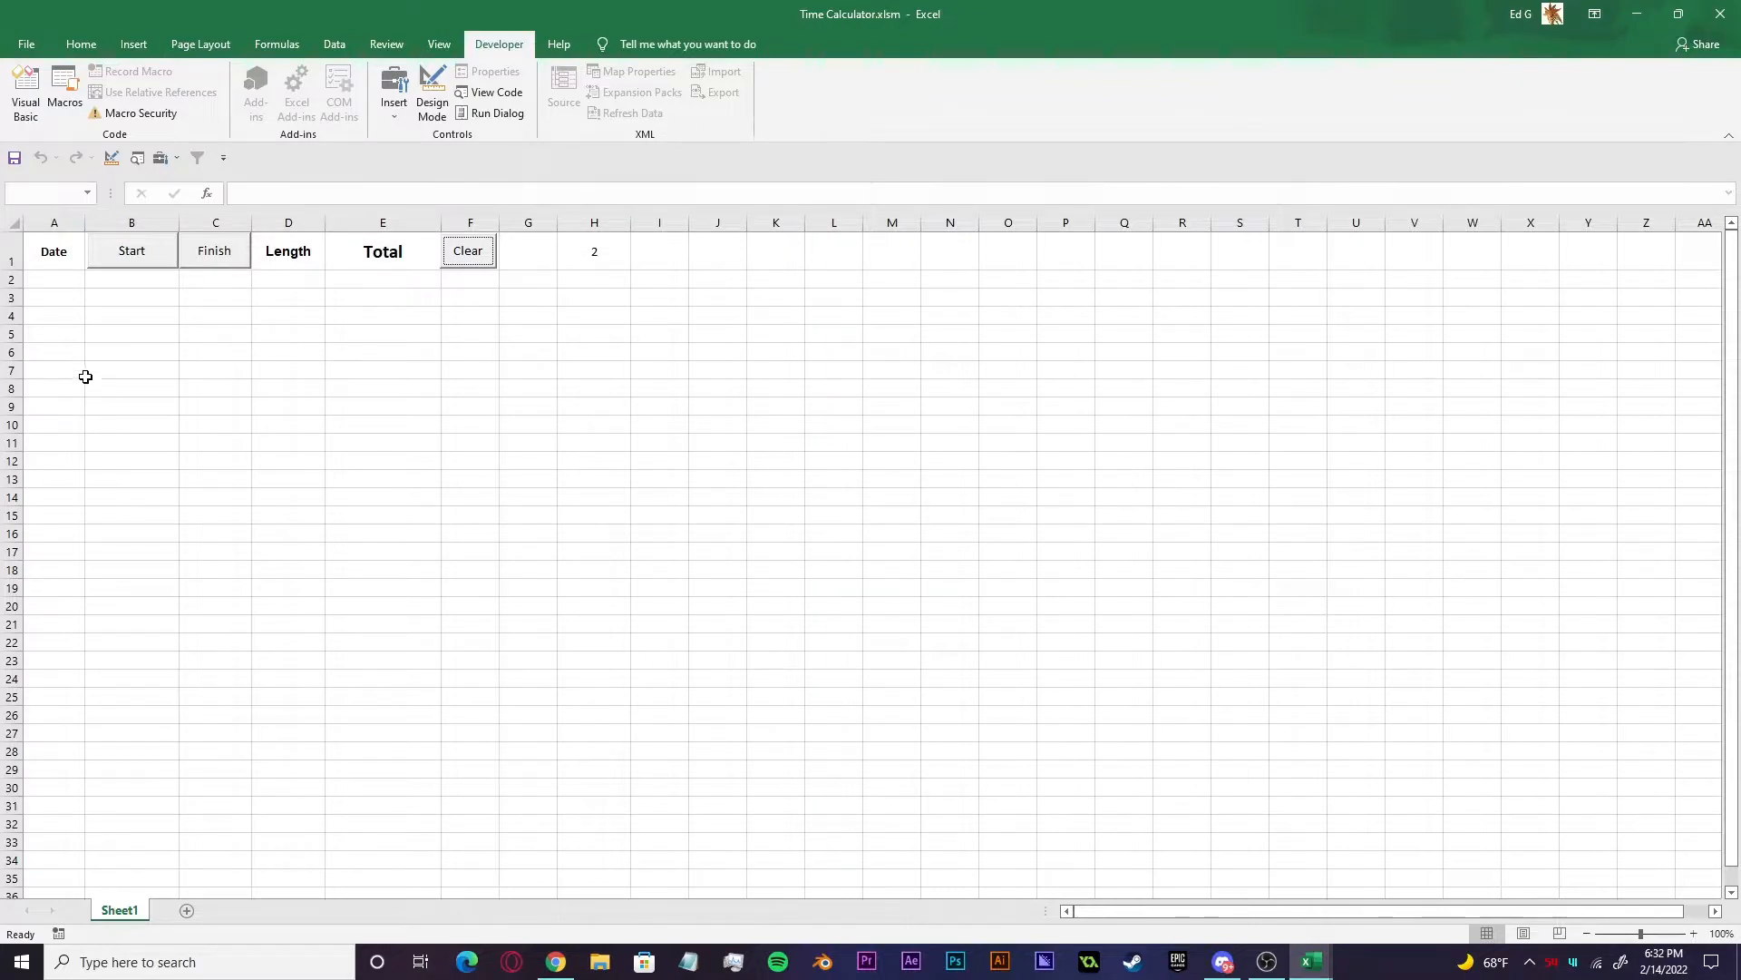
mouse_move(159, 417)
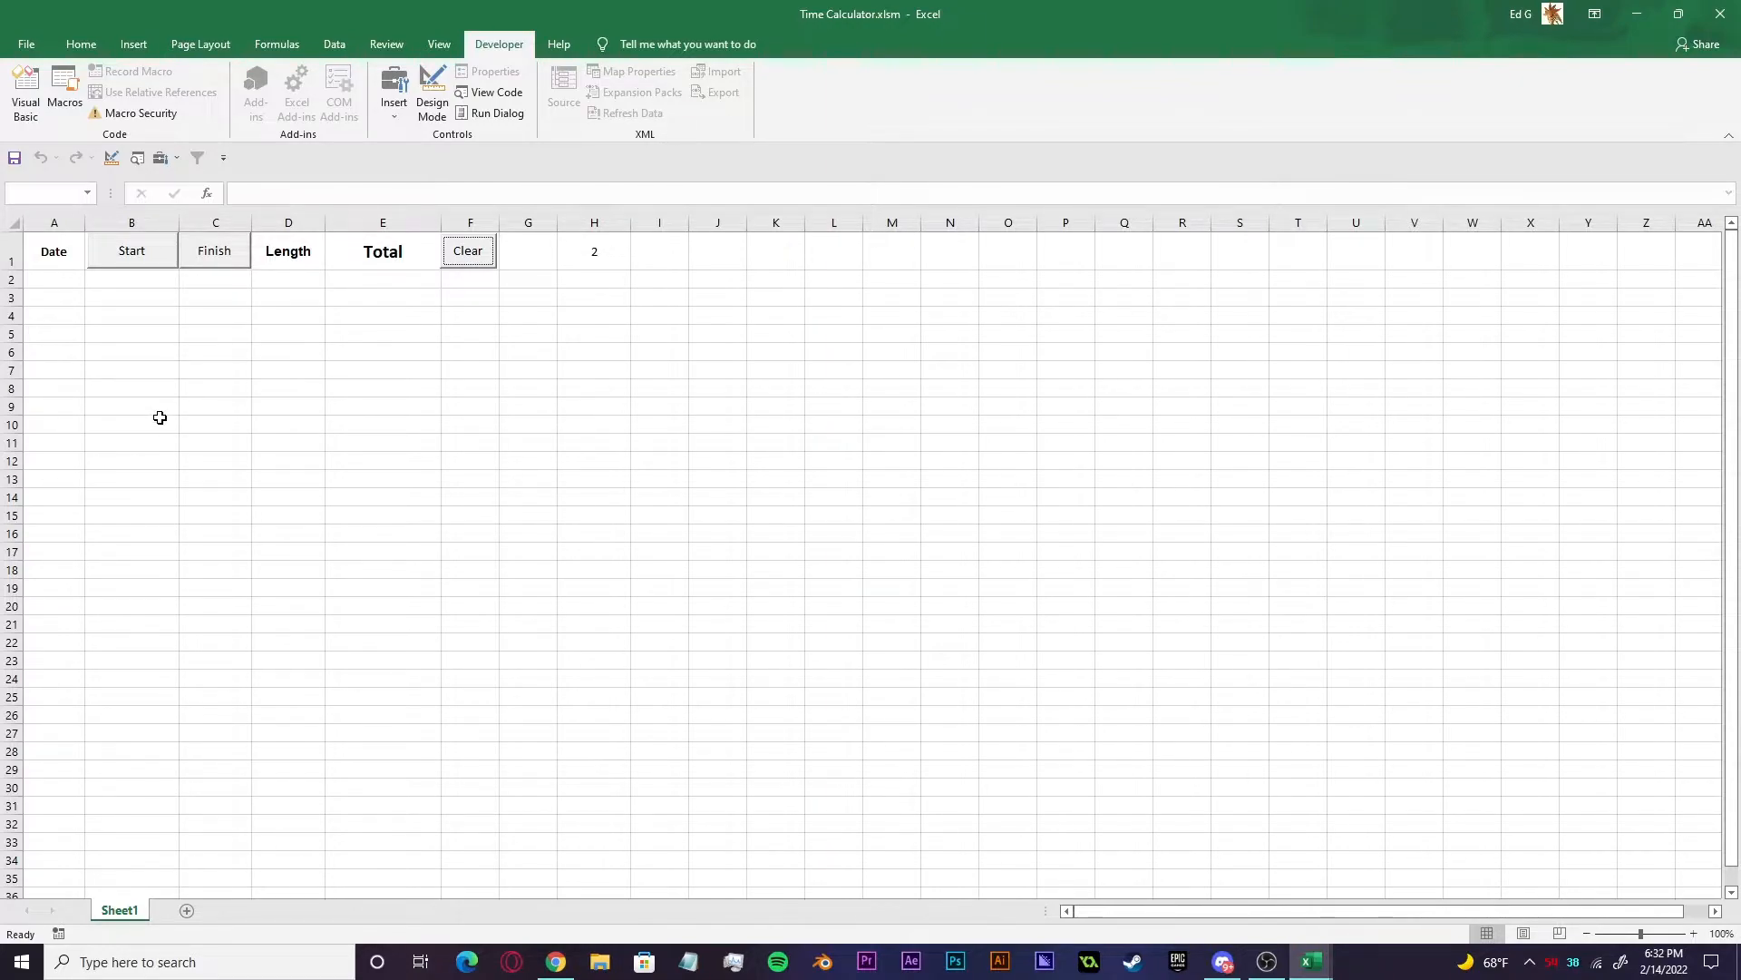
mouse_move(156, 370)
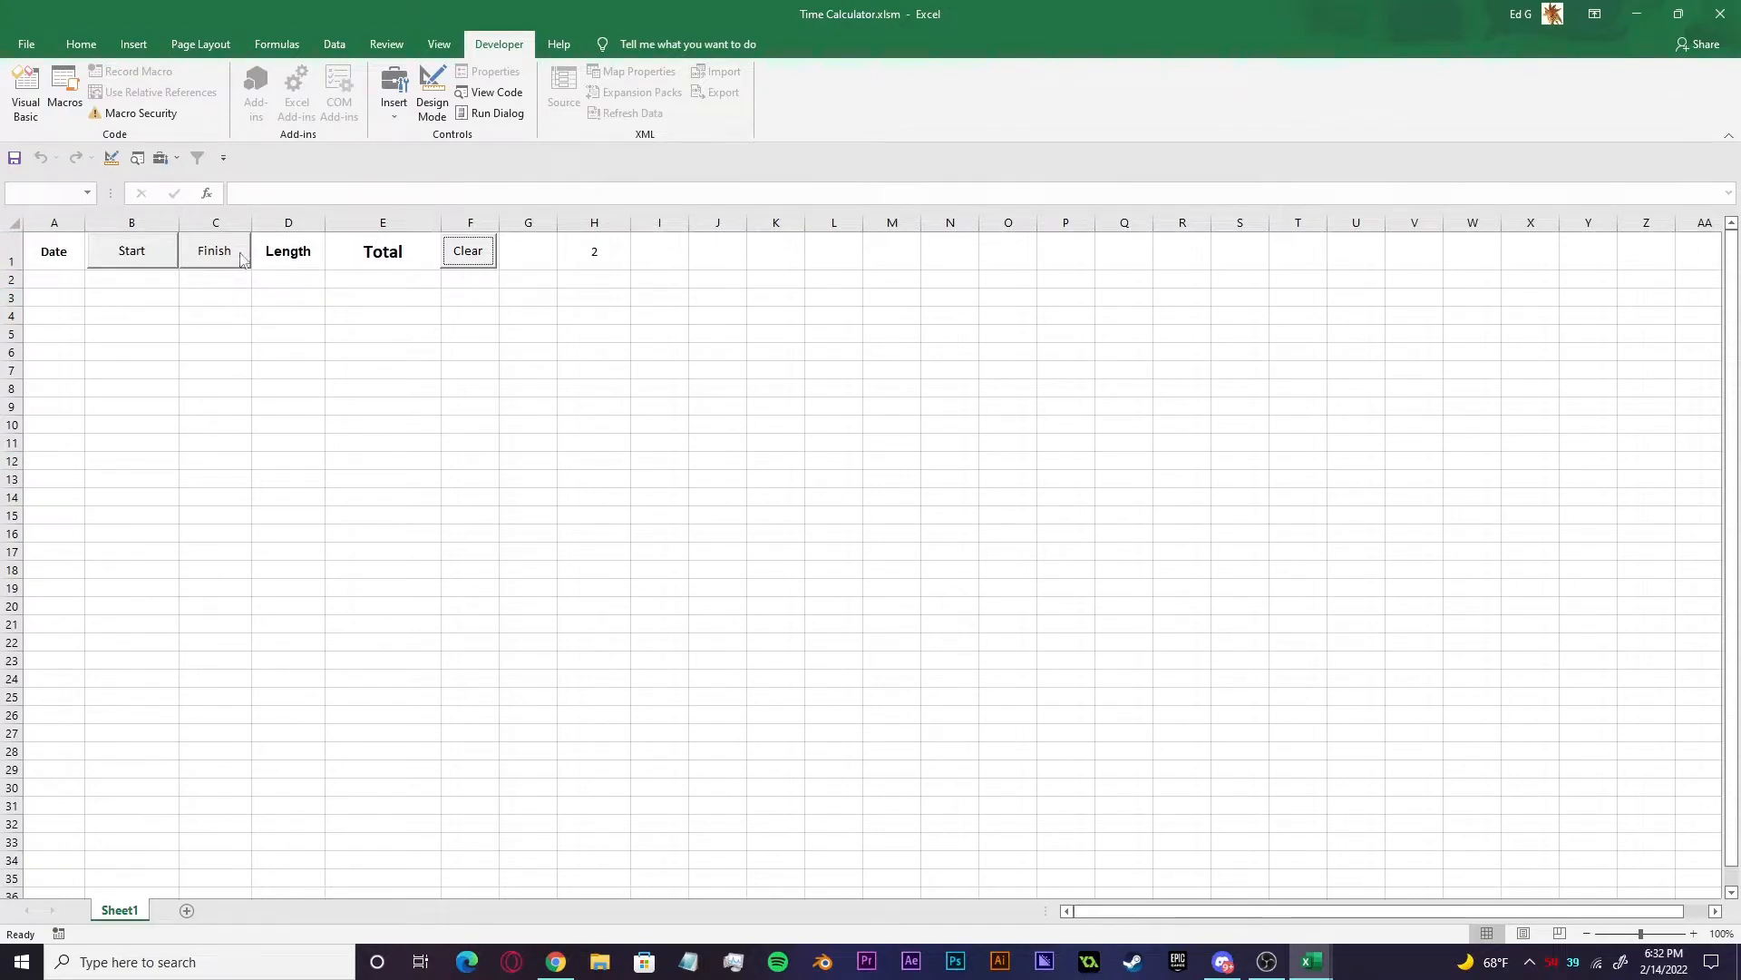
mouse_move(194, 323)
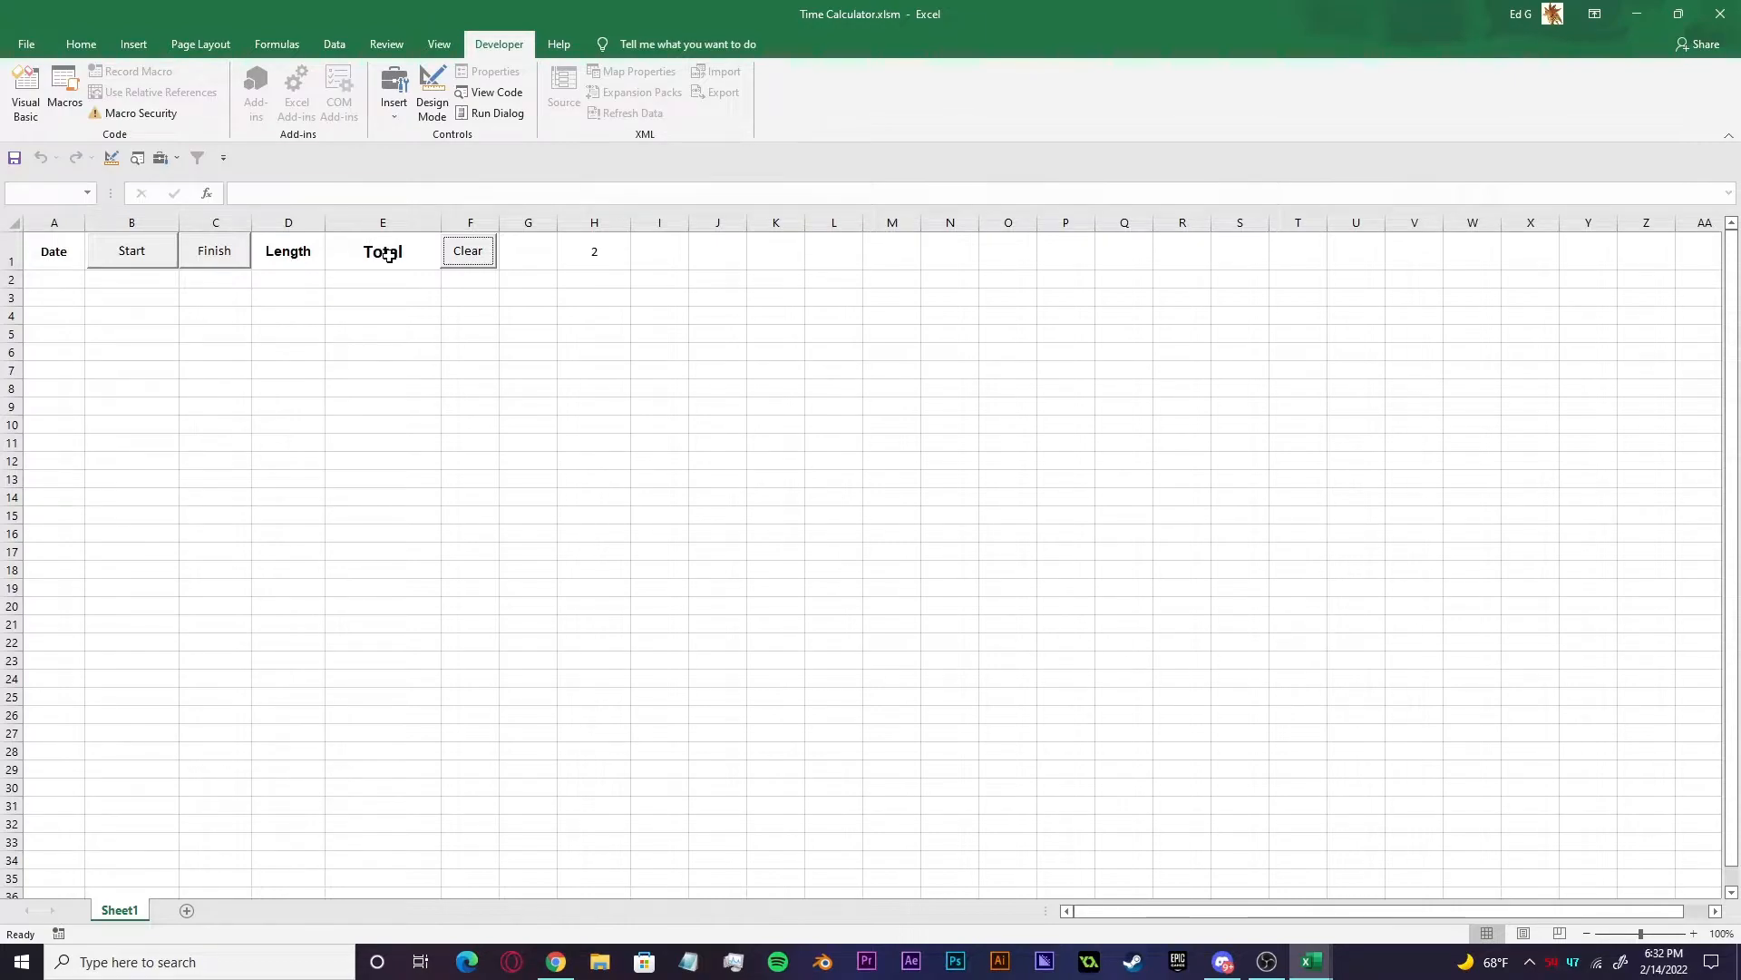
mouse_move(513, 256)
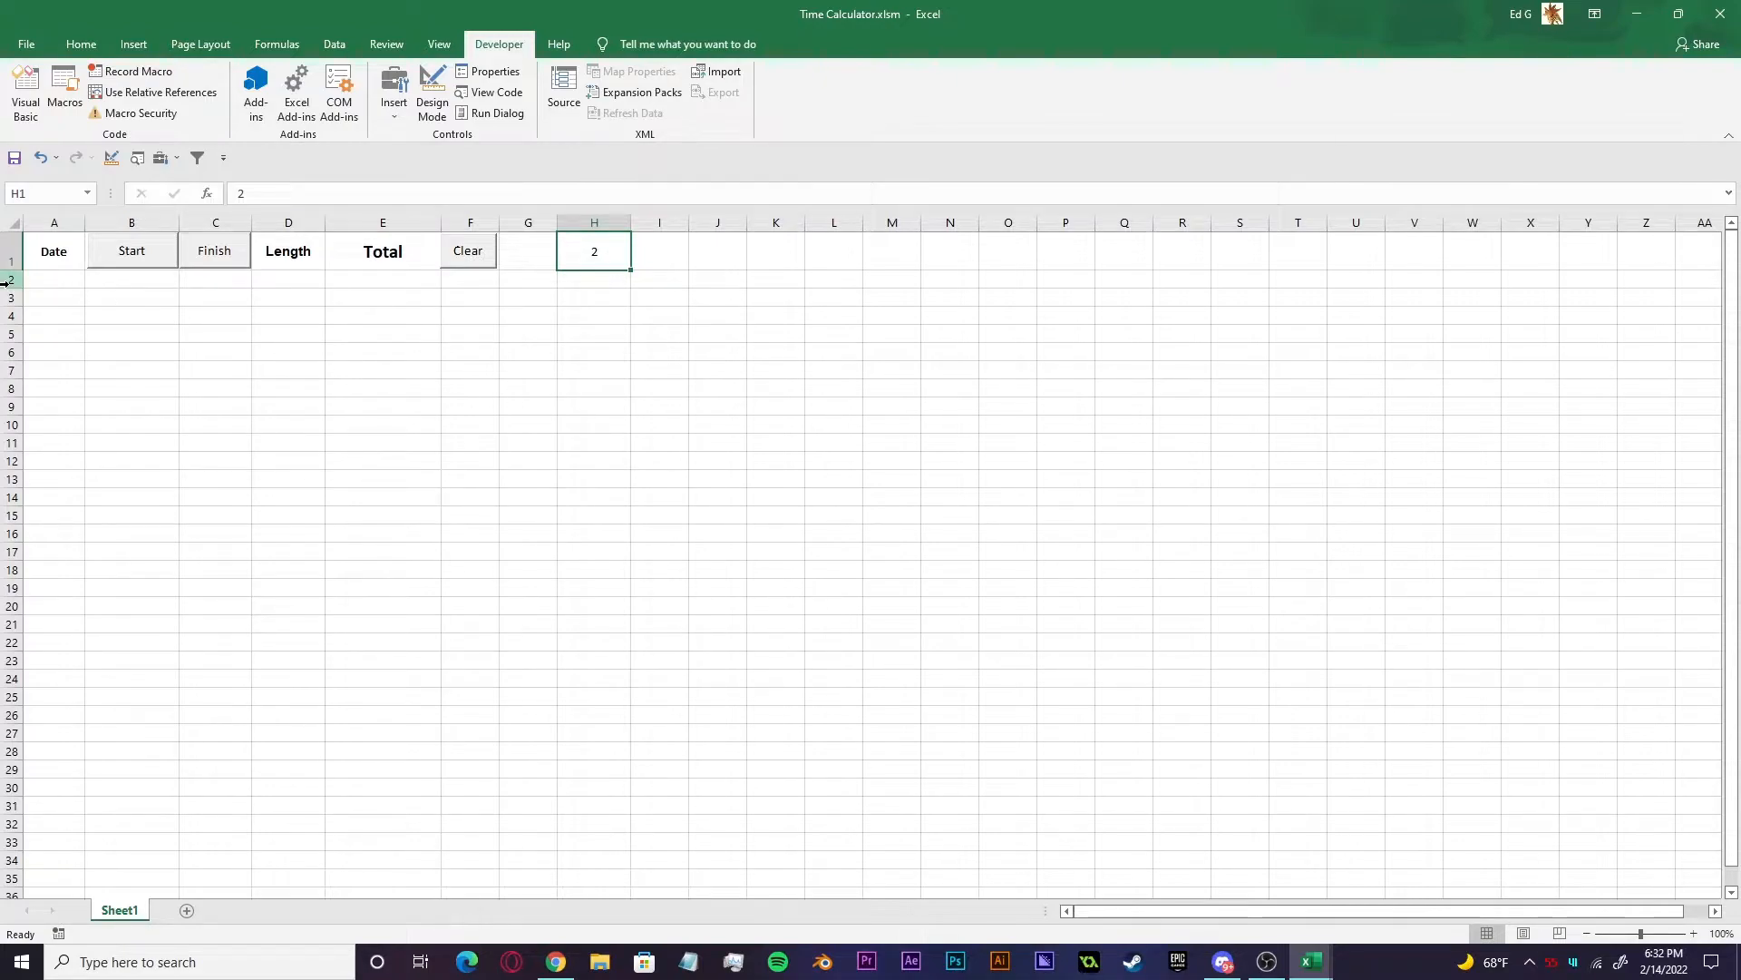
- Log the first timed row of 0:00:13 with Start then Finish, checking the length in D3 and total in E2
click(53, 279)
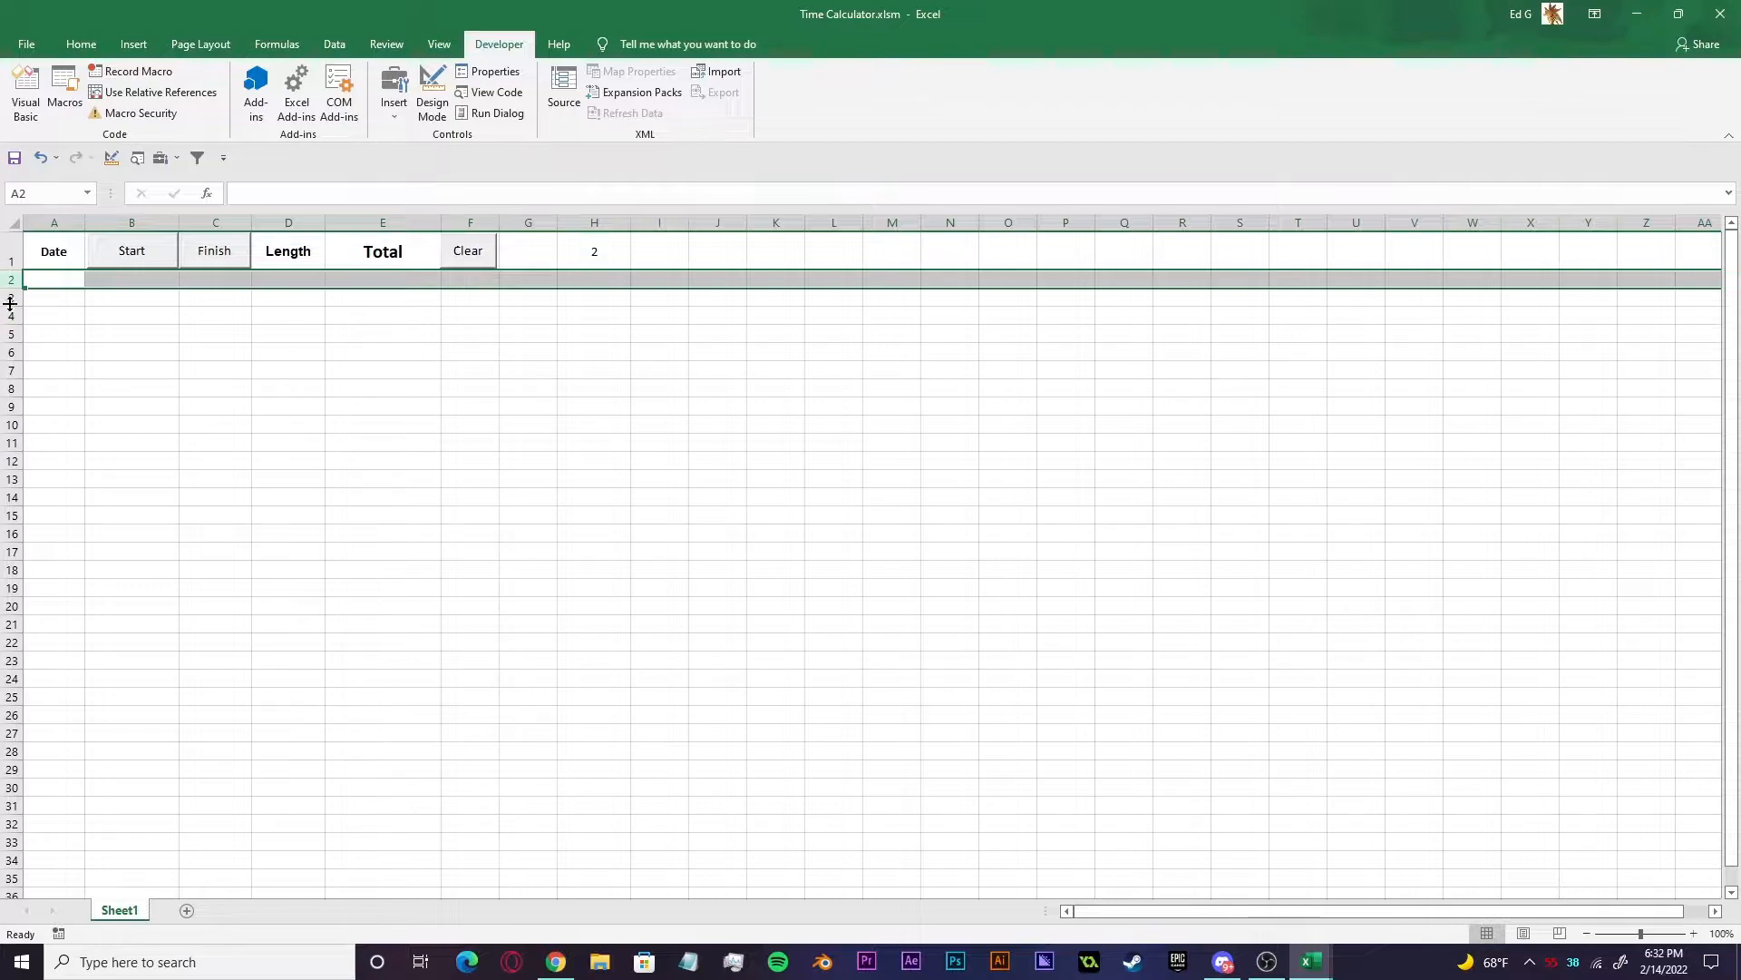
click(53, 316)
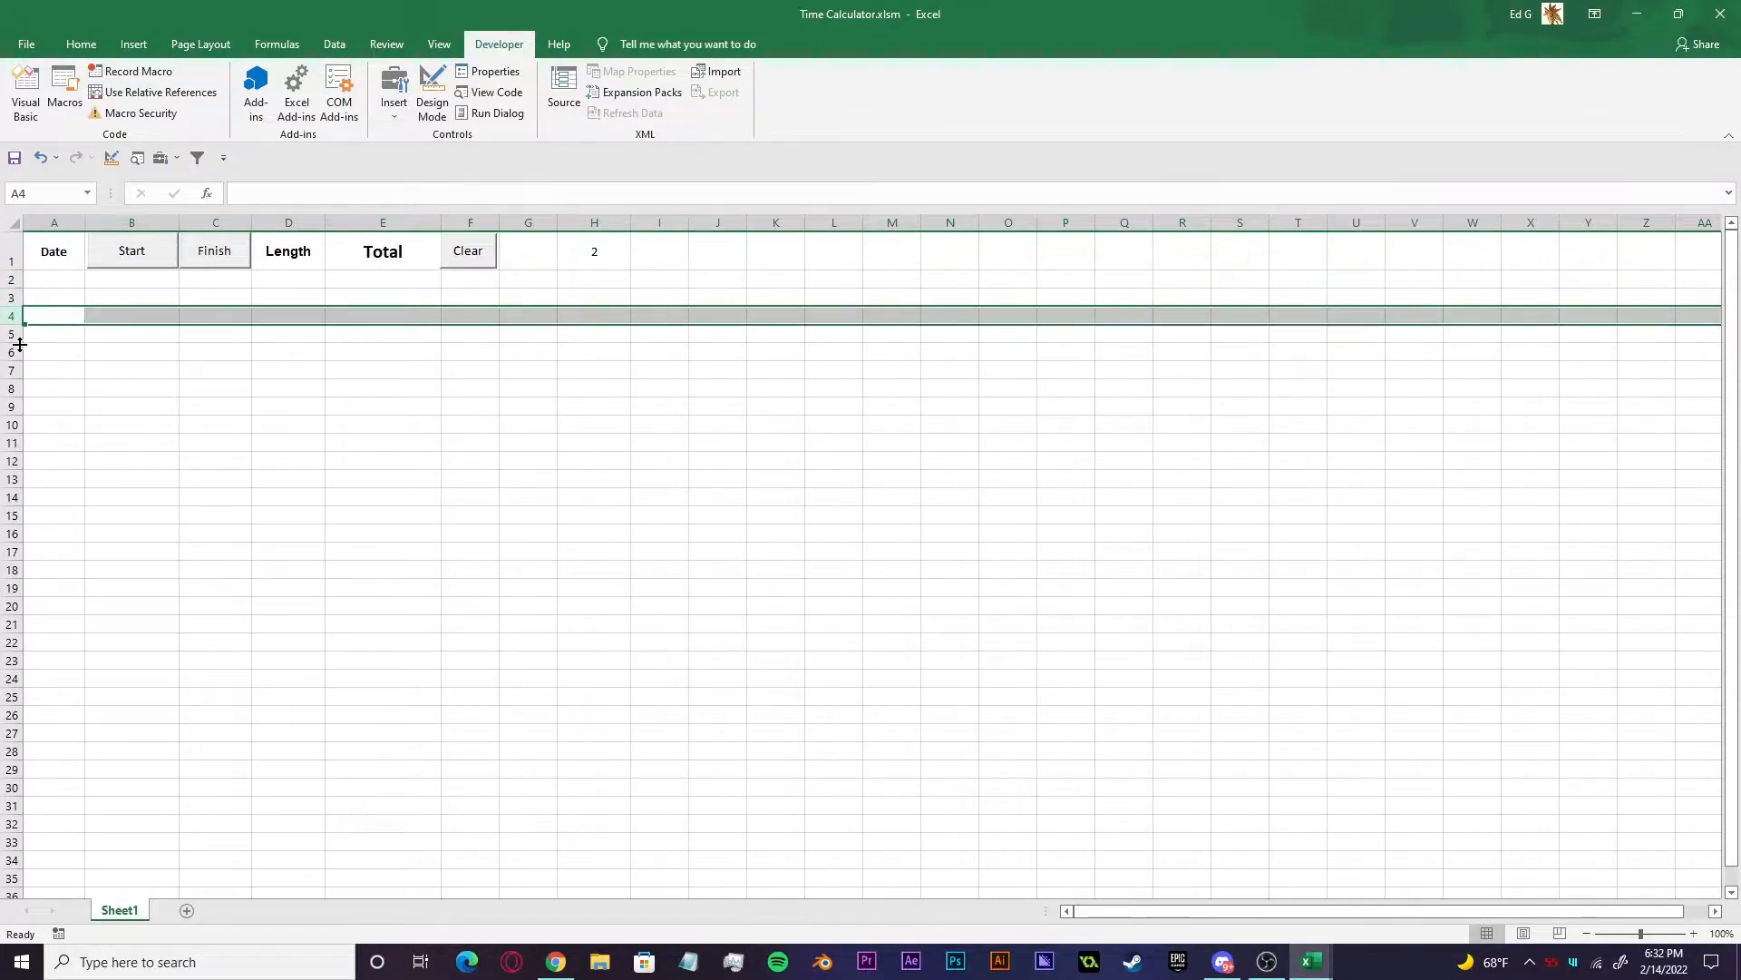
click(216, 425)
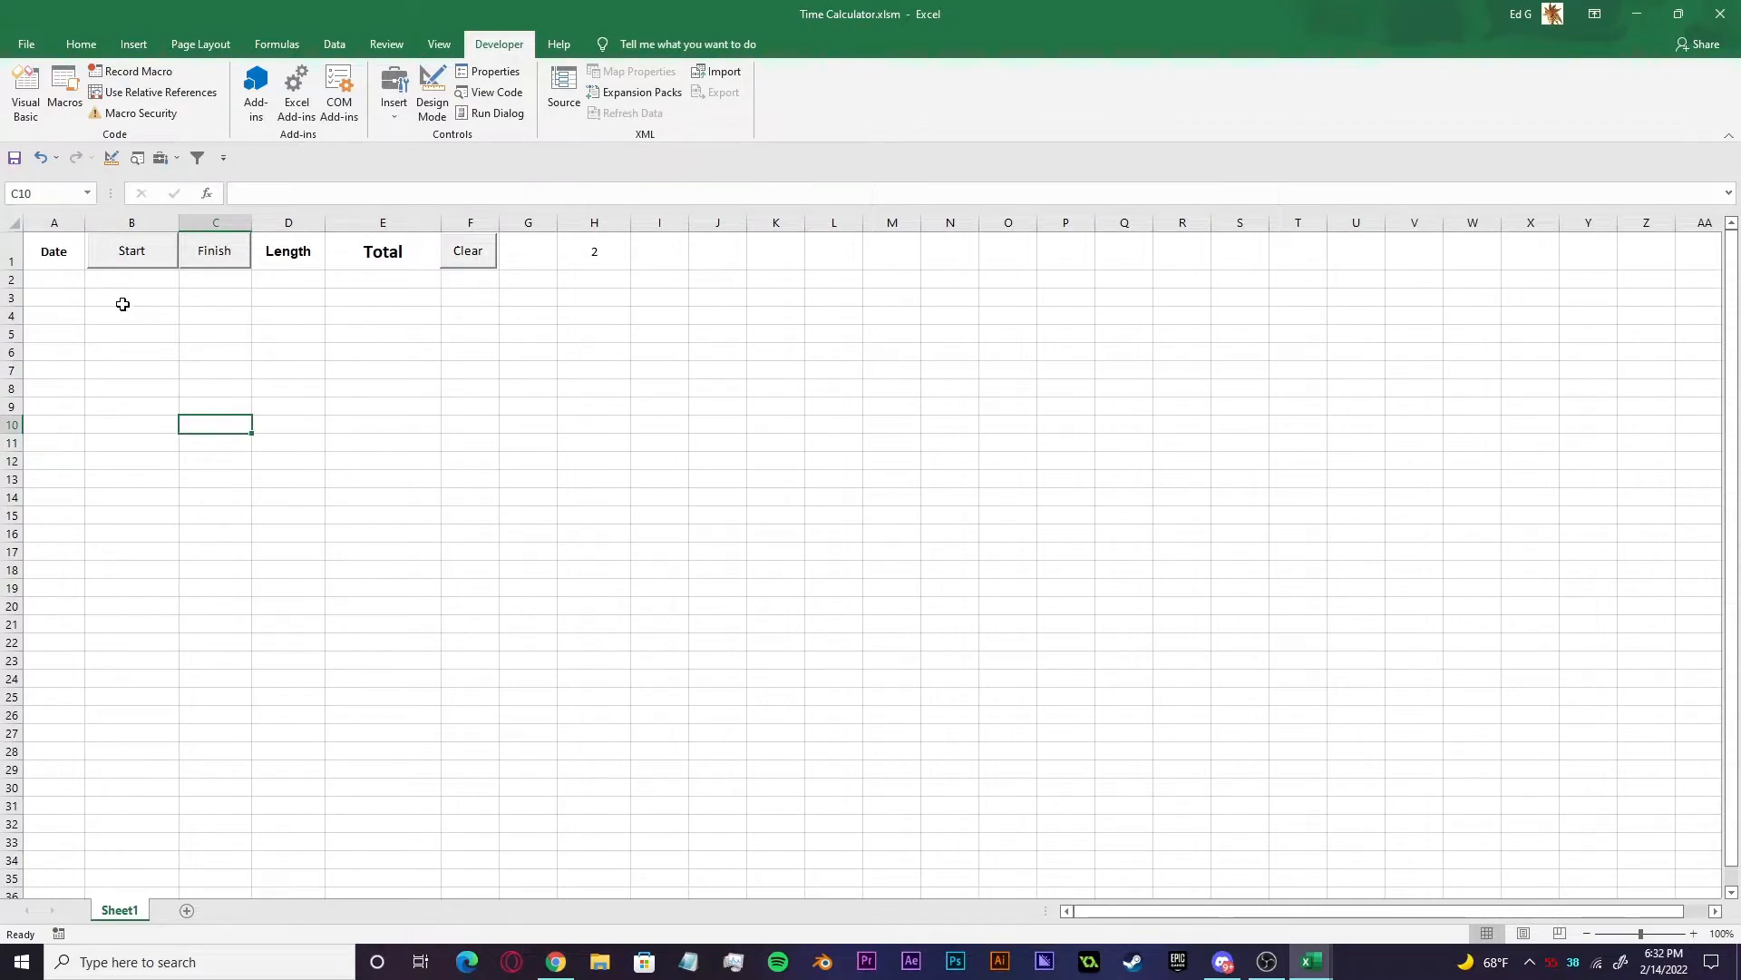
click(130, 250)
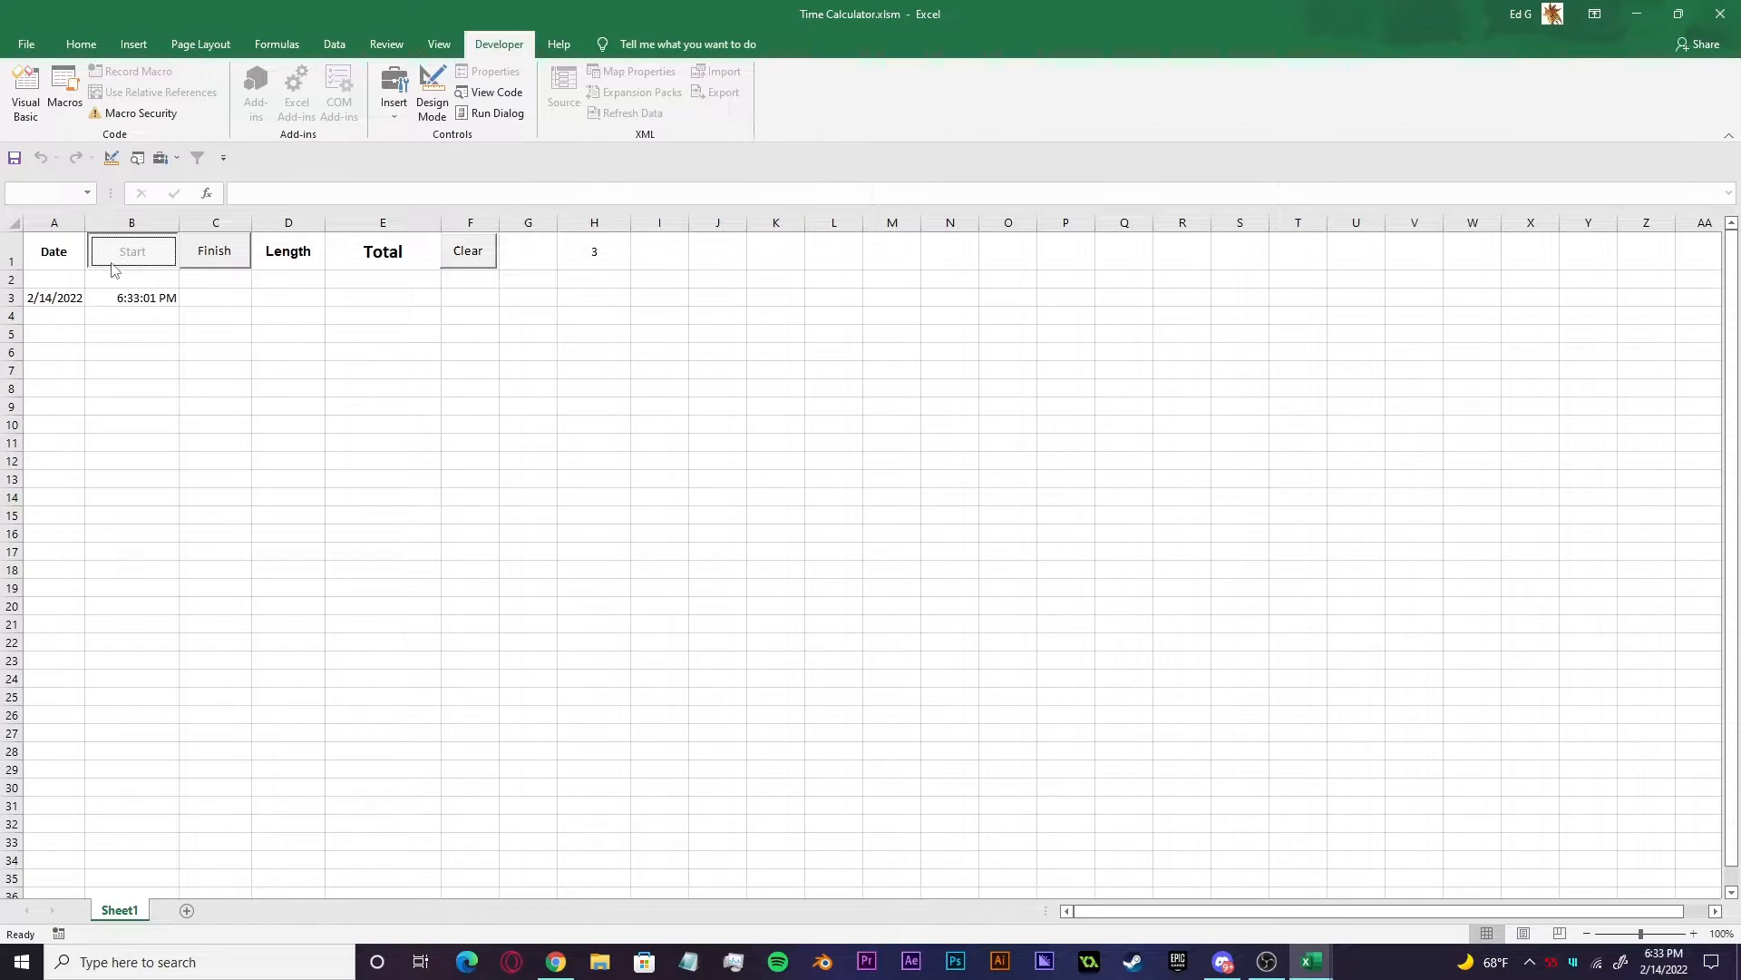
mouse_move(306, 363)
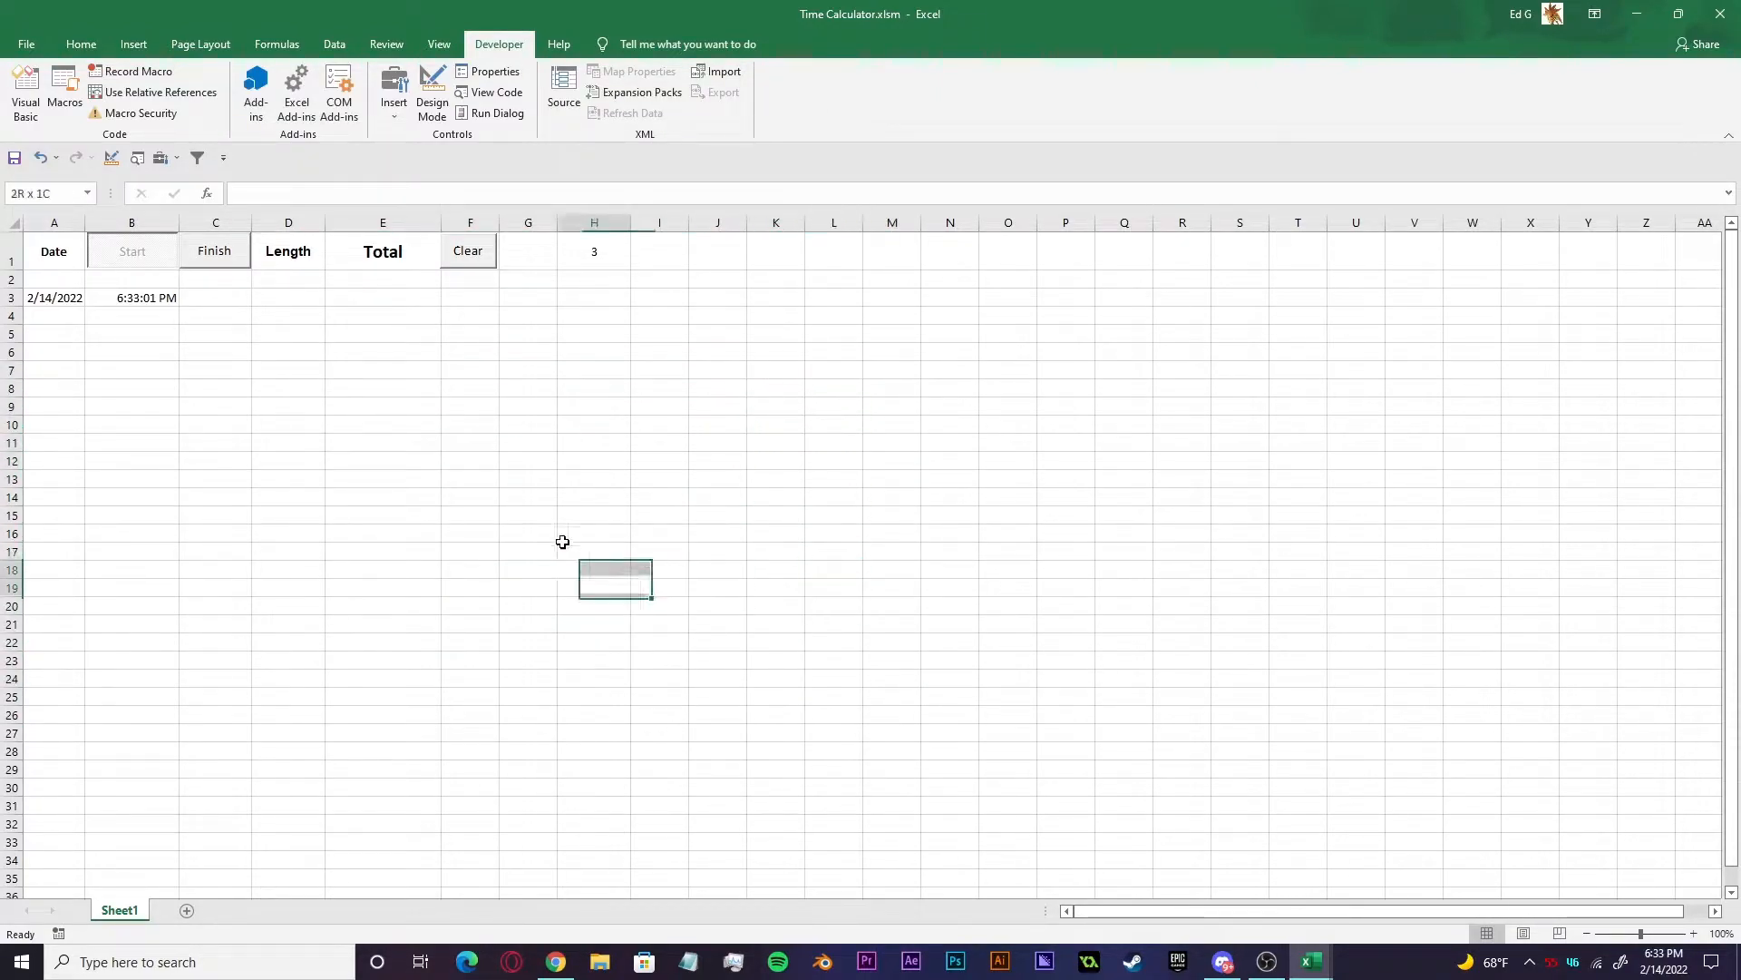
click(382, 423)
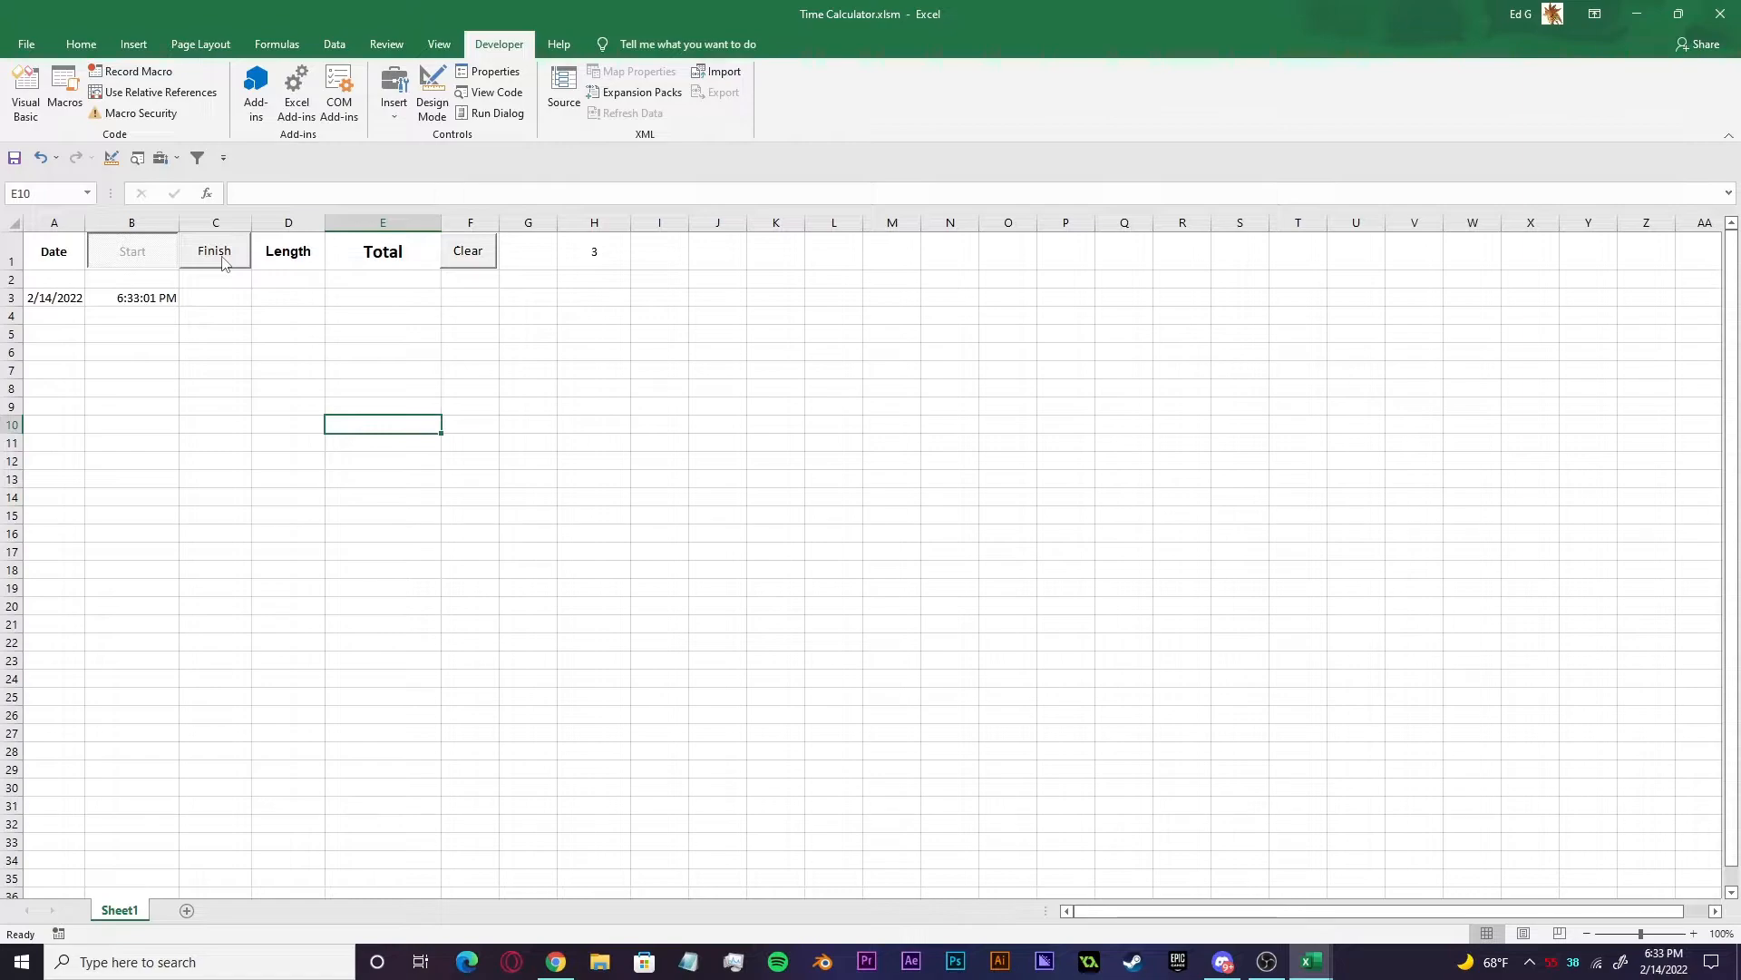
click(214, 250)
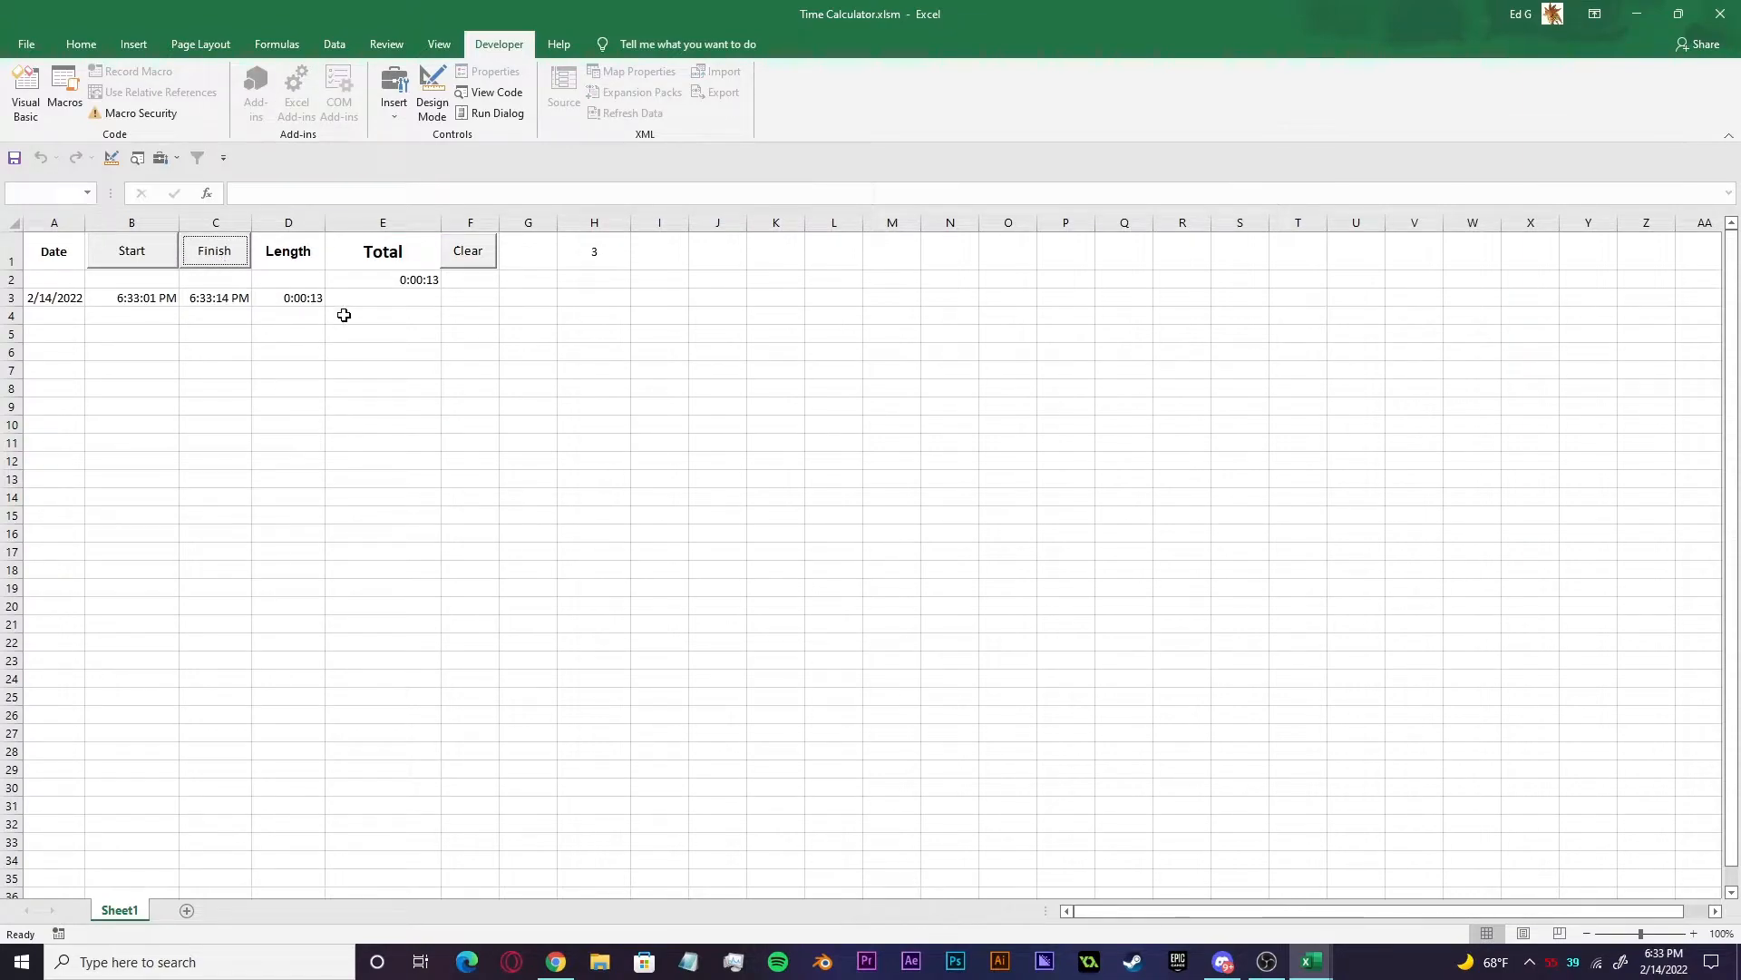
click(288, 298)
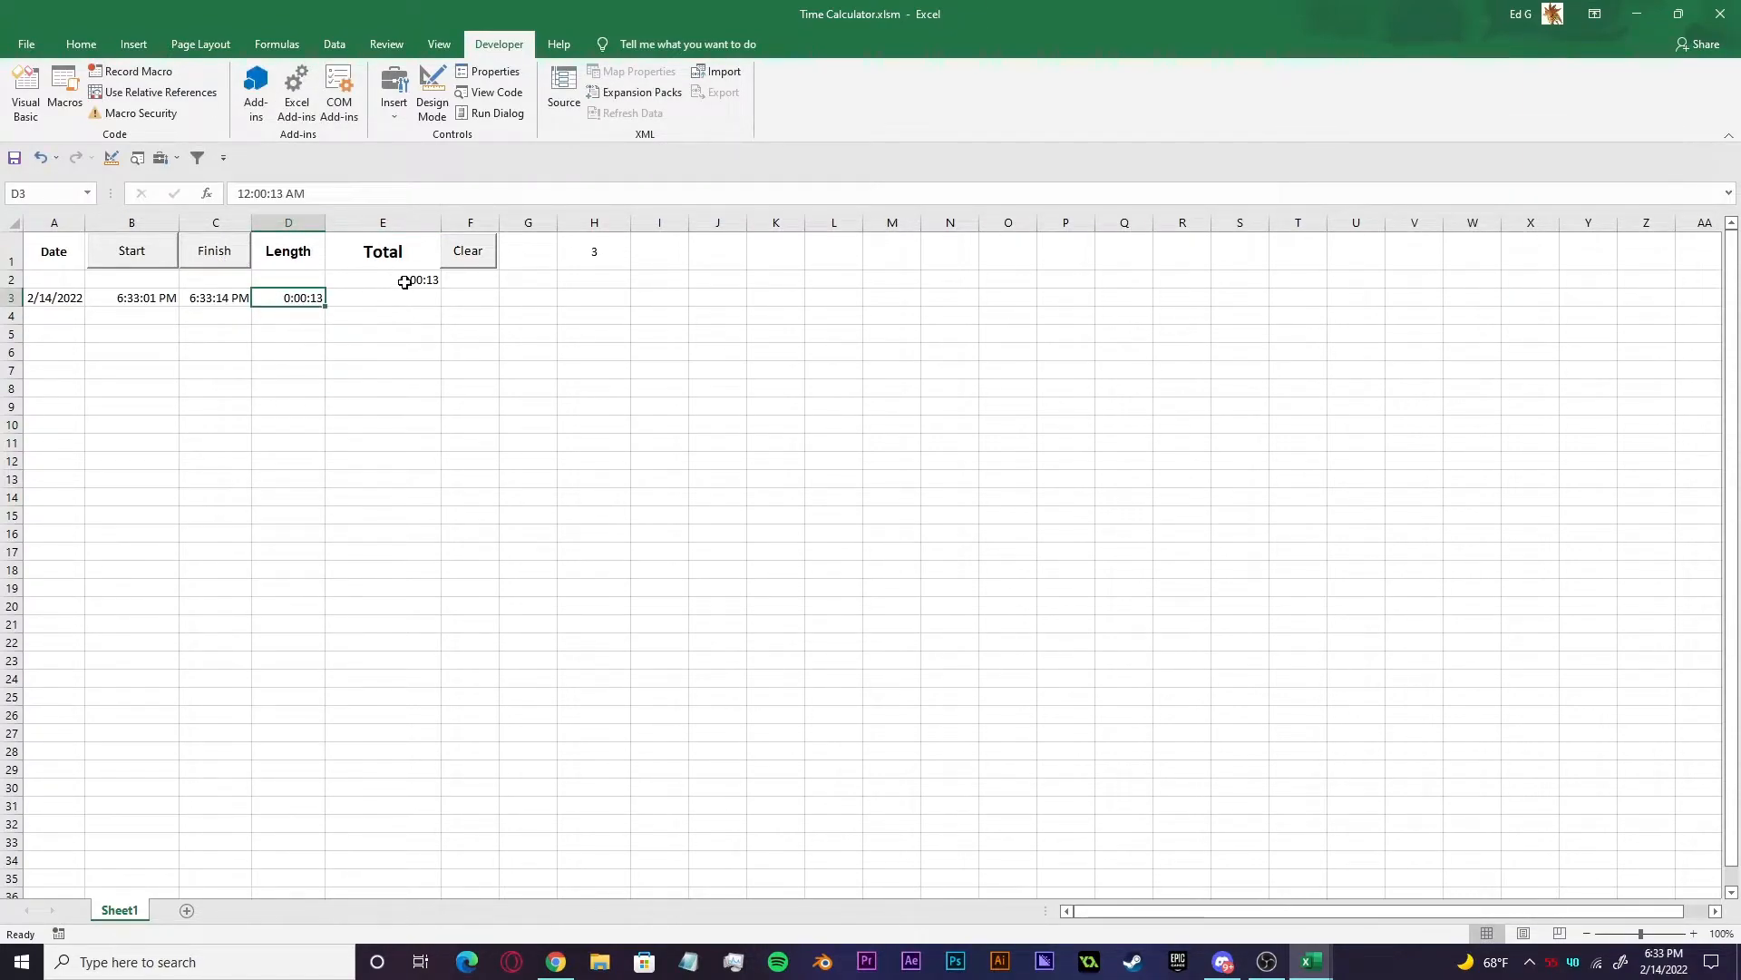
click(382, 280)
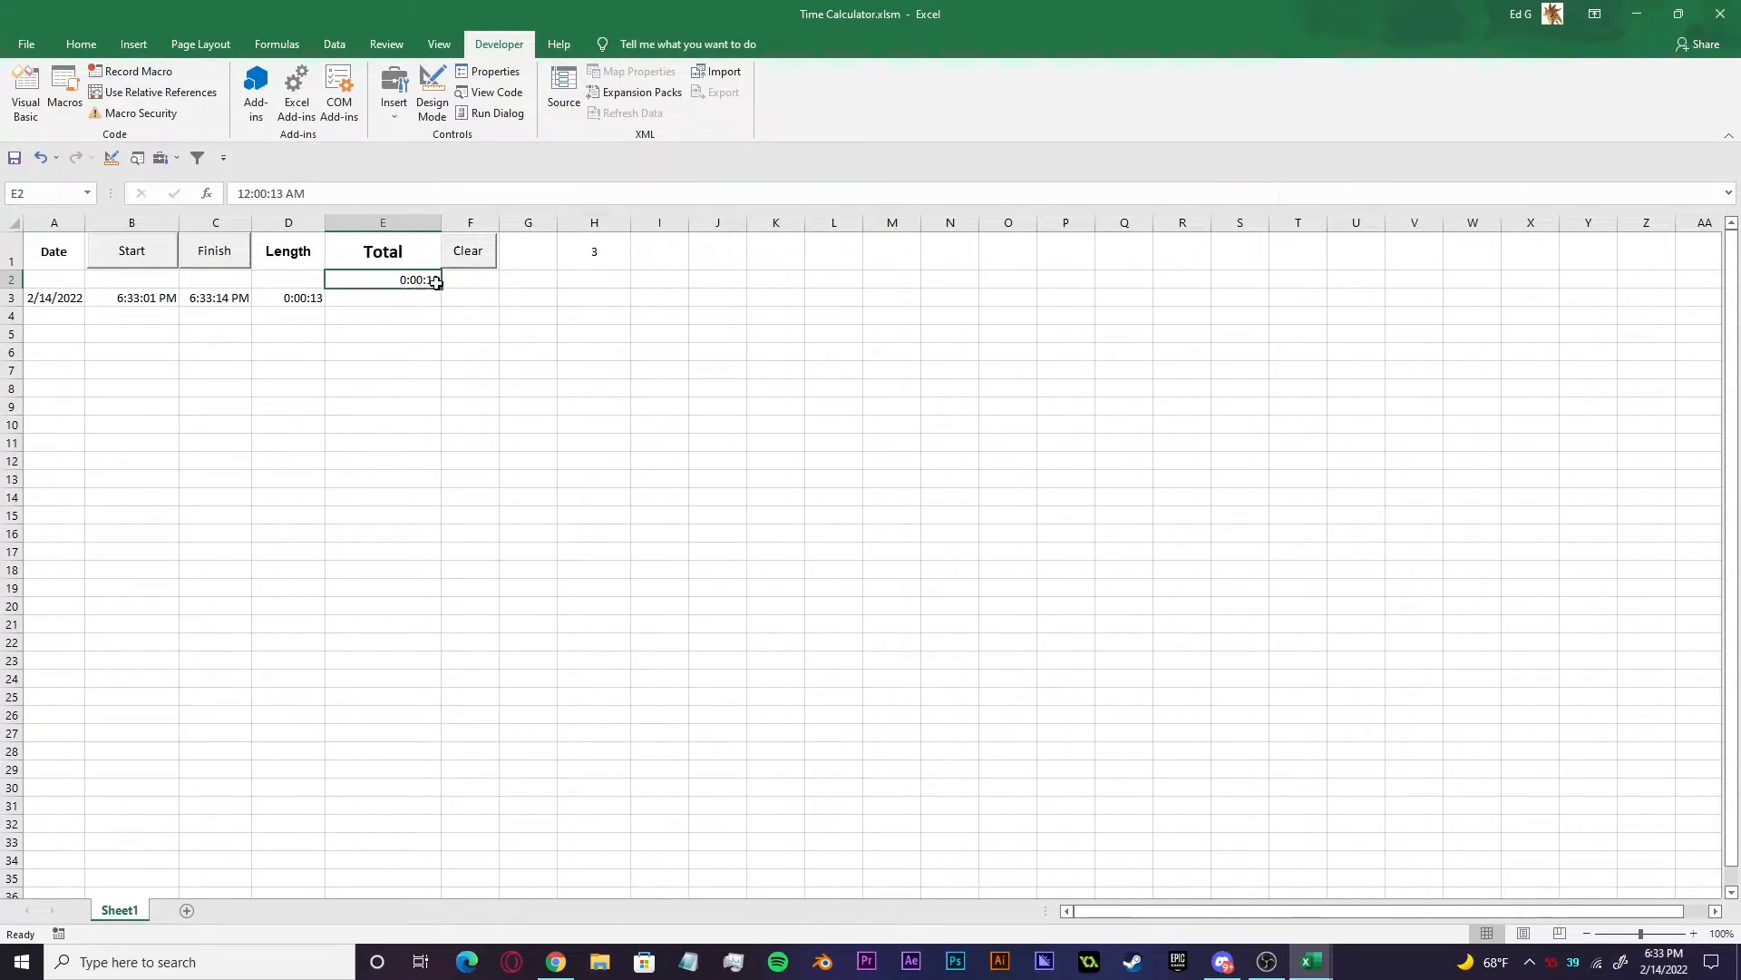
- Log a second timed row of 0:00:05, bringing the total in E2 to 0:00:18
click(131, 250)
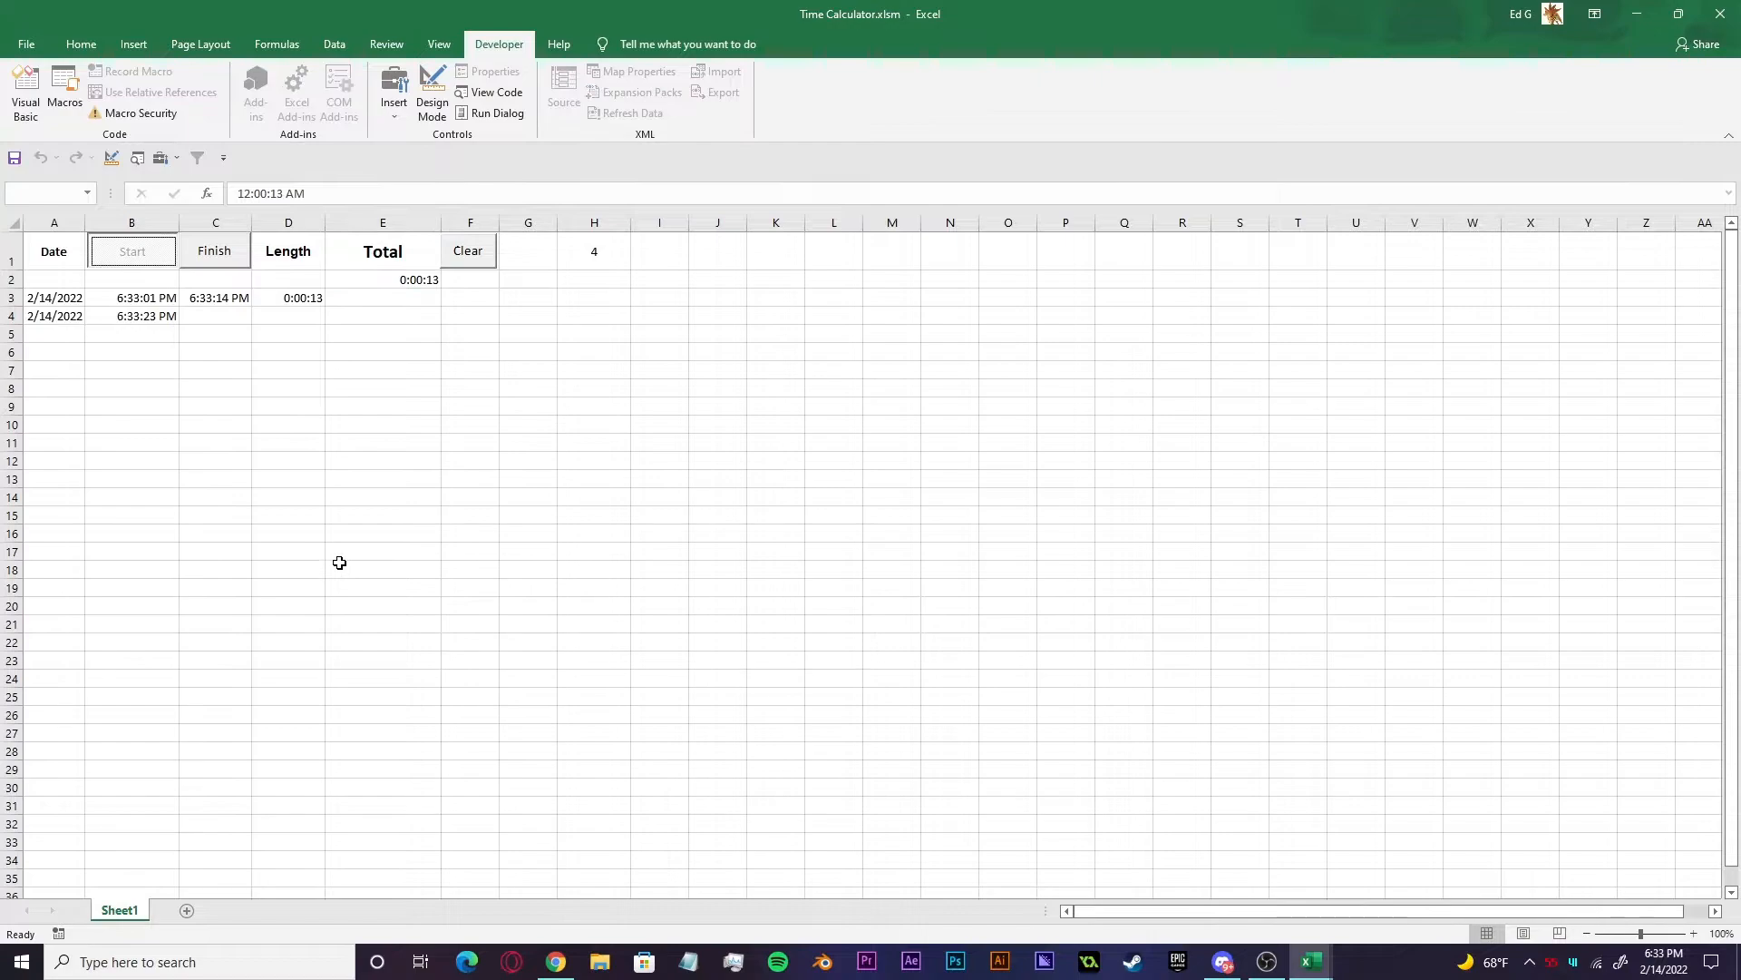
right_click(593, 570)
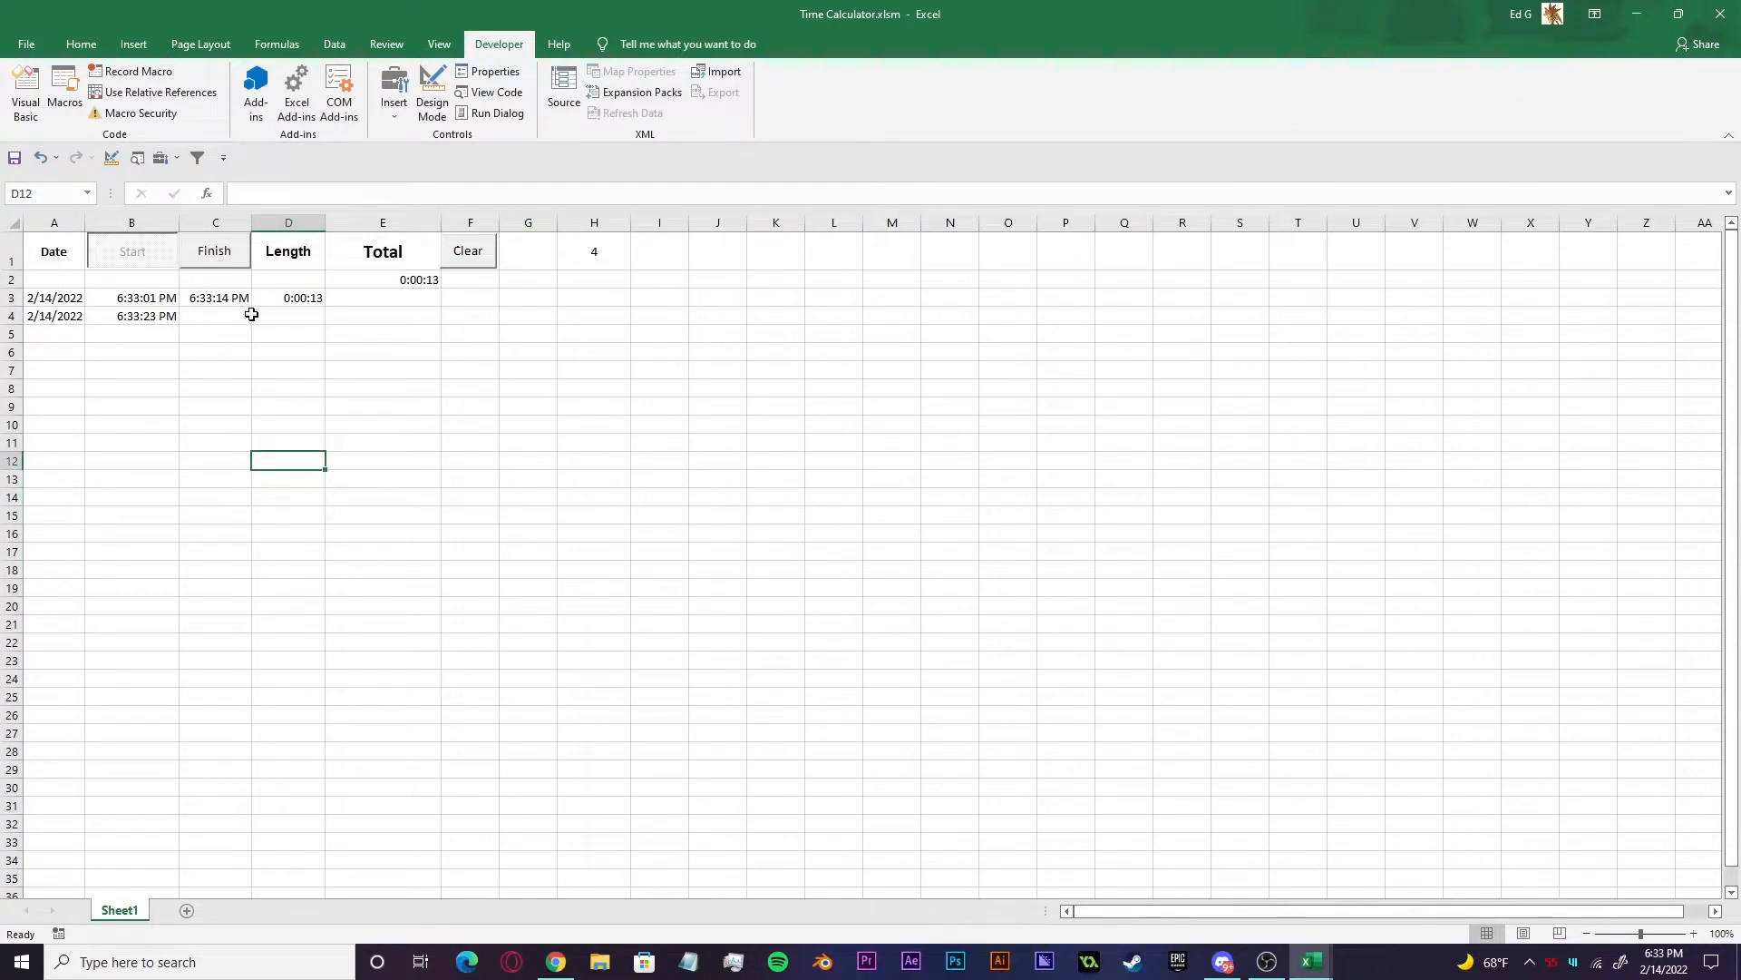
click(214, 250)
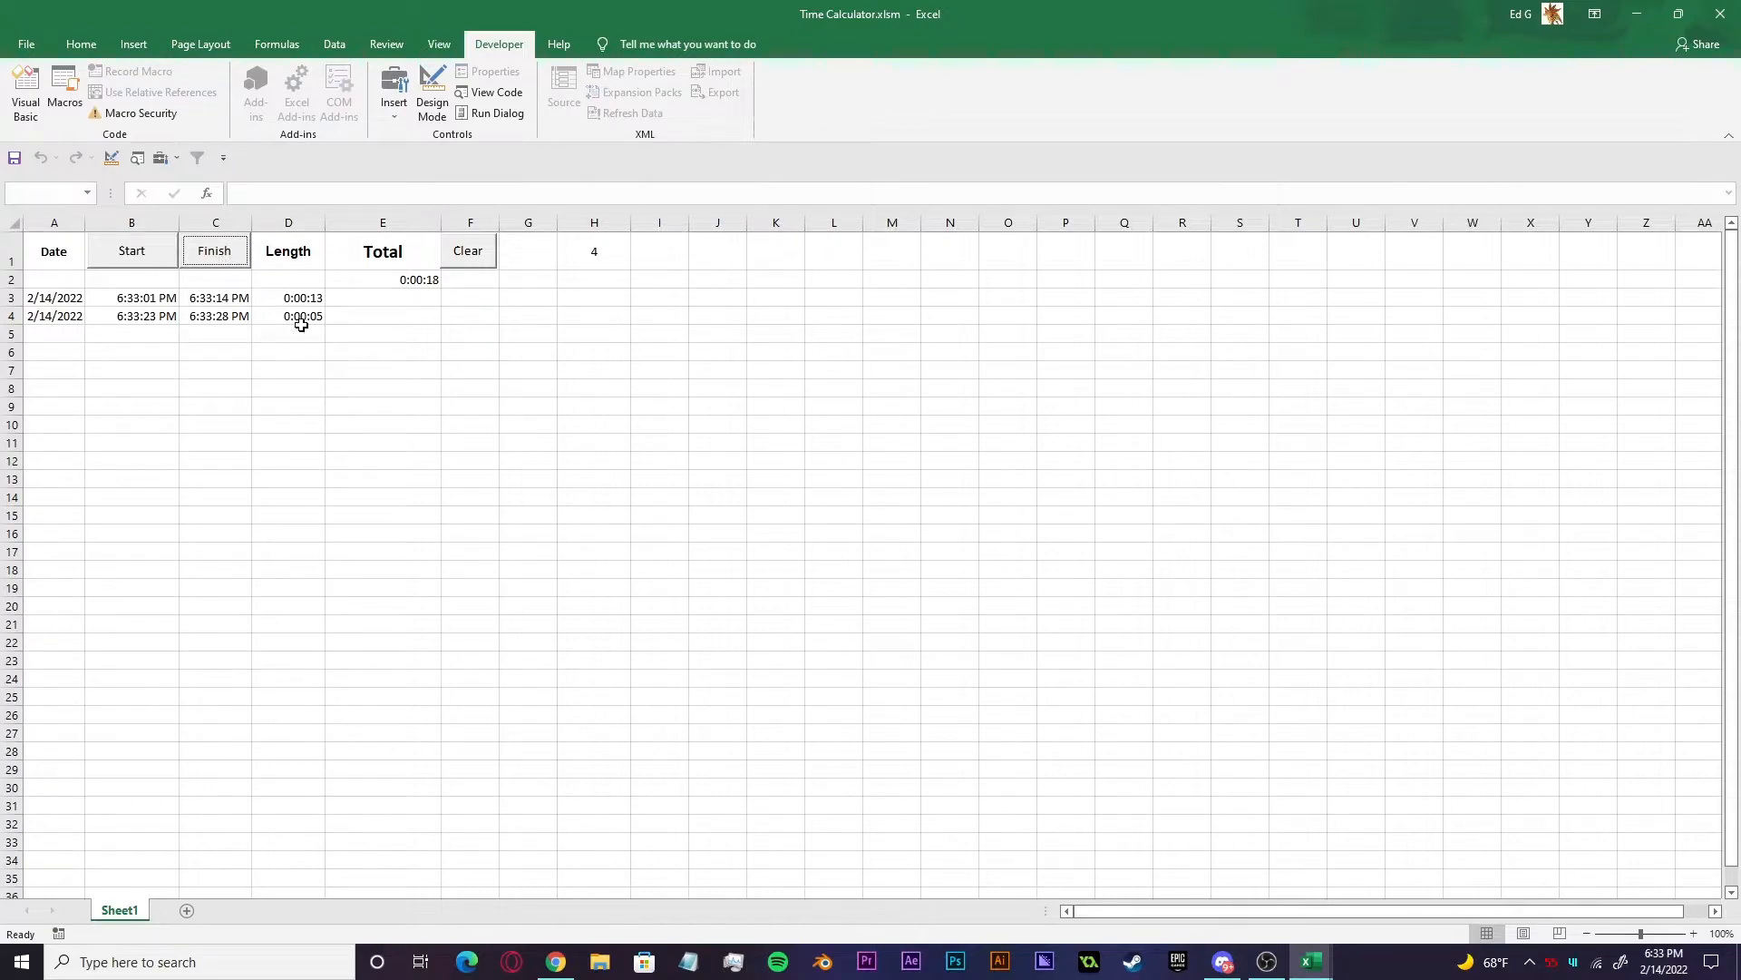
click(383, 279)
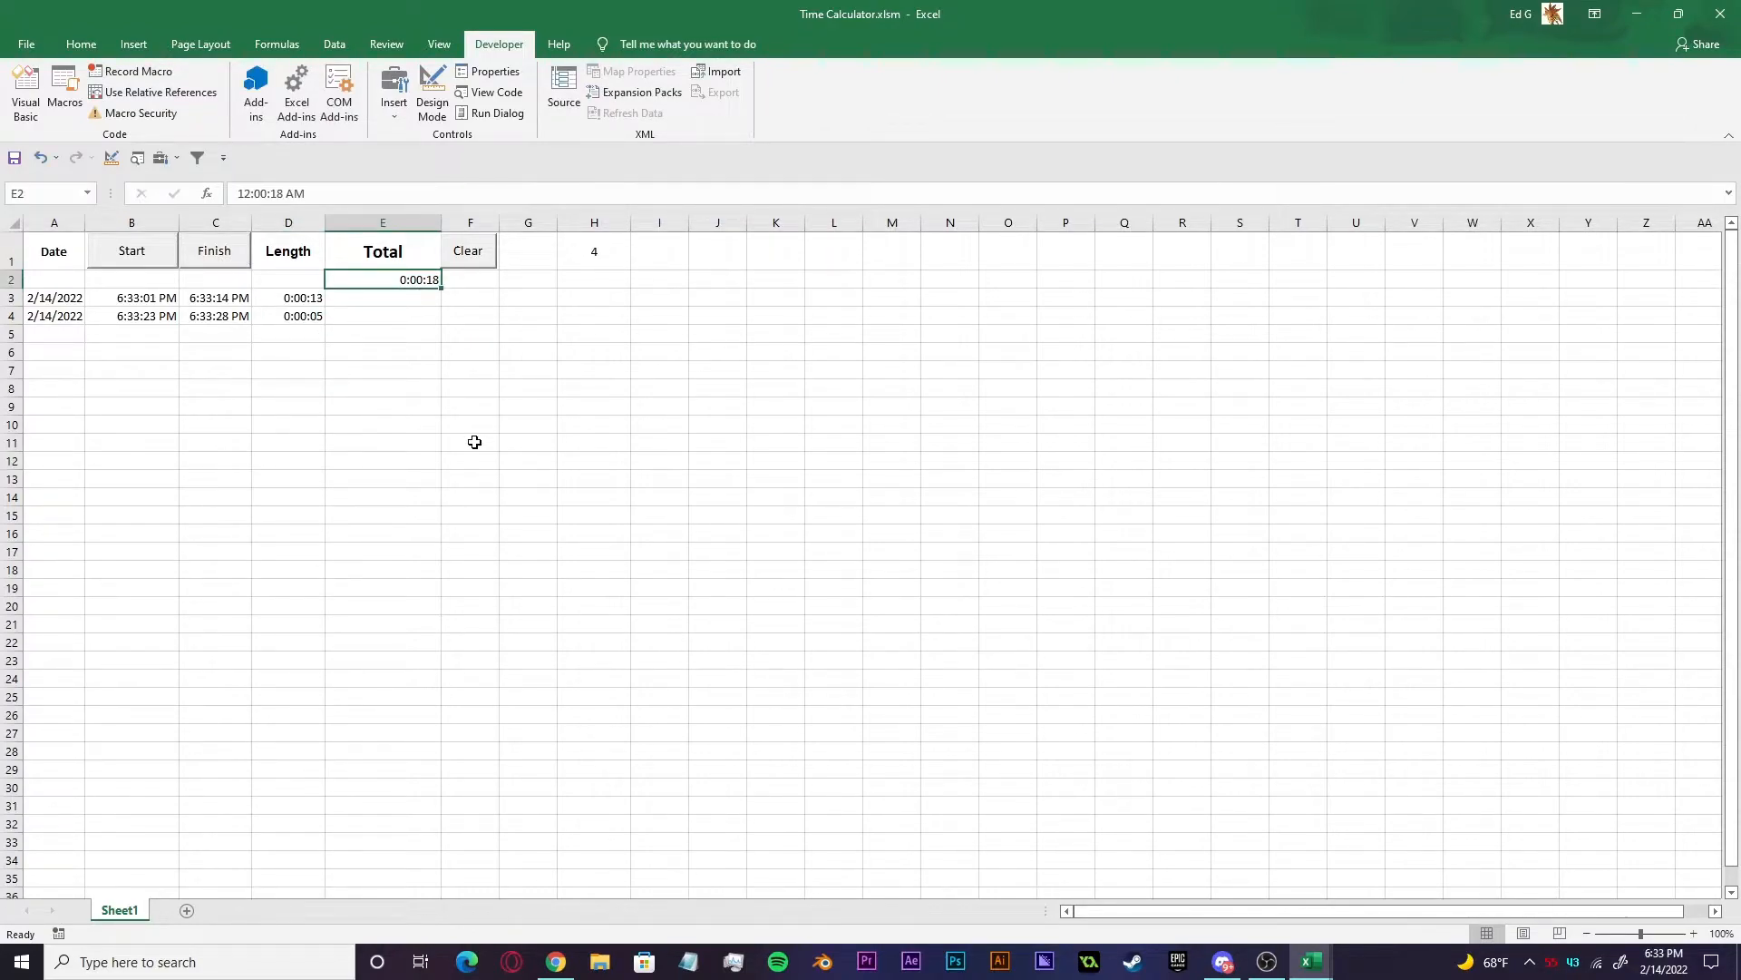
click(468, 443)
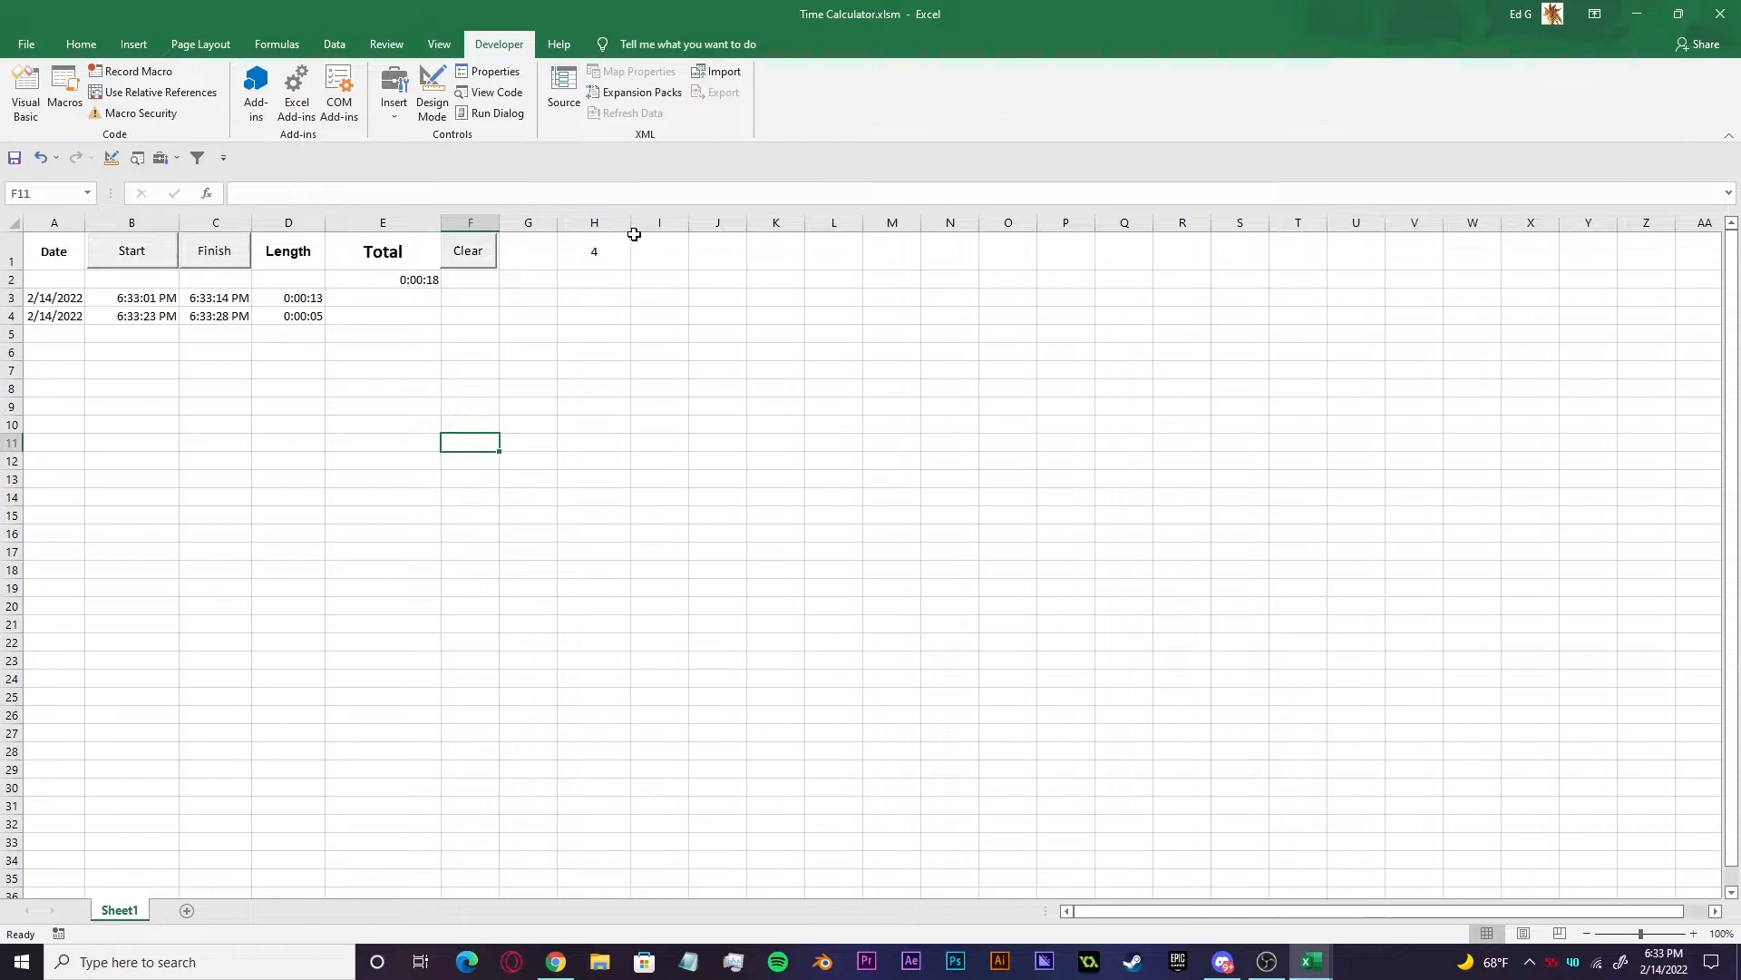
- Enter 4 into the row counter cell H1, leaving the two logged rows totalling 0:00:18
click(593, 250)
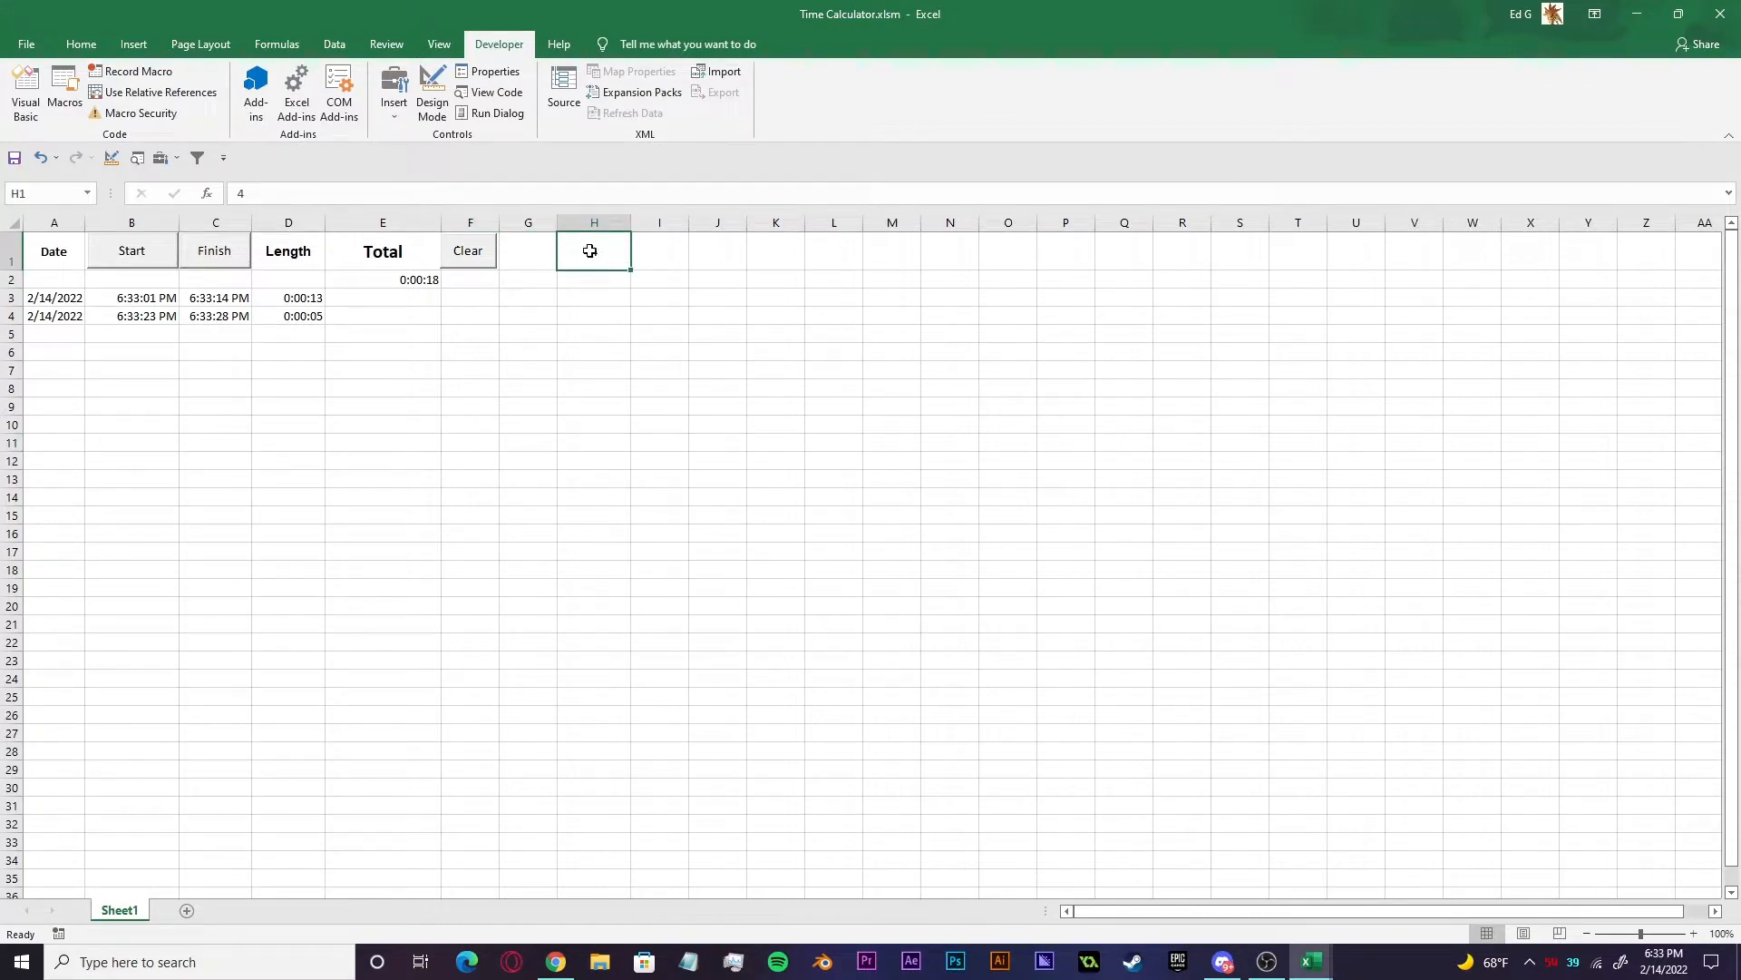
text(4)
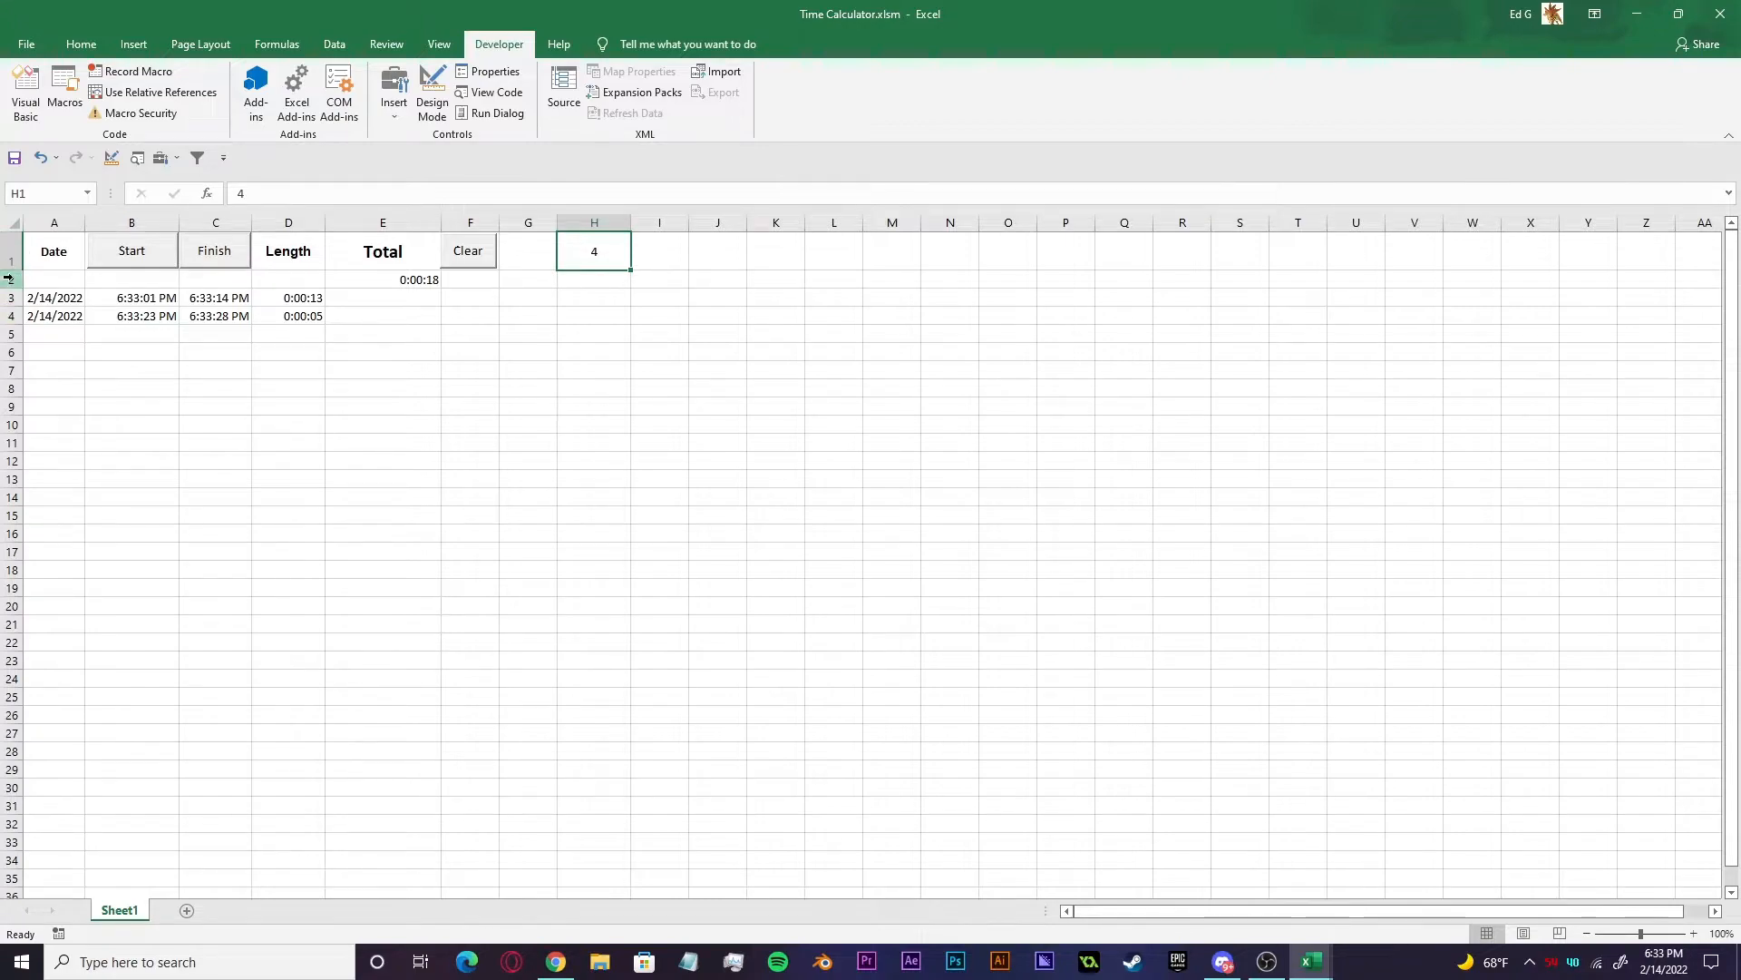
click(11, 334)
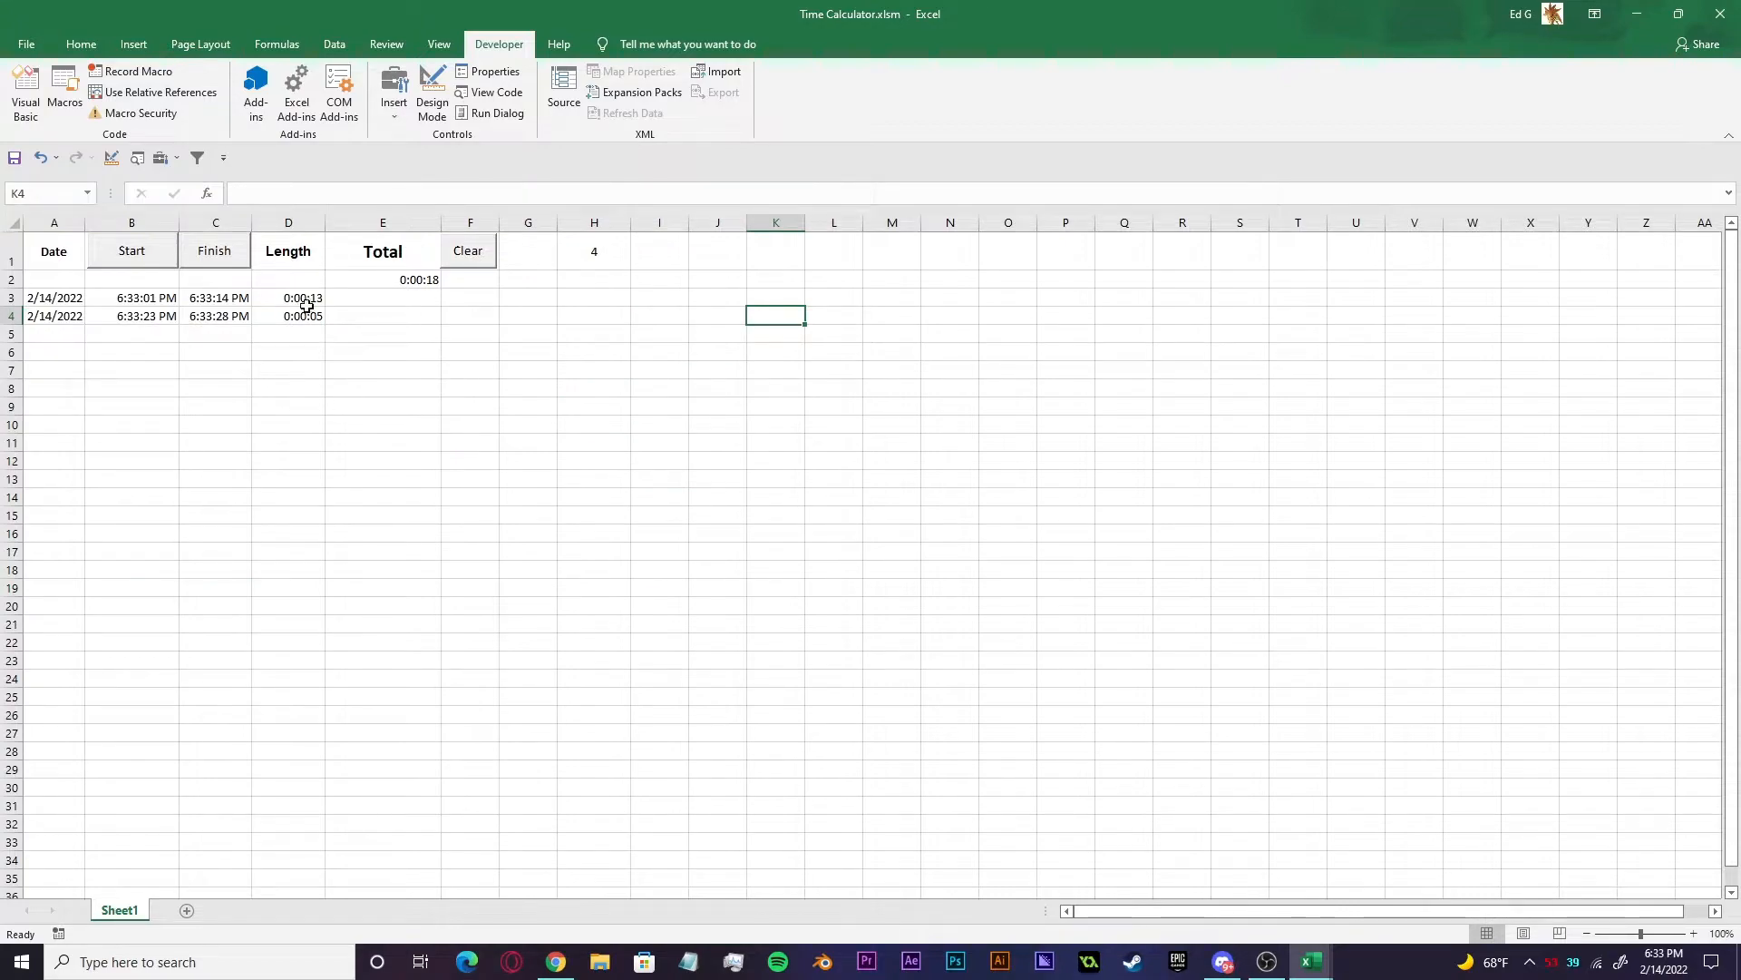
- Show the sheet's button code via View Code and highlight the whole Start routine
click(497, 92)
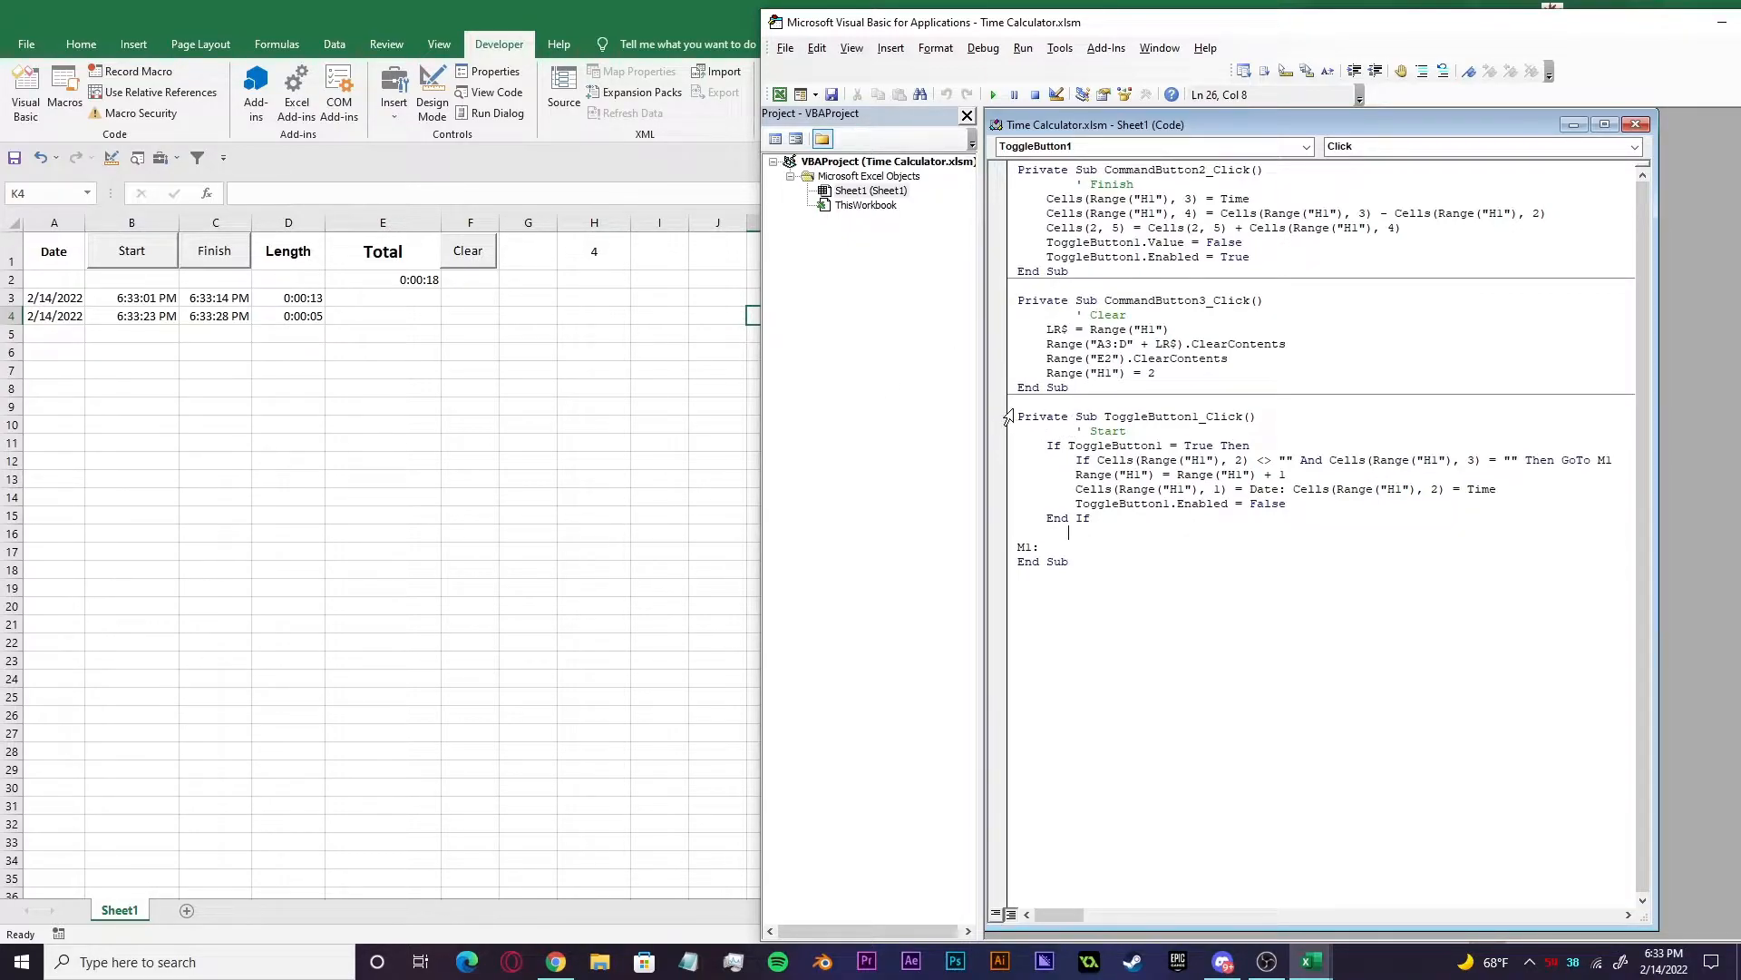
drag(1018, 416, 1067, 561)
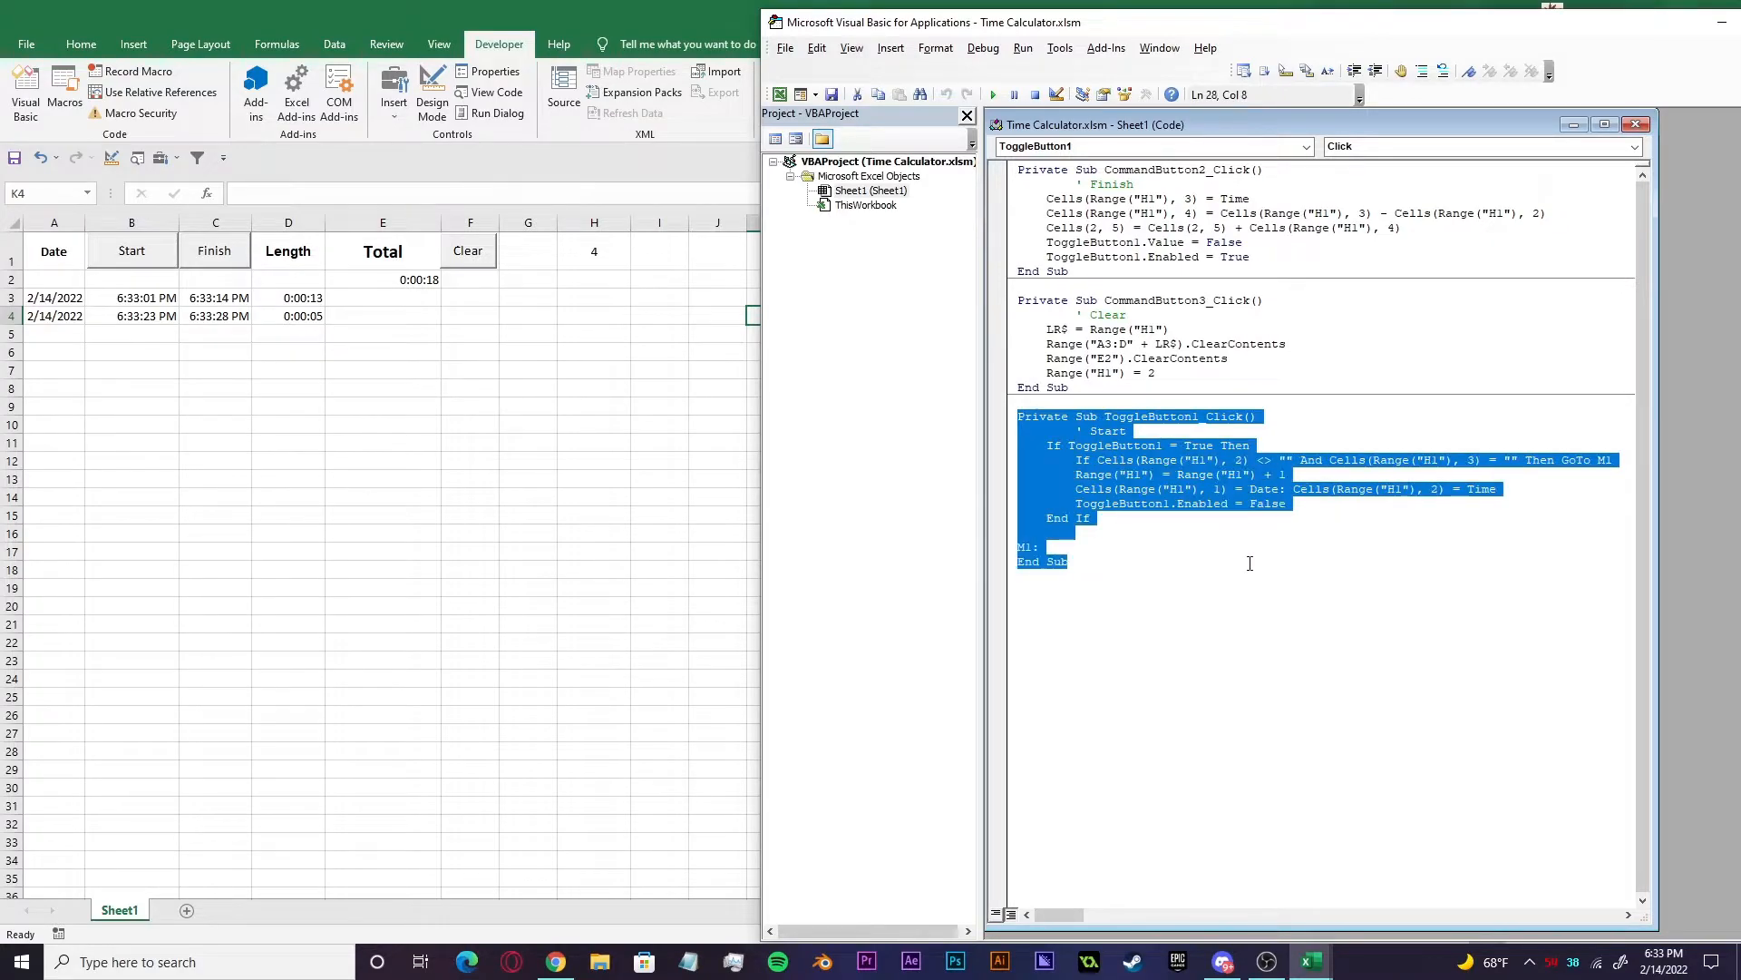
click(1055, 434)
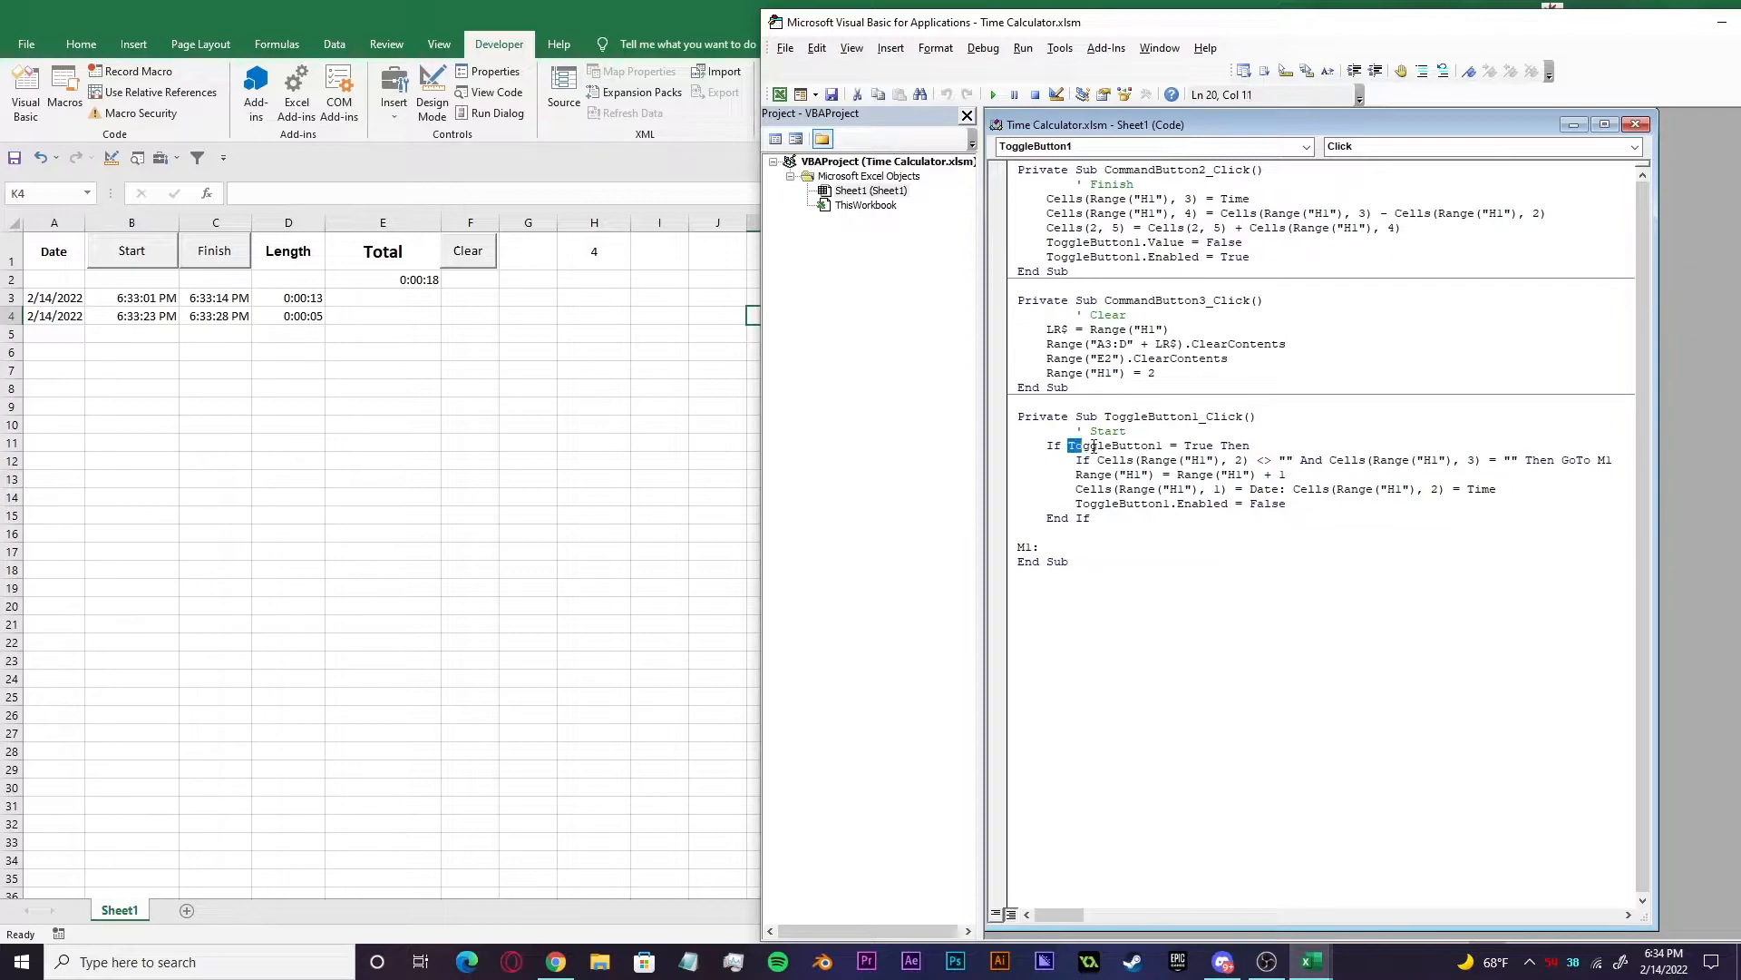
- Pick out the ToggleButton1 condition and the statements that run when Start is pressed
double_click(1114, 445)
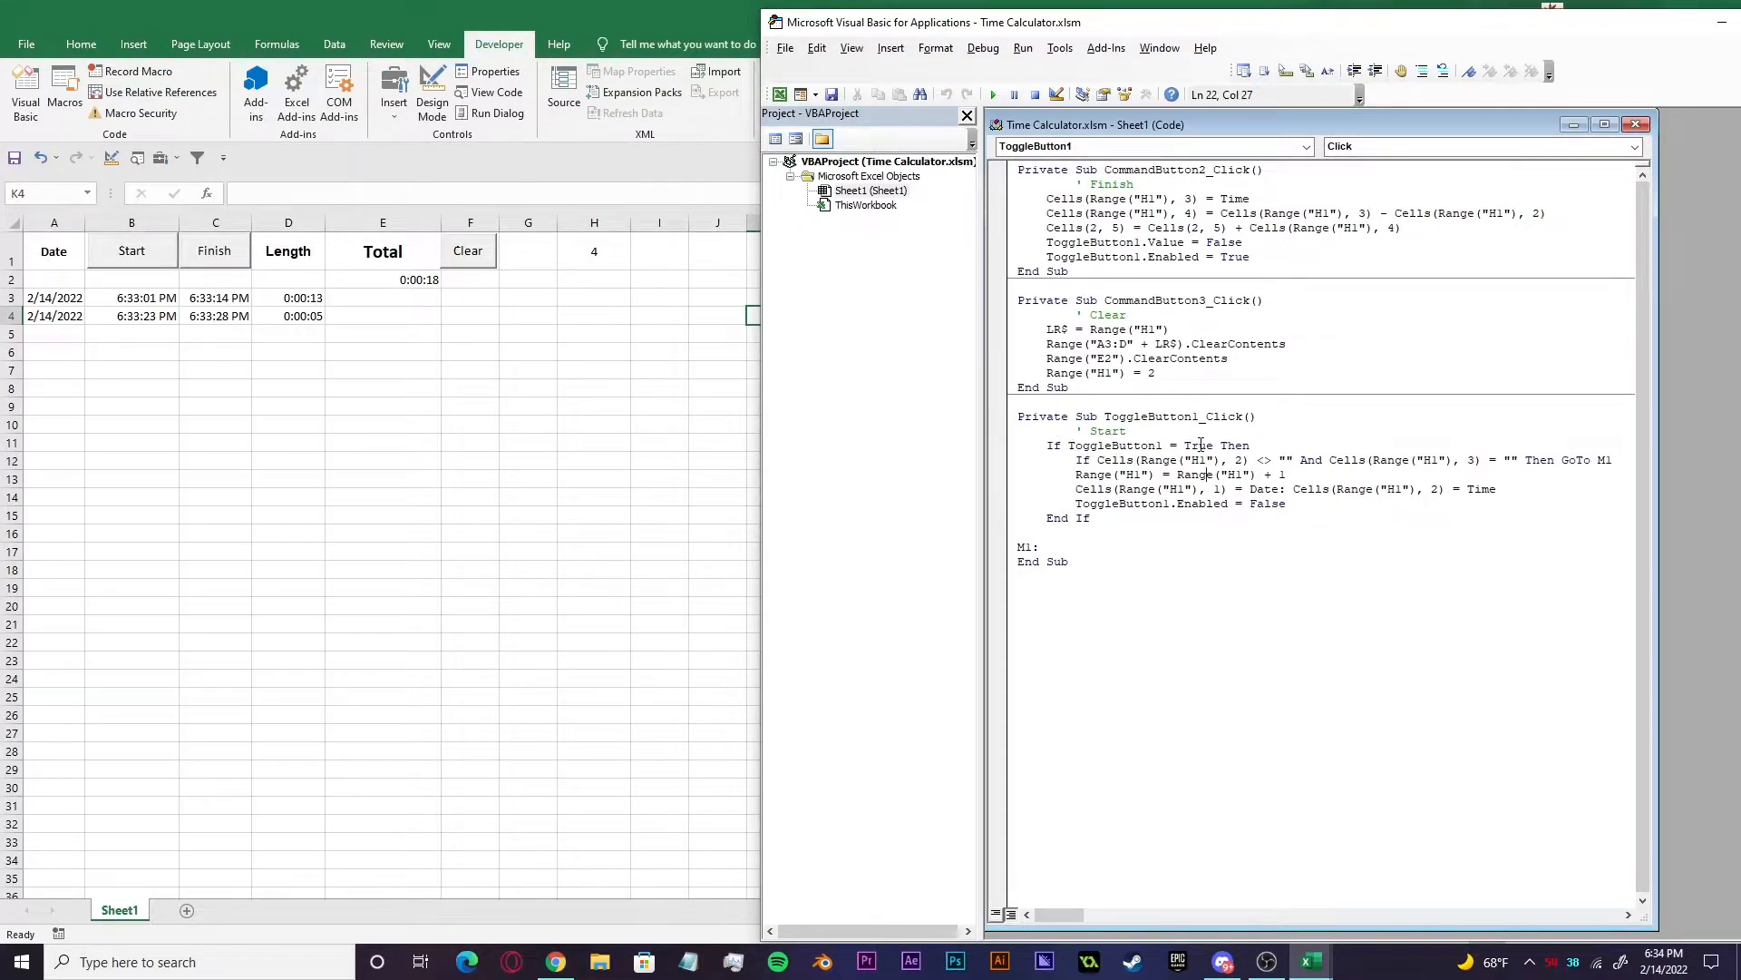
drag(1078, 459, 1210, 503)
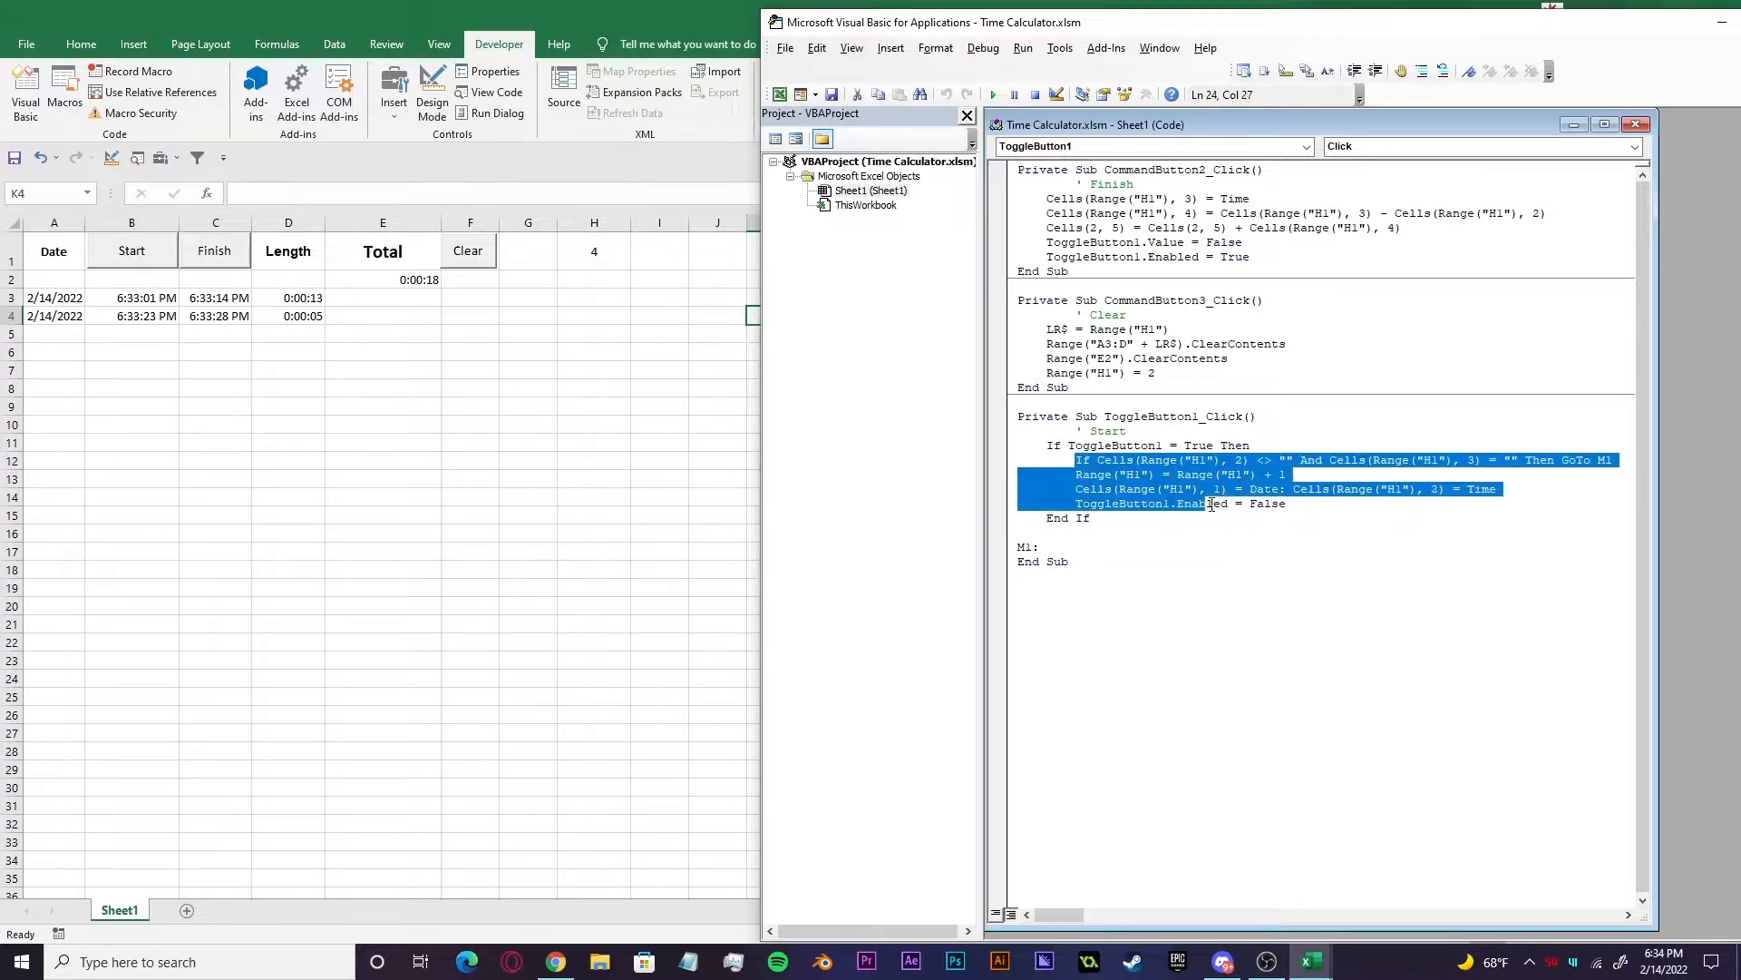
click(1180, 502)
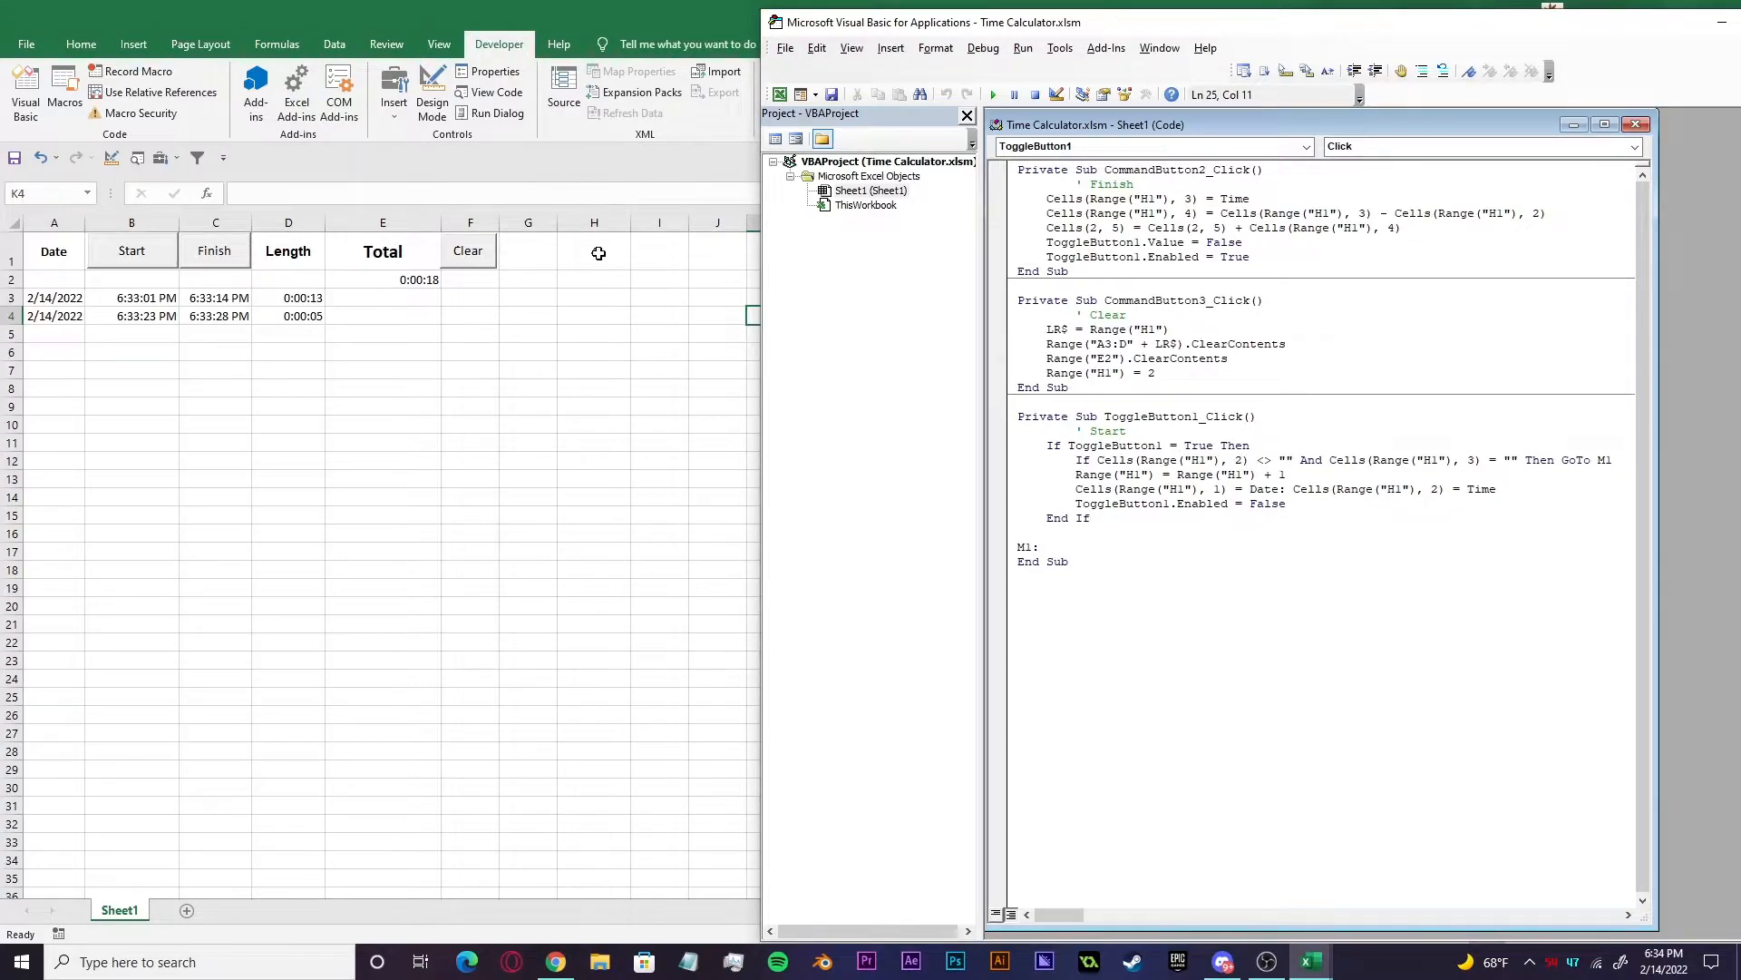
click(1088, 517)
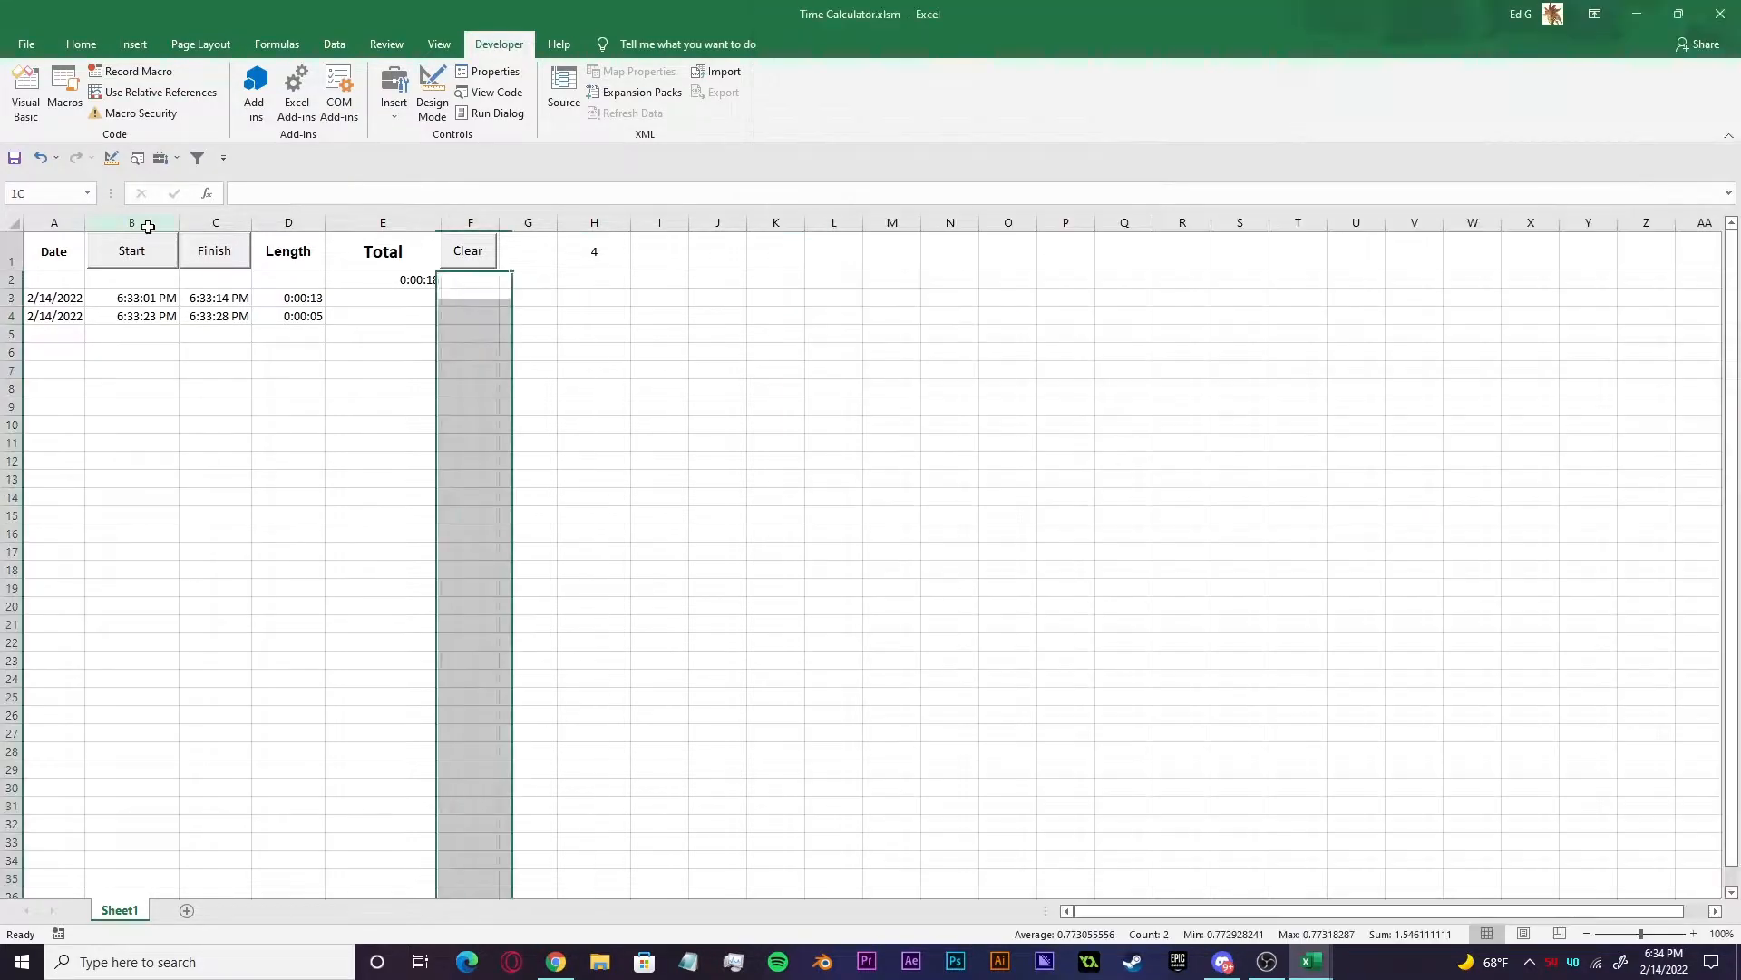
click(131, 221)
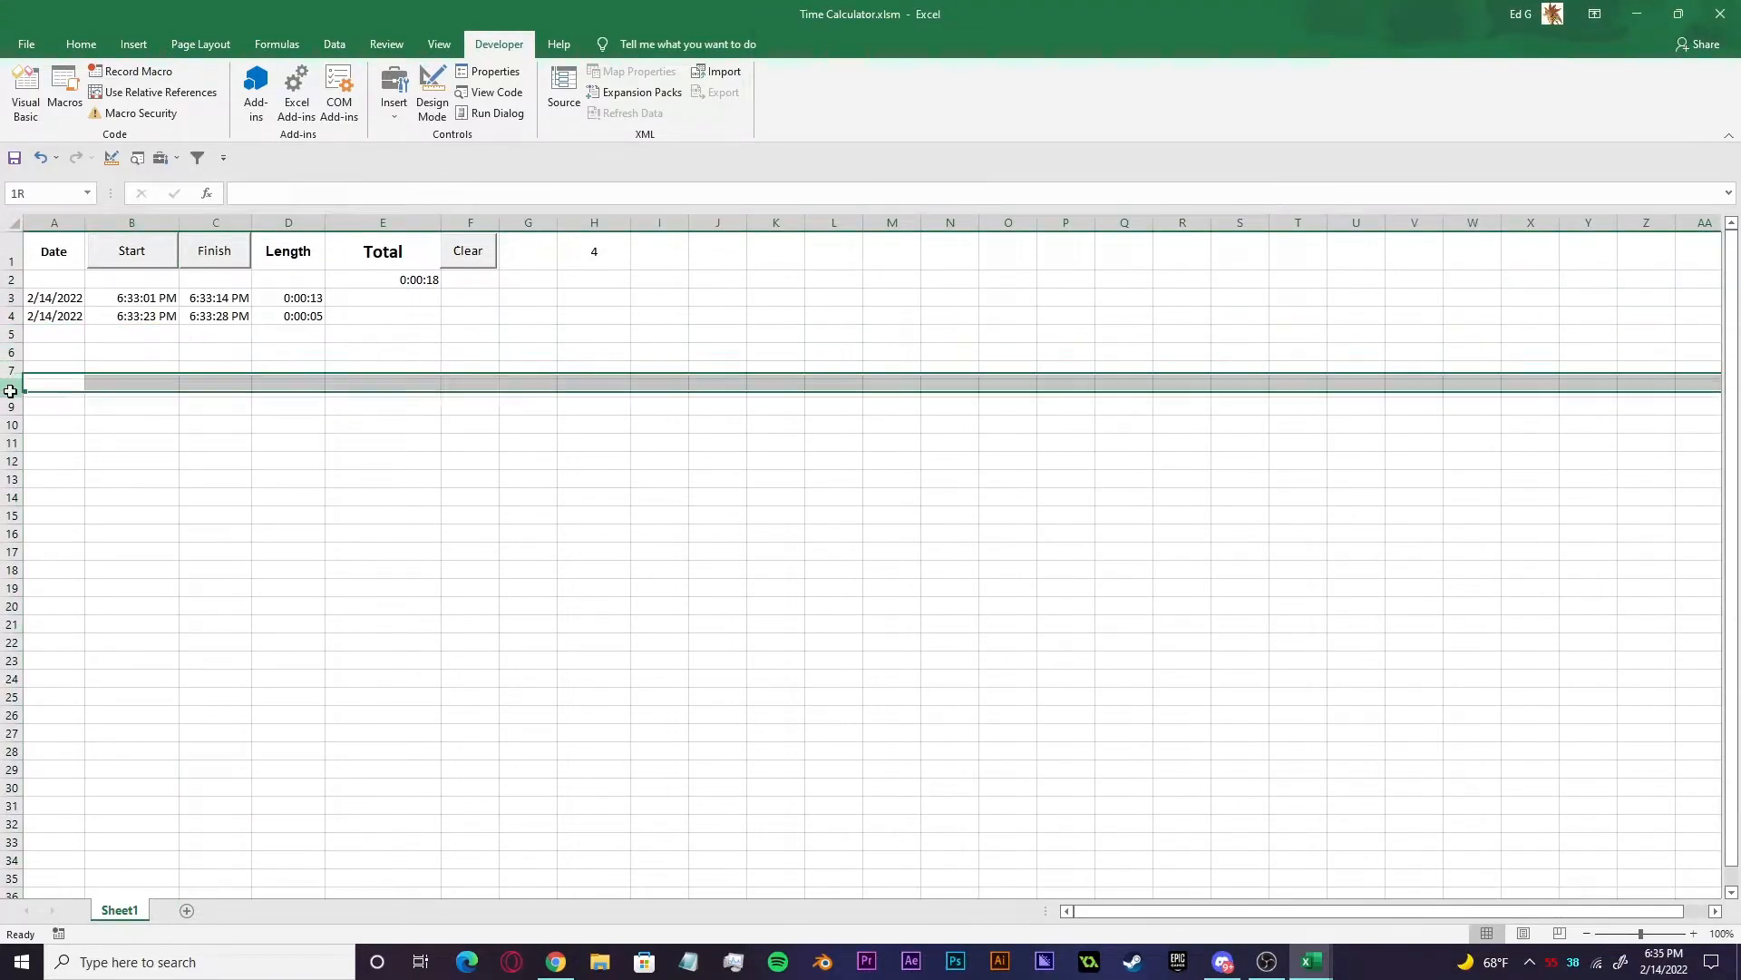
click(52, 459)
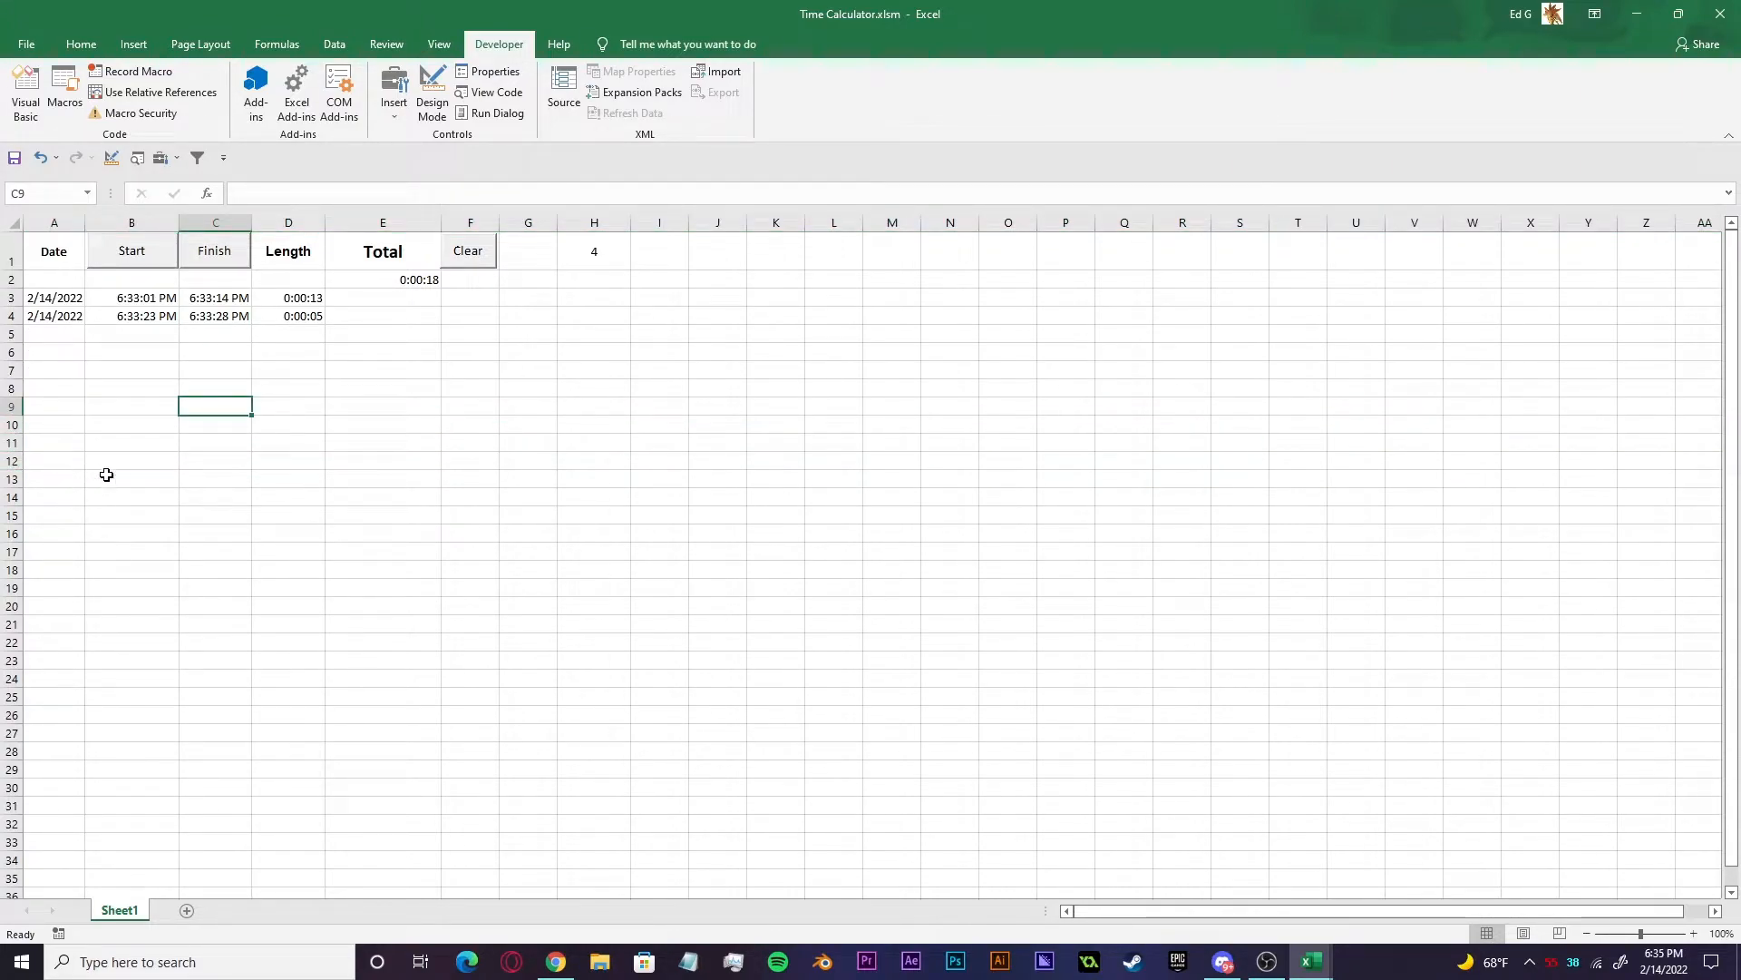
click(497, 93)
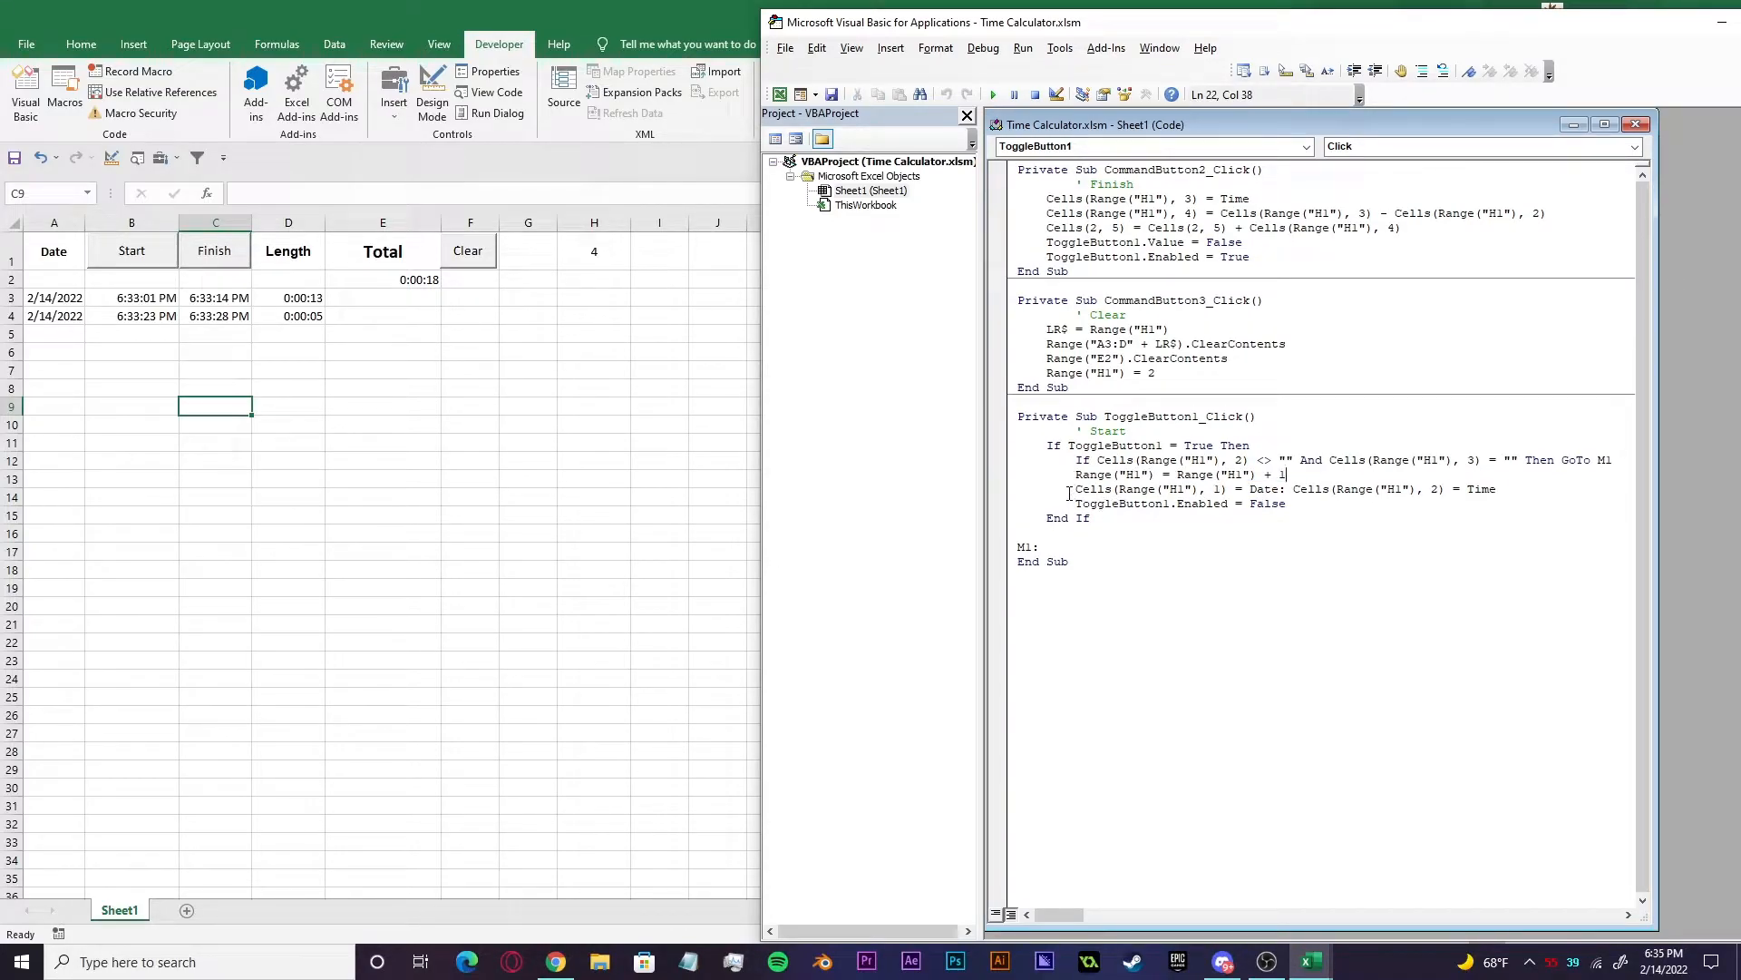
drag(1071, 488, 1221, 488)
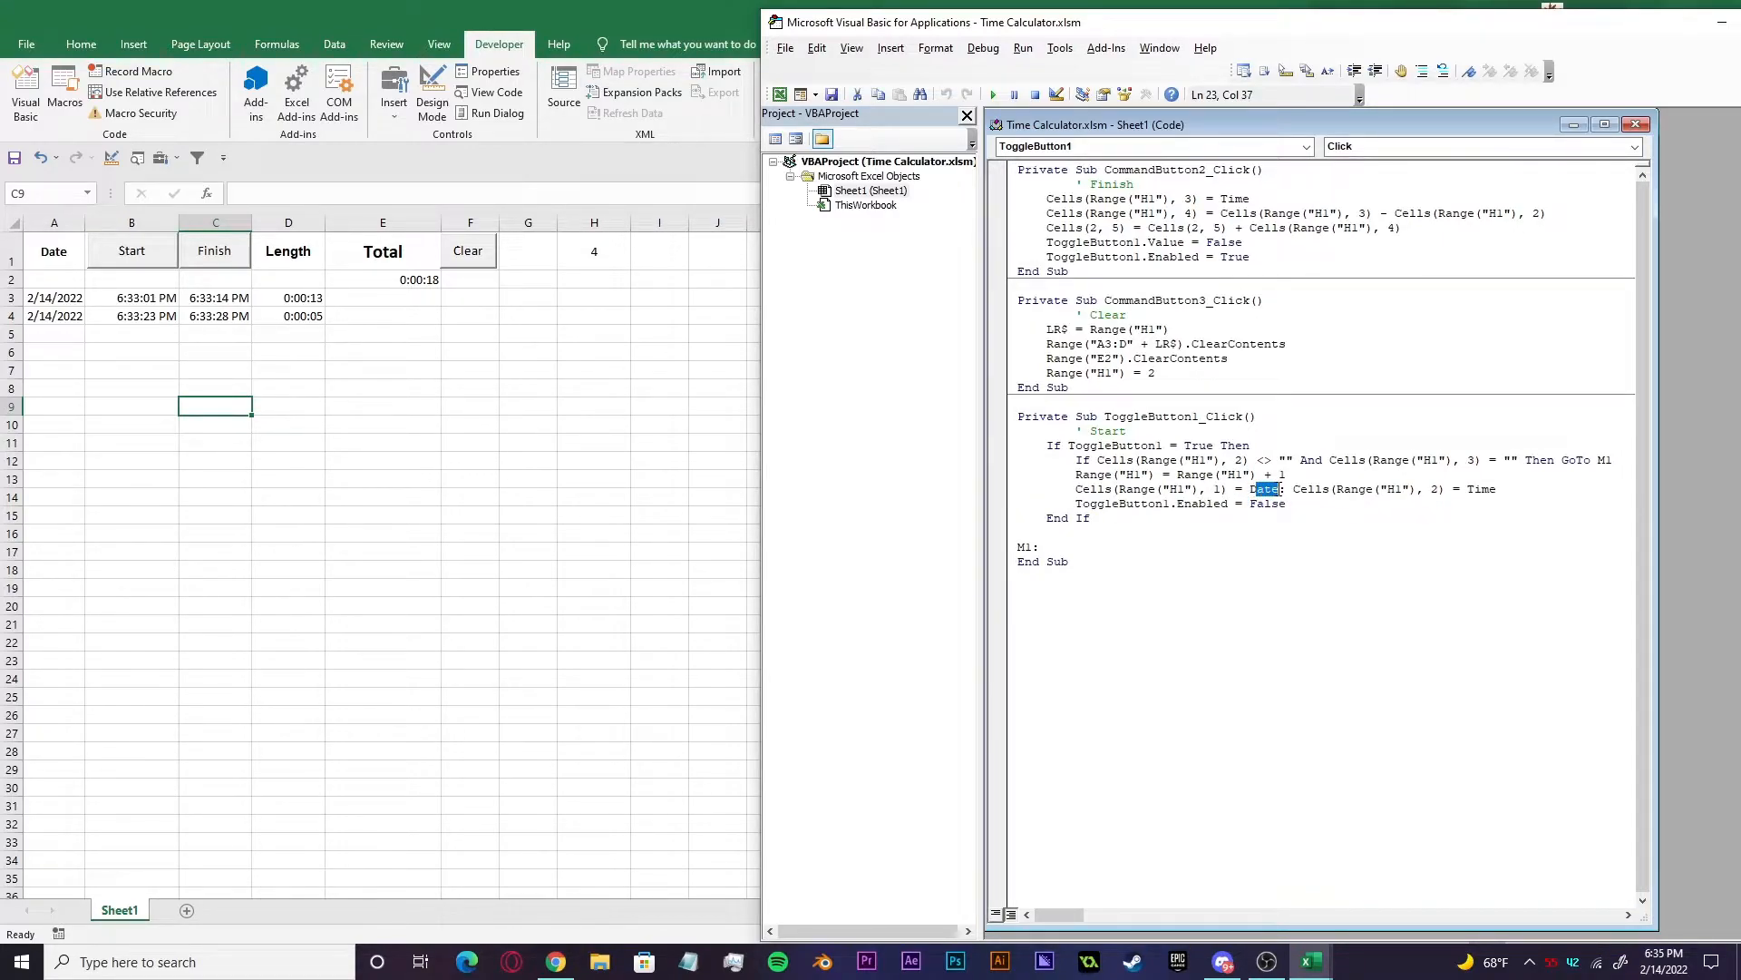
double_click(1265, 488)
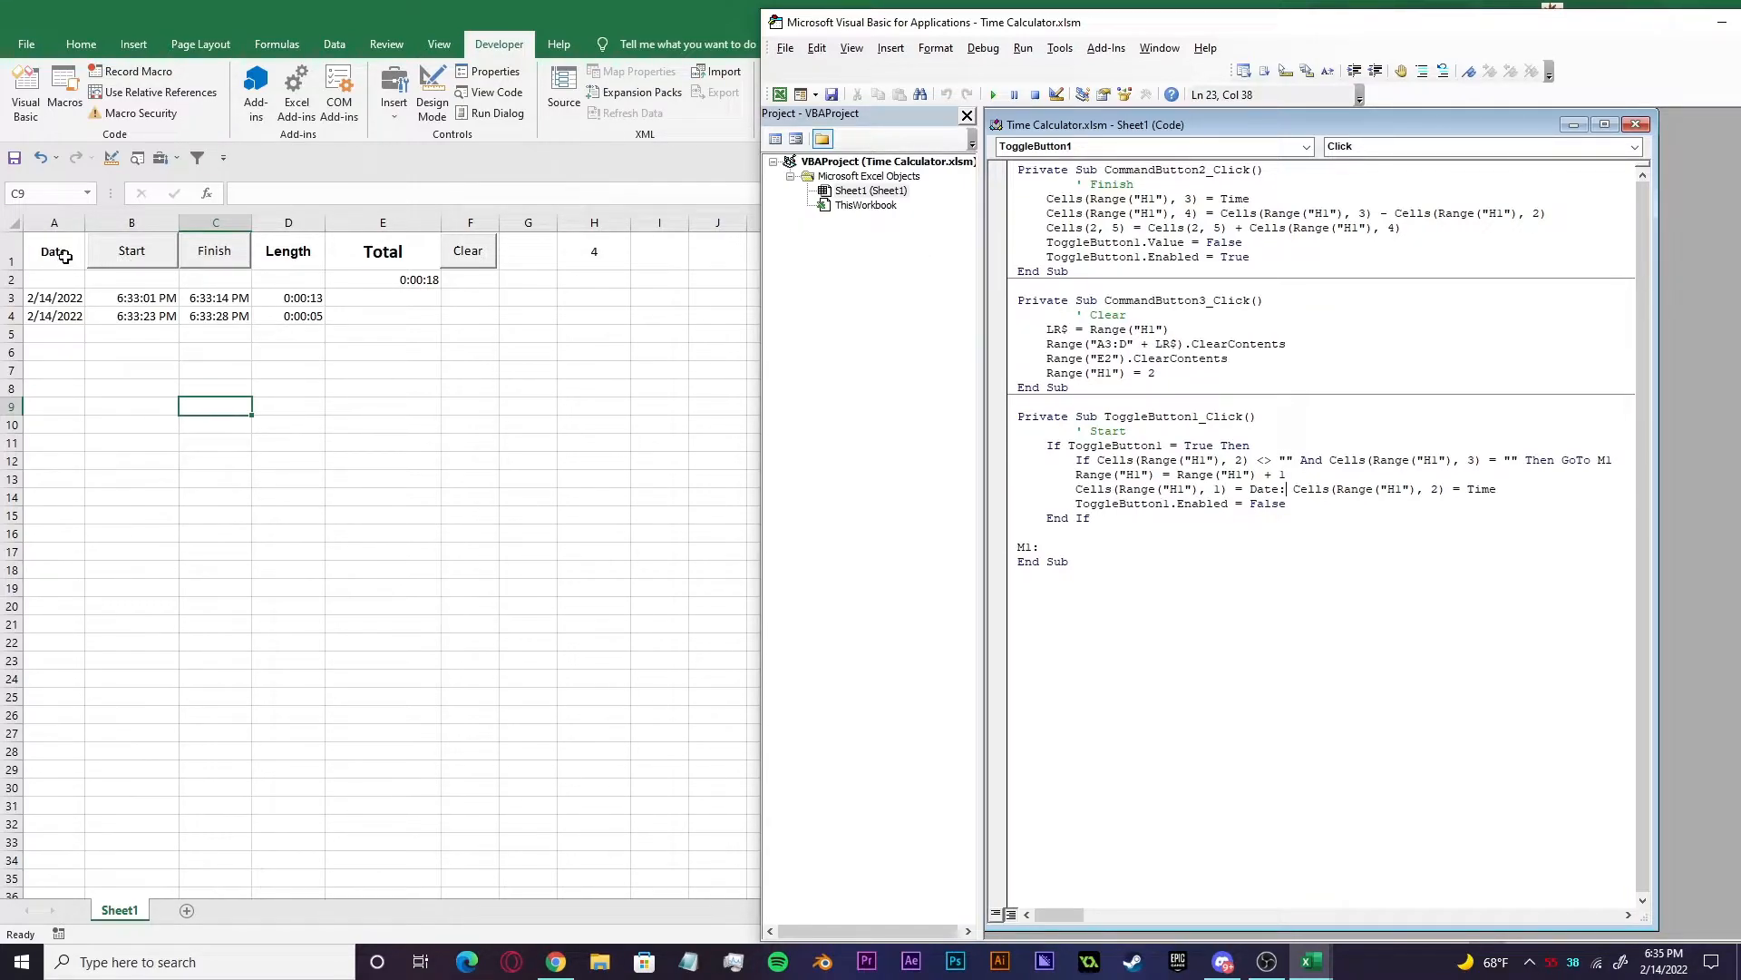
mouse_move(43, 236)
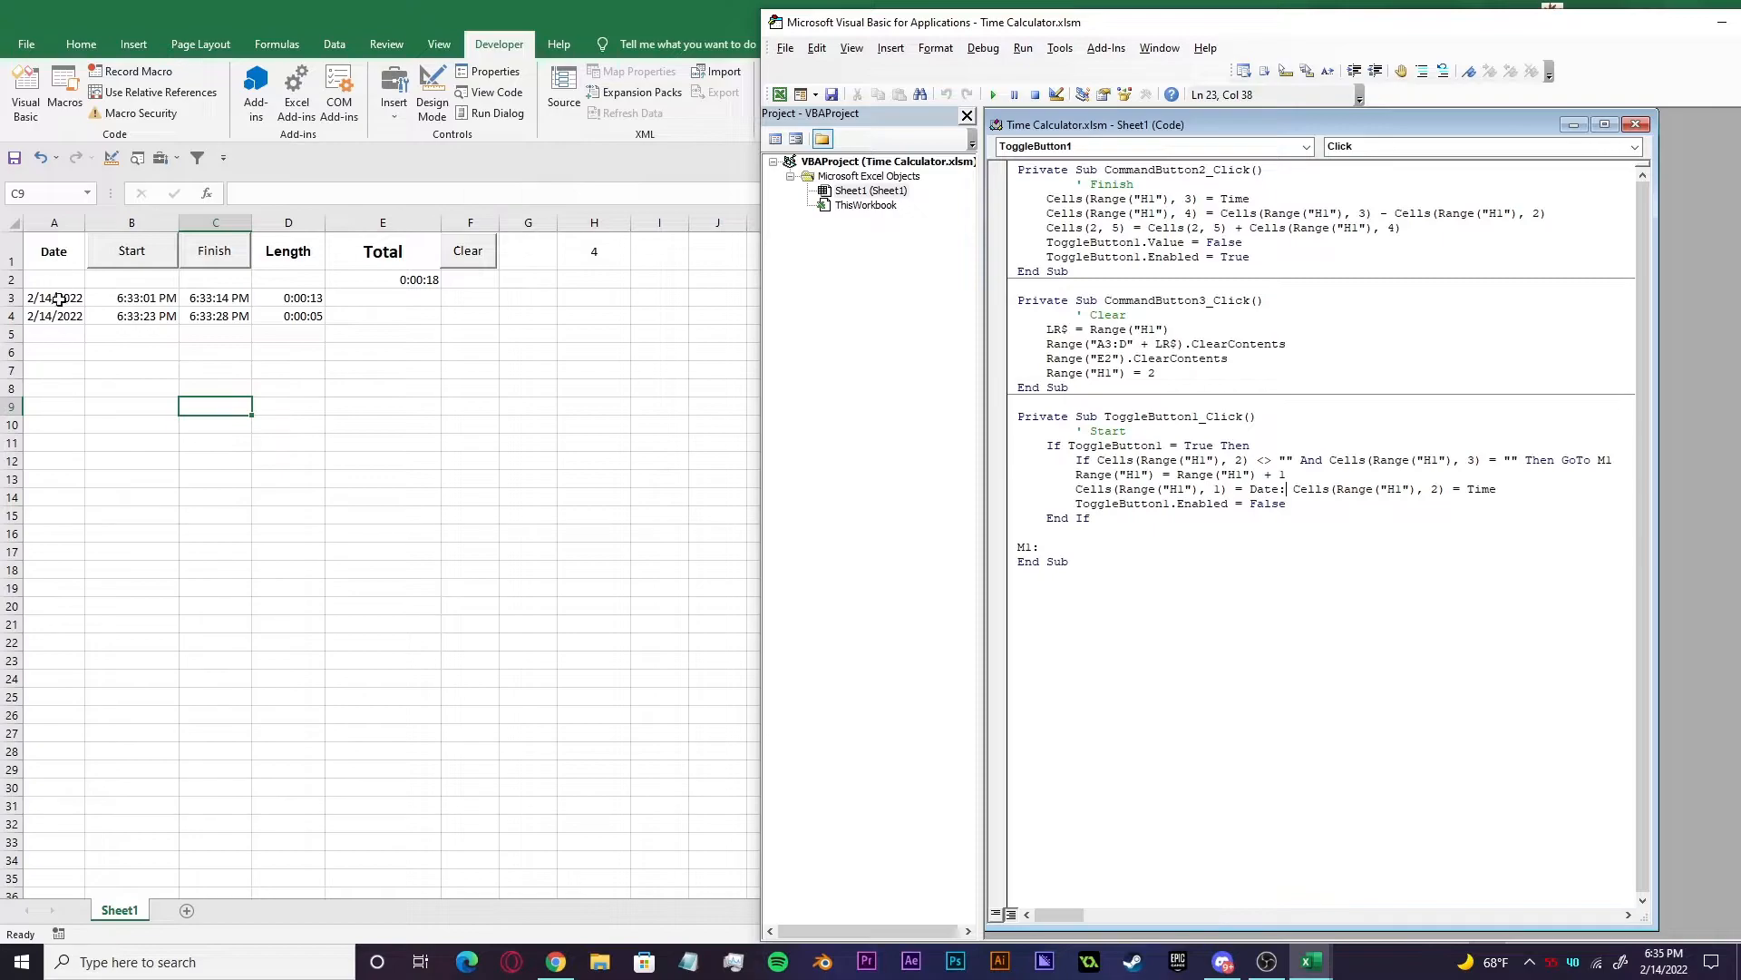
mouse_move(53, 451)
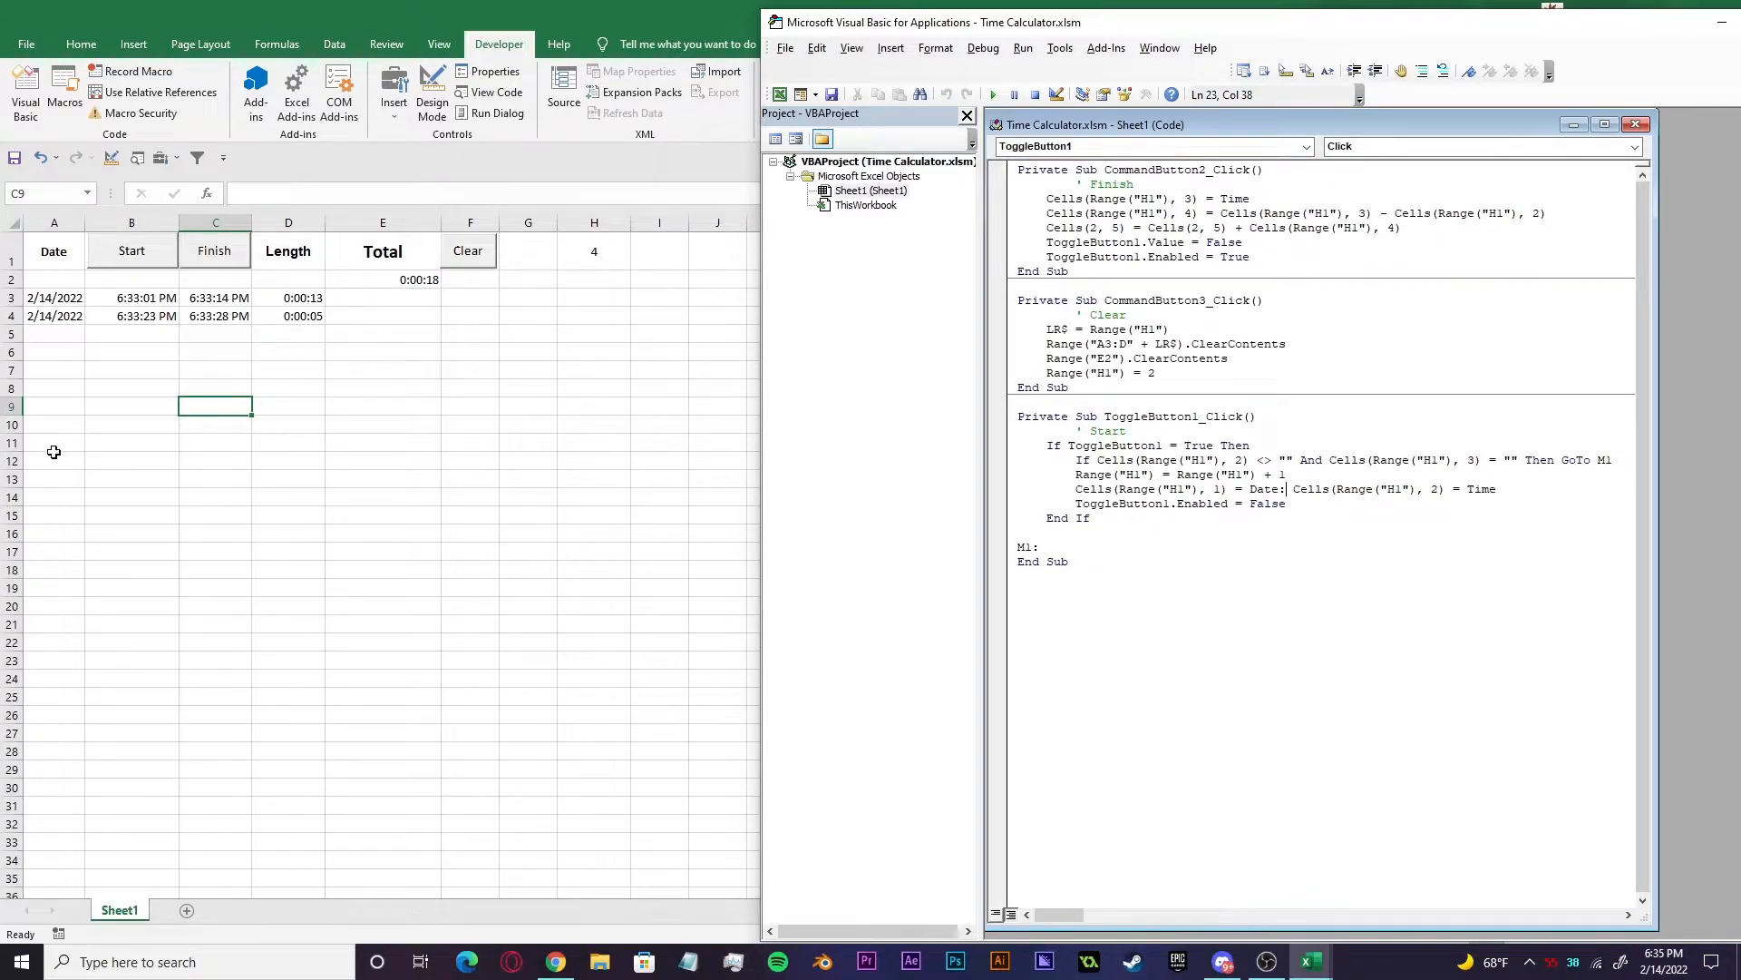
drag(1293, 488, 1426, 488)
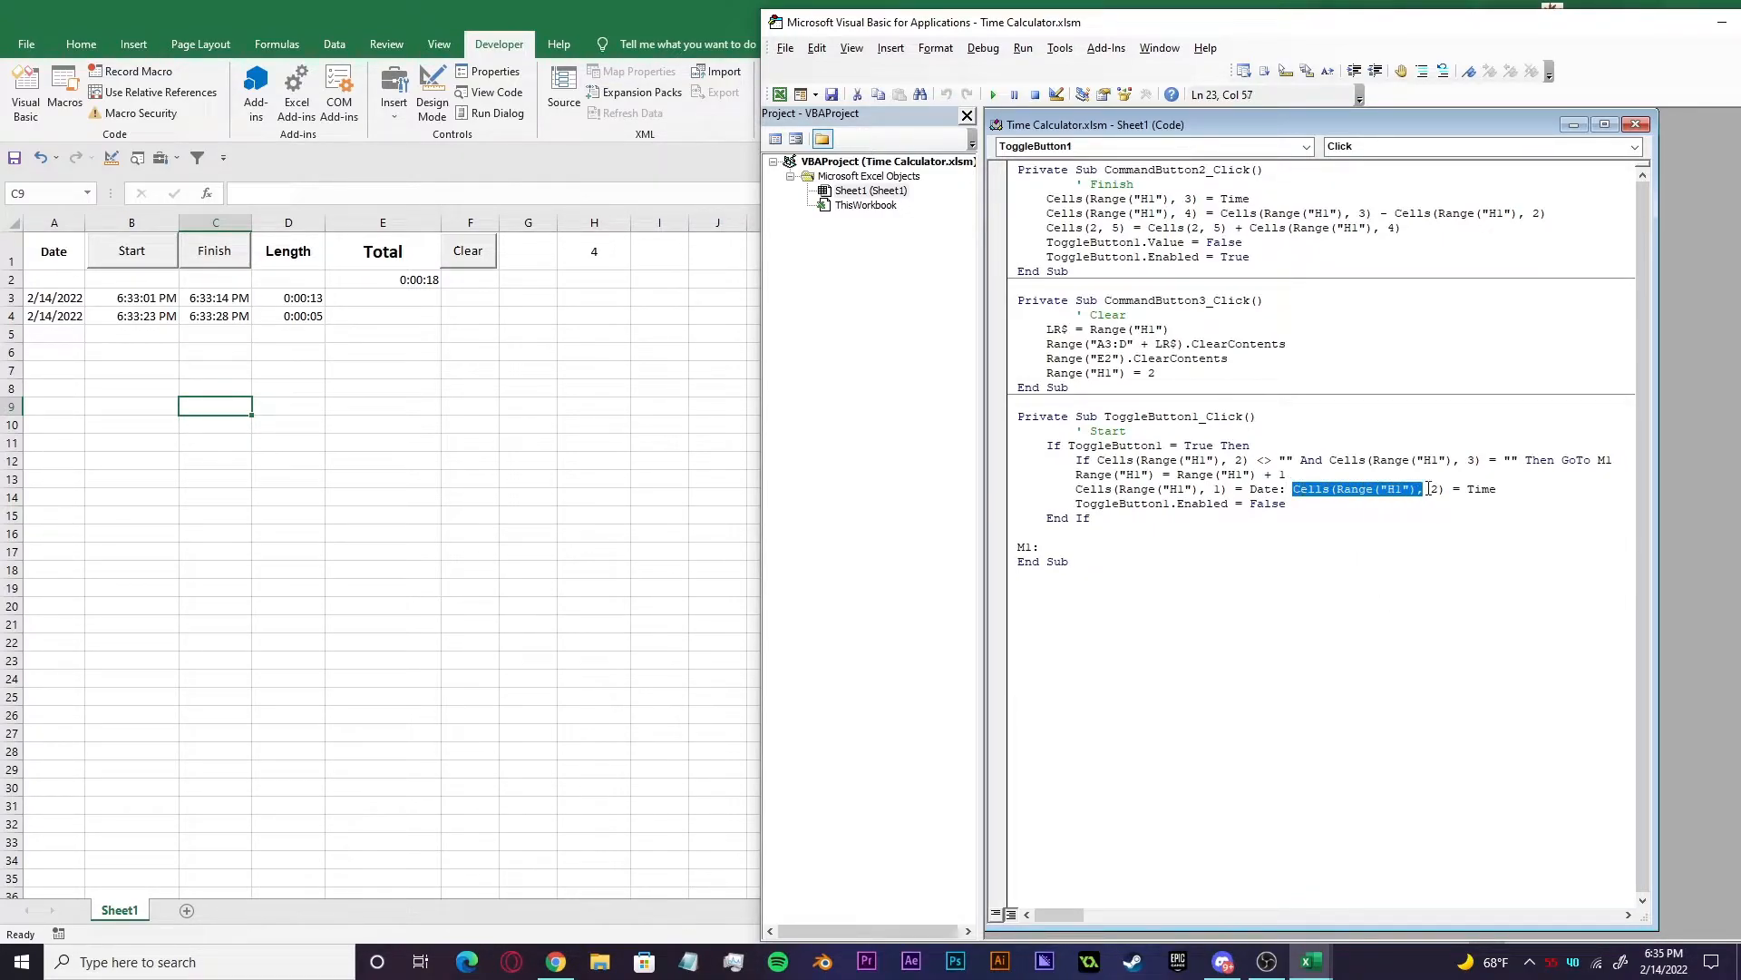
click(1500, 488)
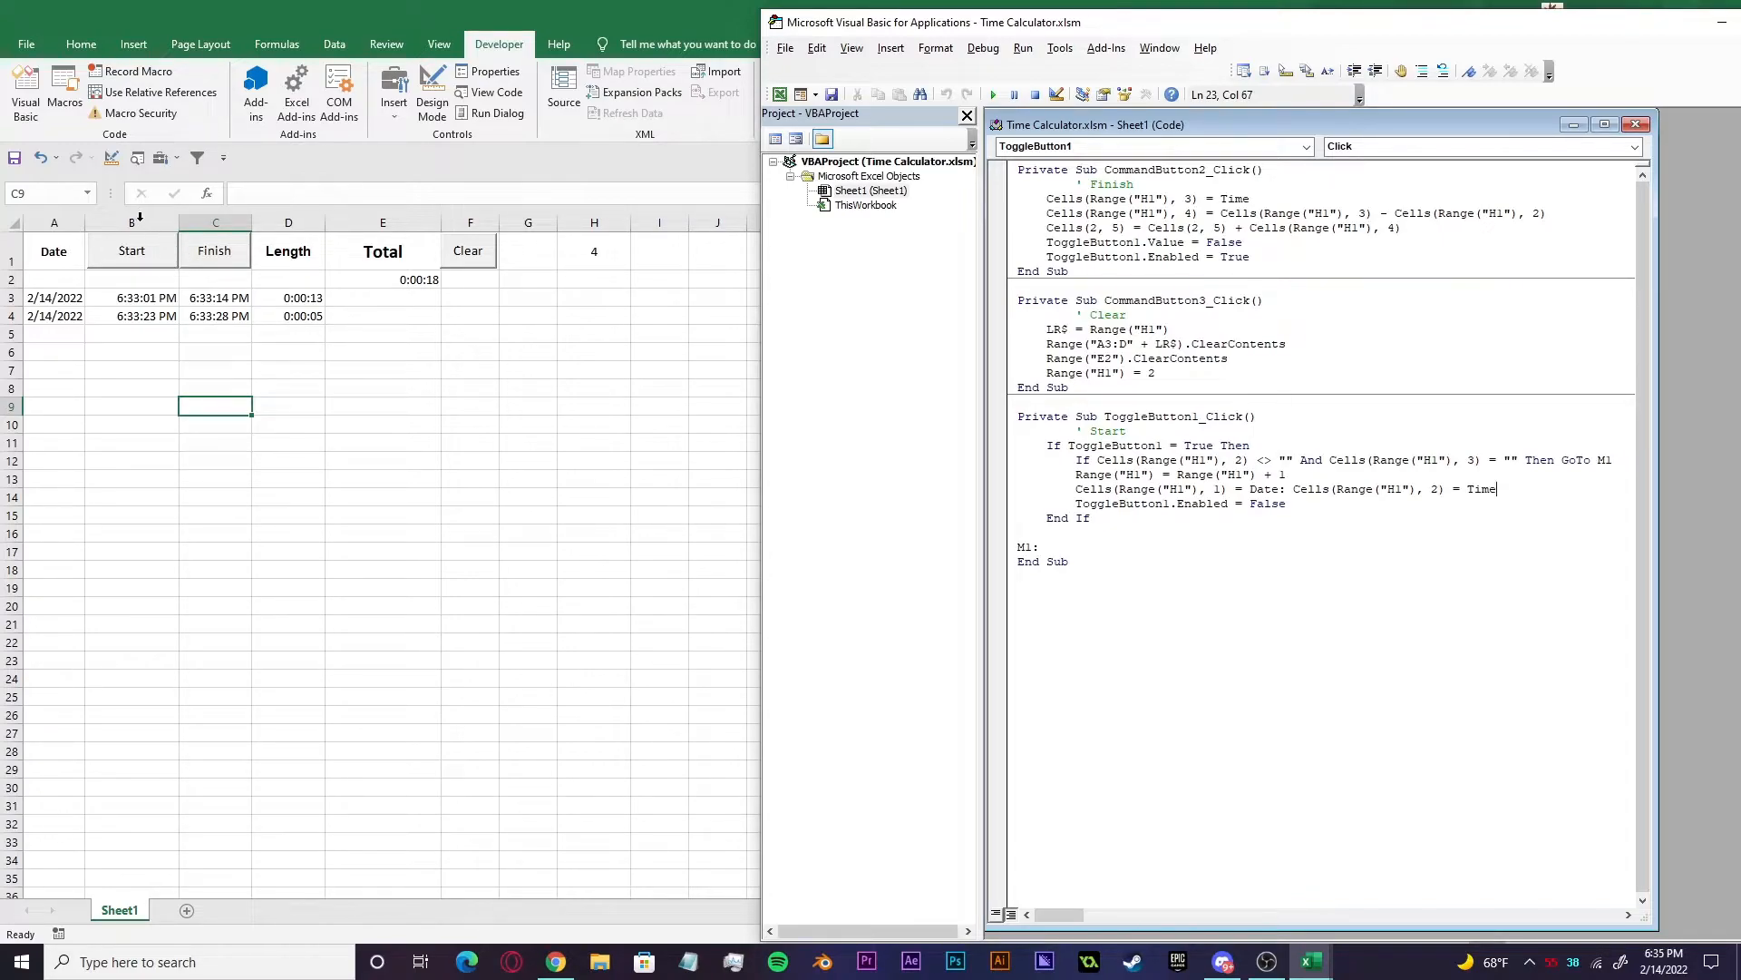
mouse_move(120, 506)
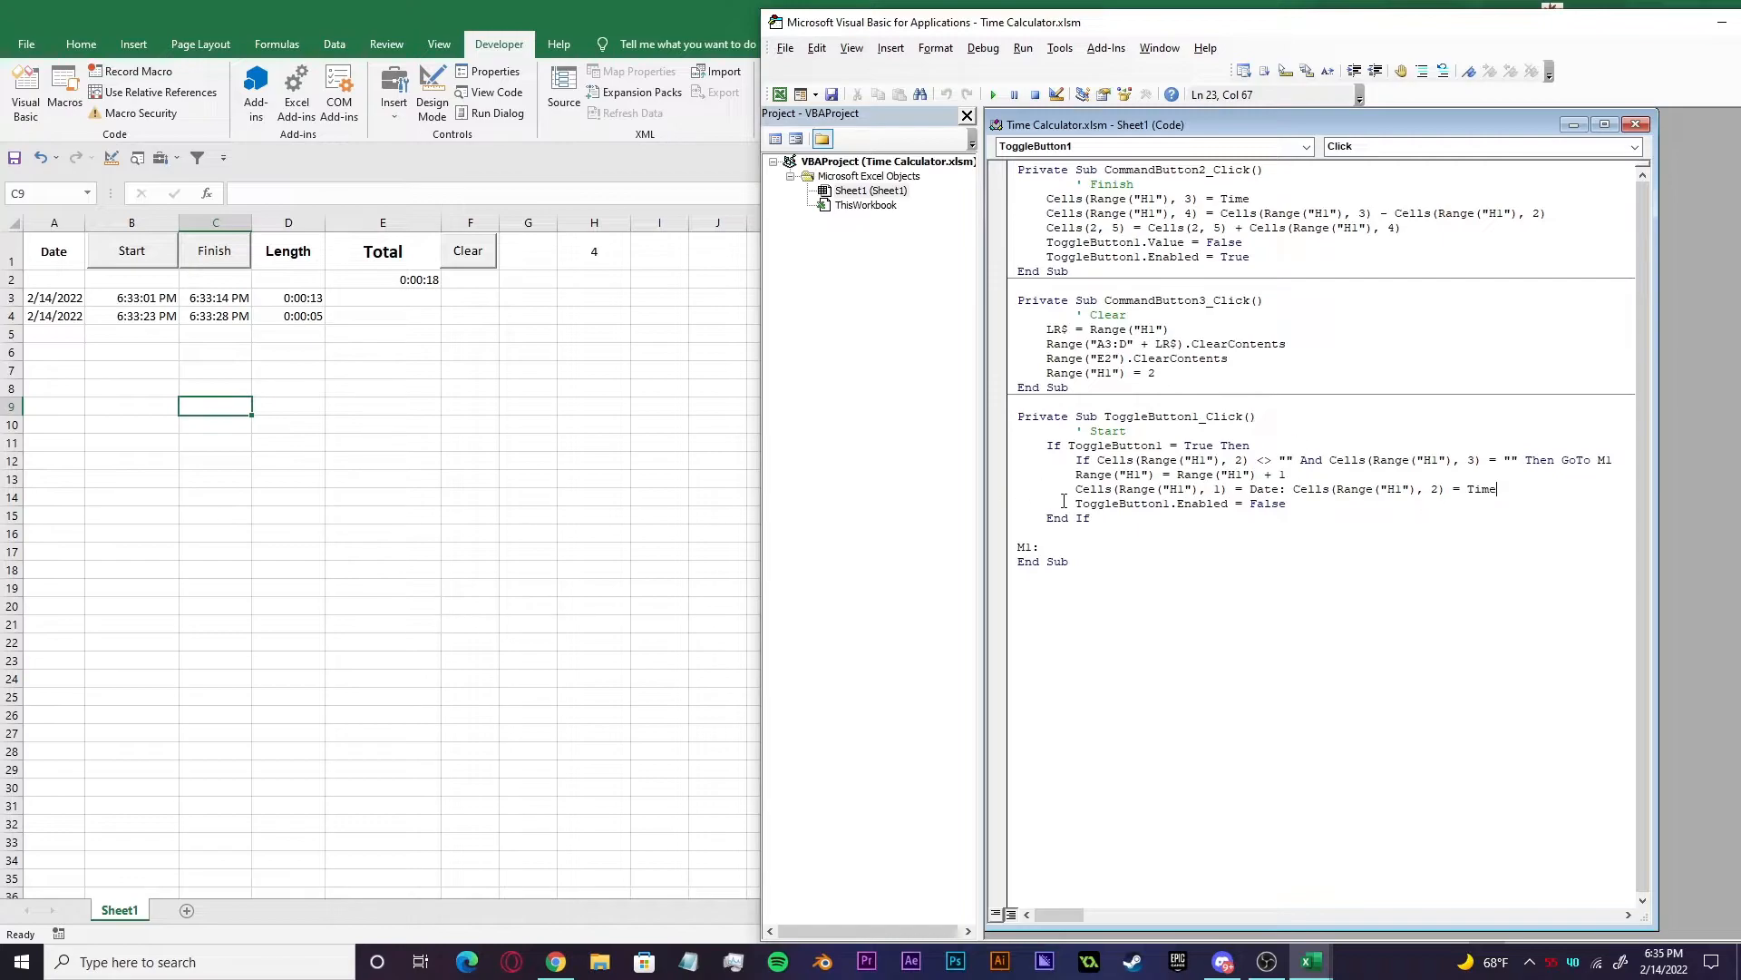
double_click(1121, 503)
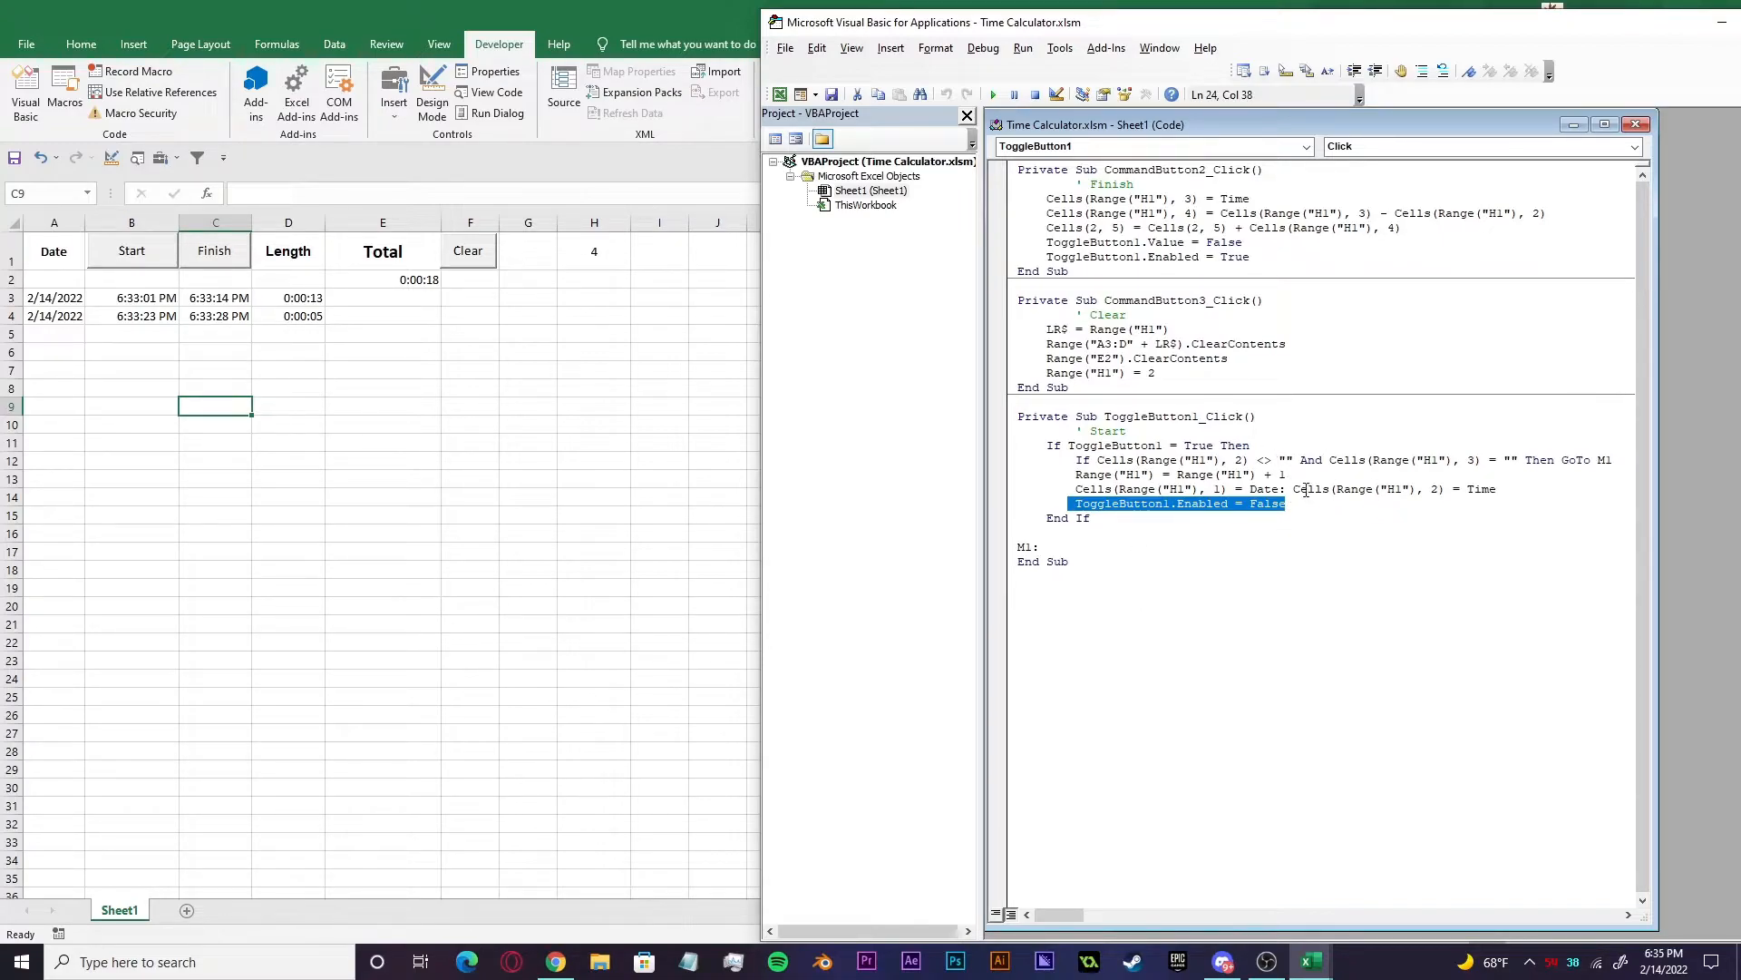
click(1294, 517)
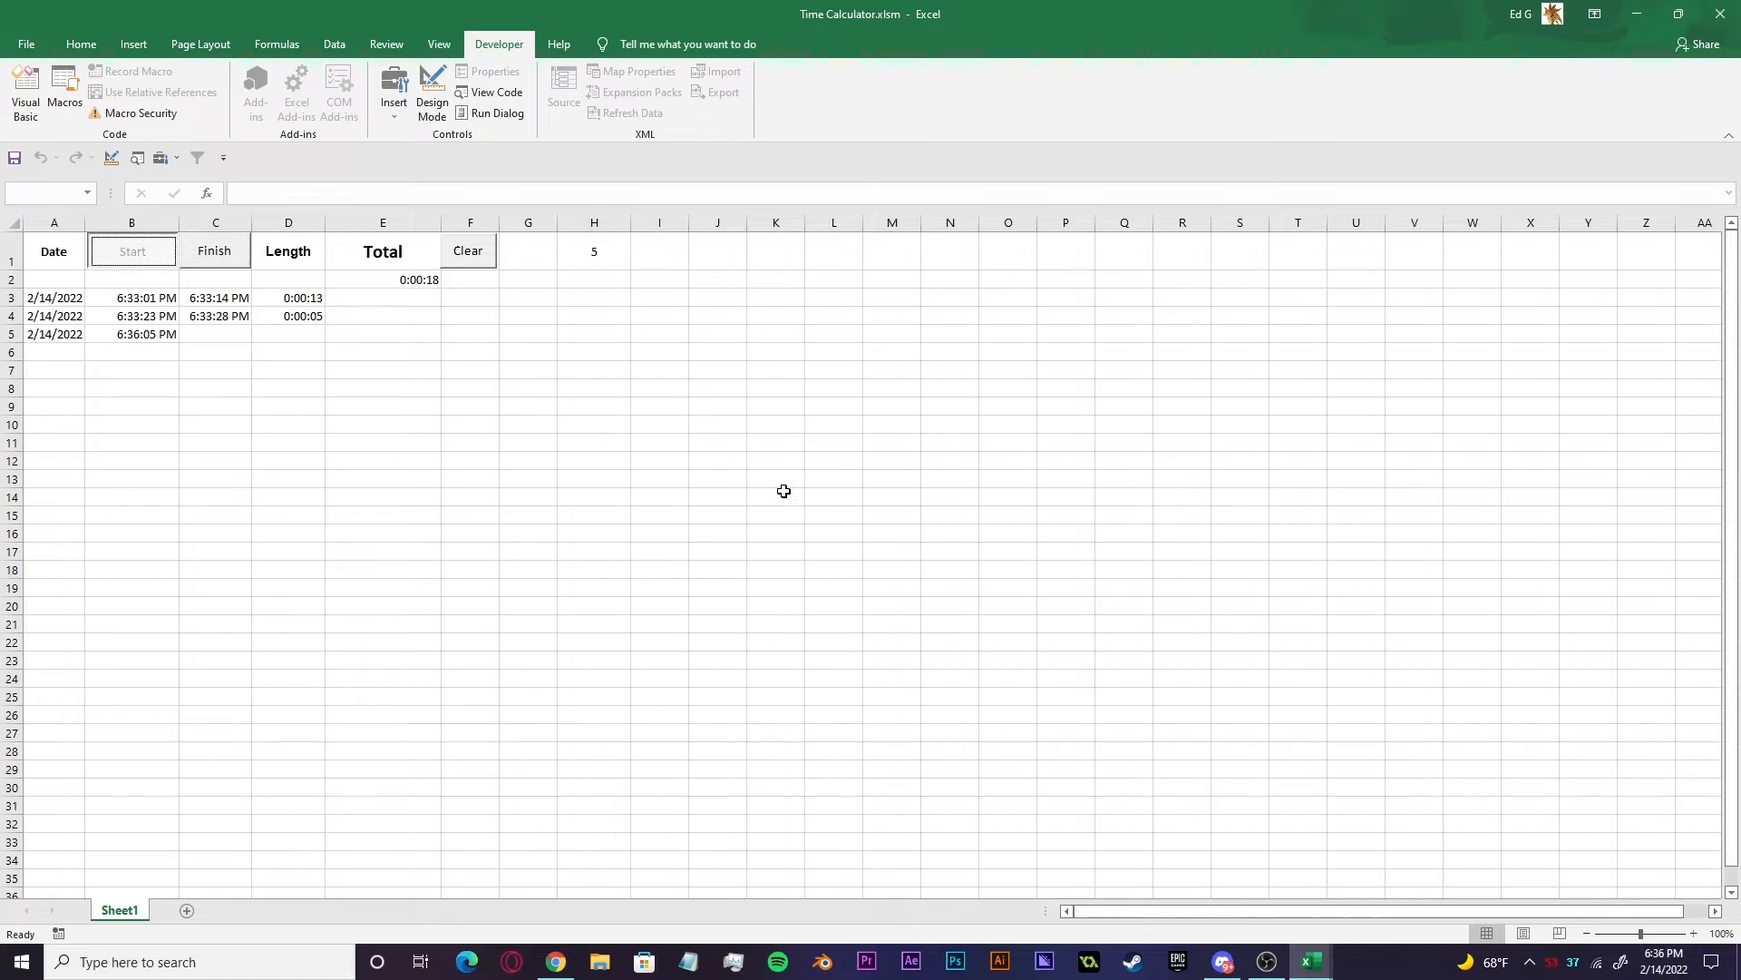
- Finish the third timed entry so it logs 0:00:24 and the total becomes 0:00:42
click(23, 92)
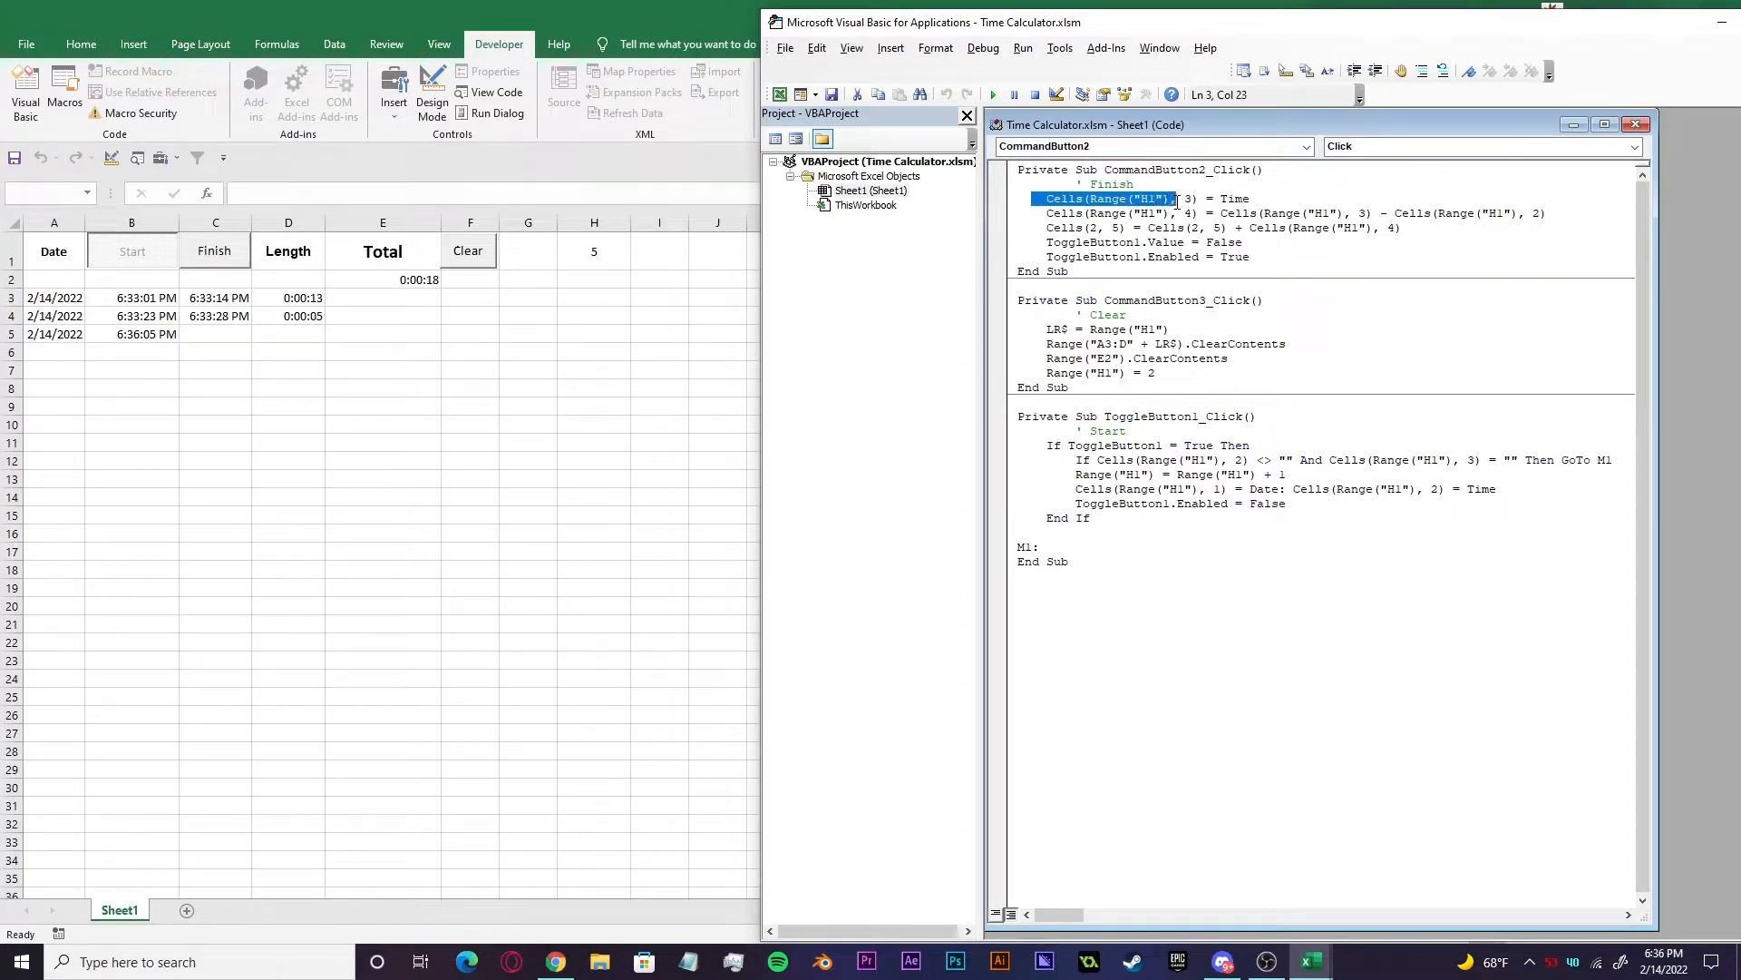
click(1197, 200)
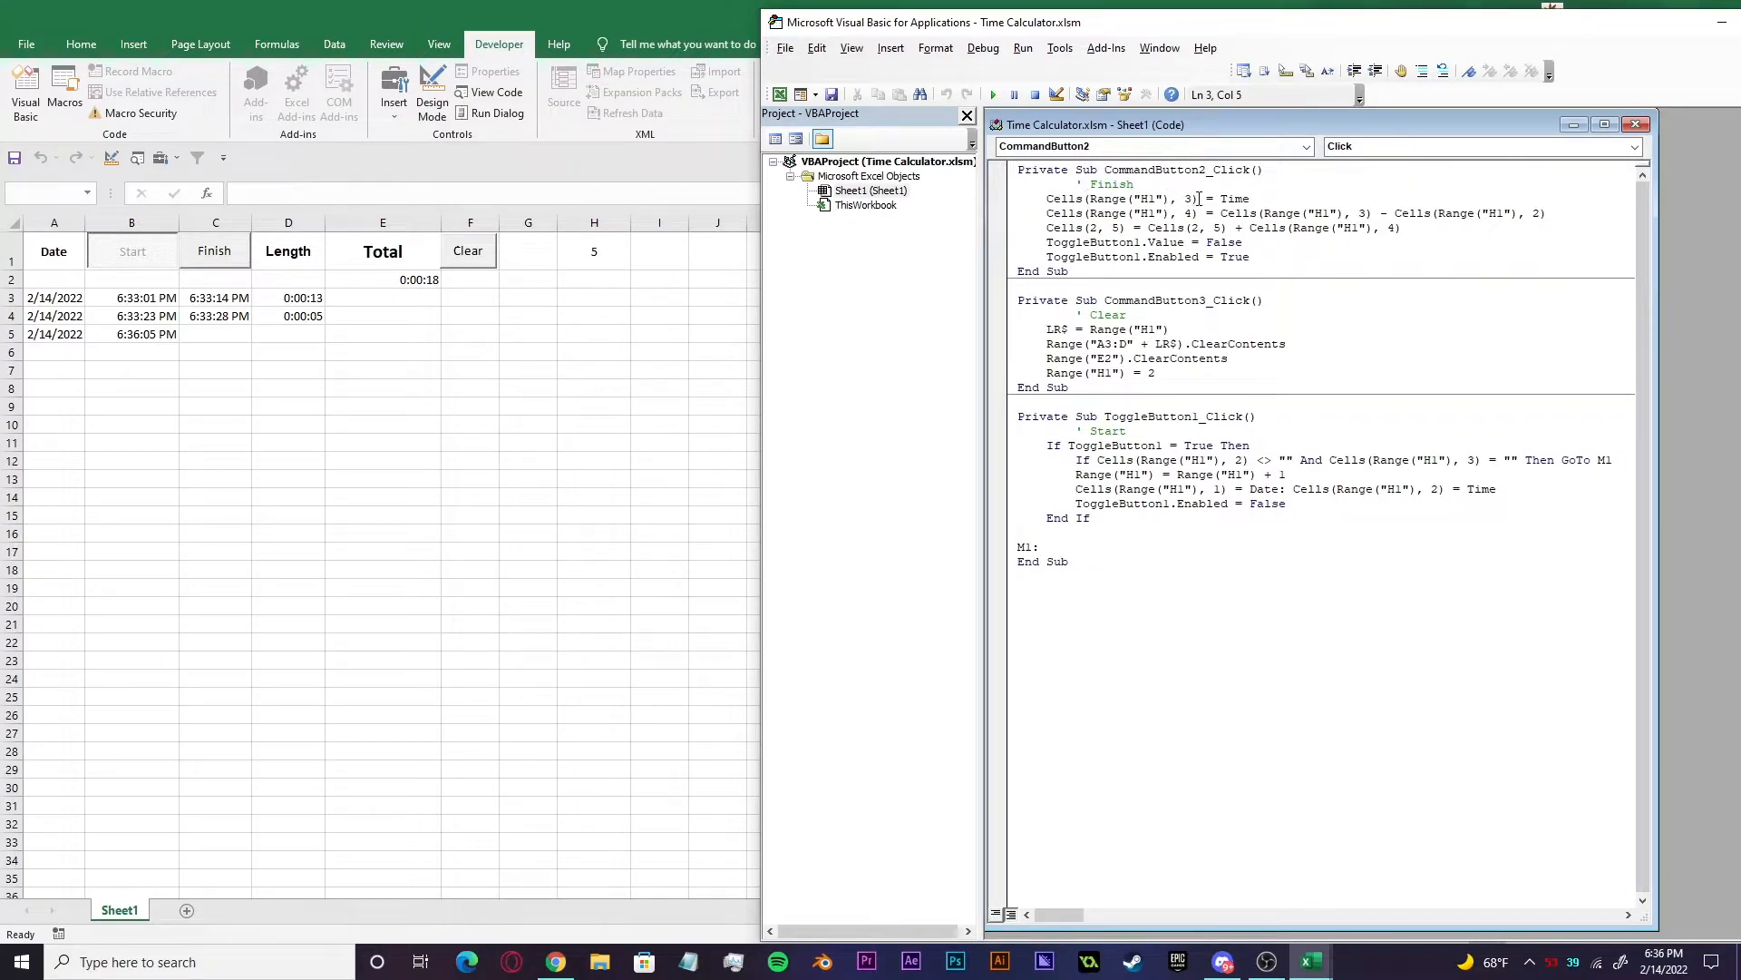
mouse_move(279, 347)
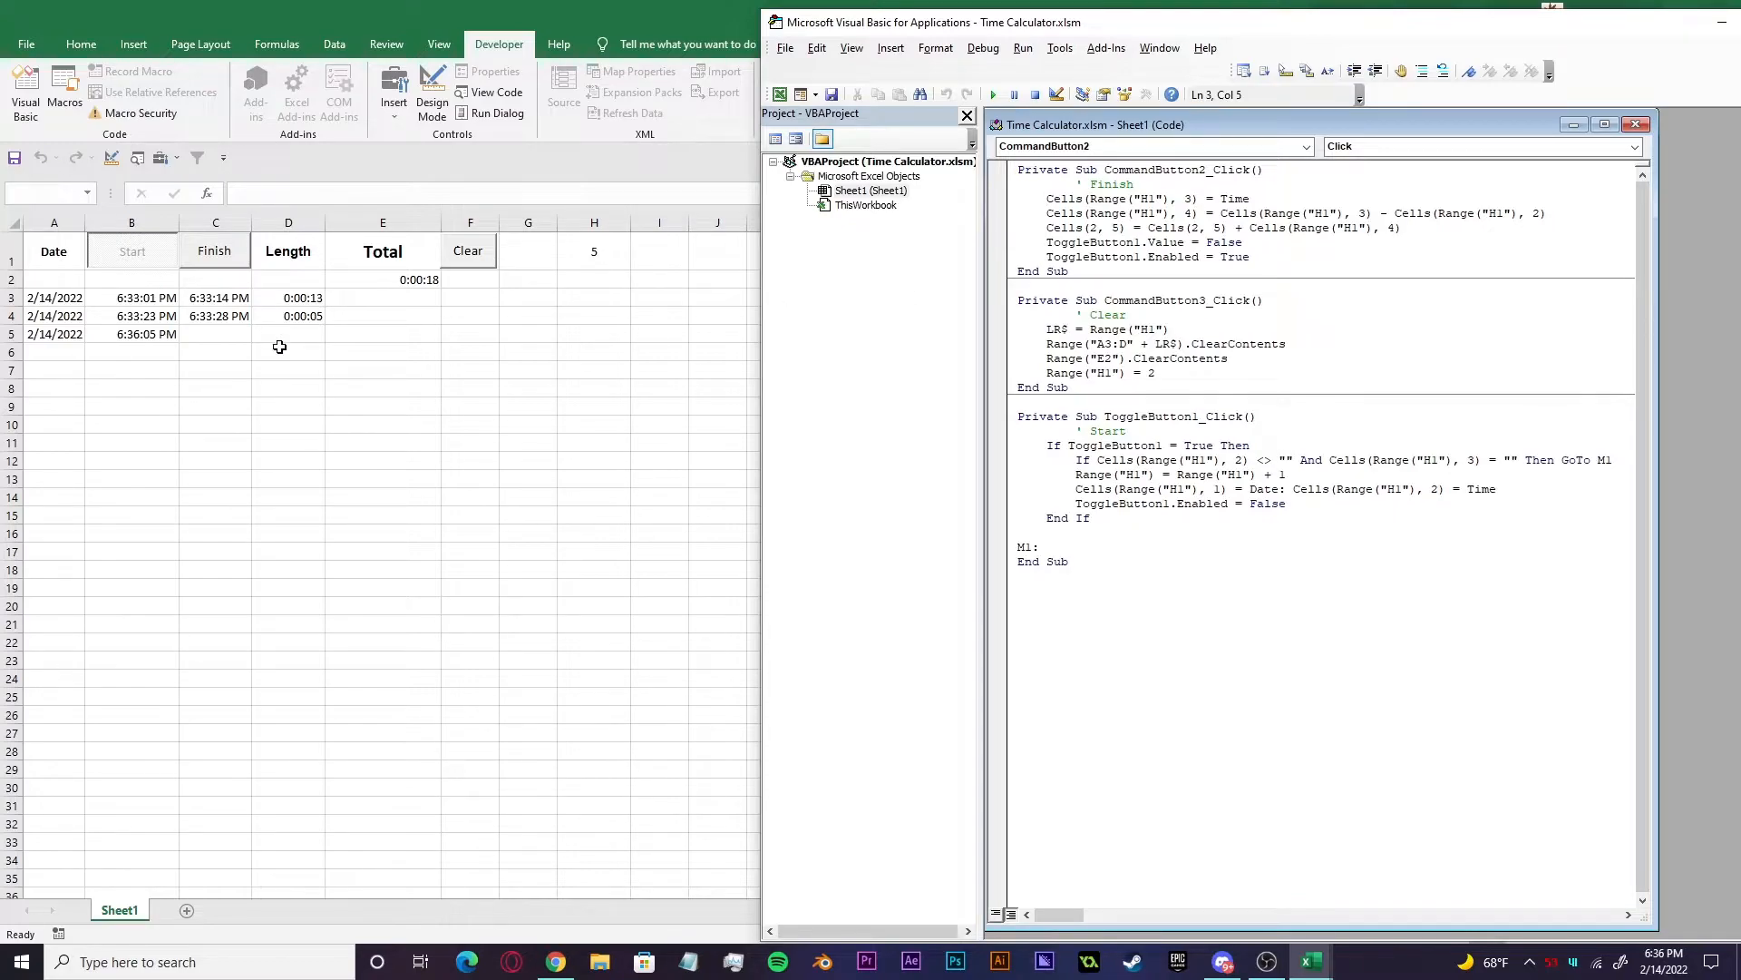
mouse_move(488, 249)
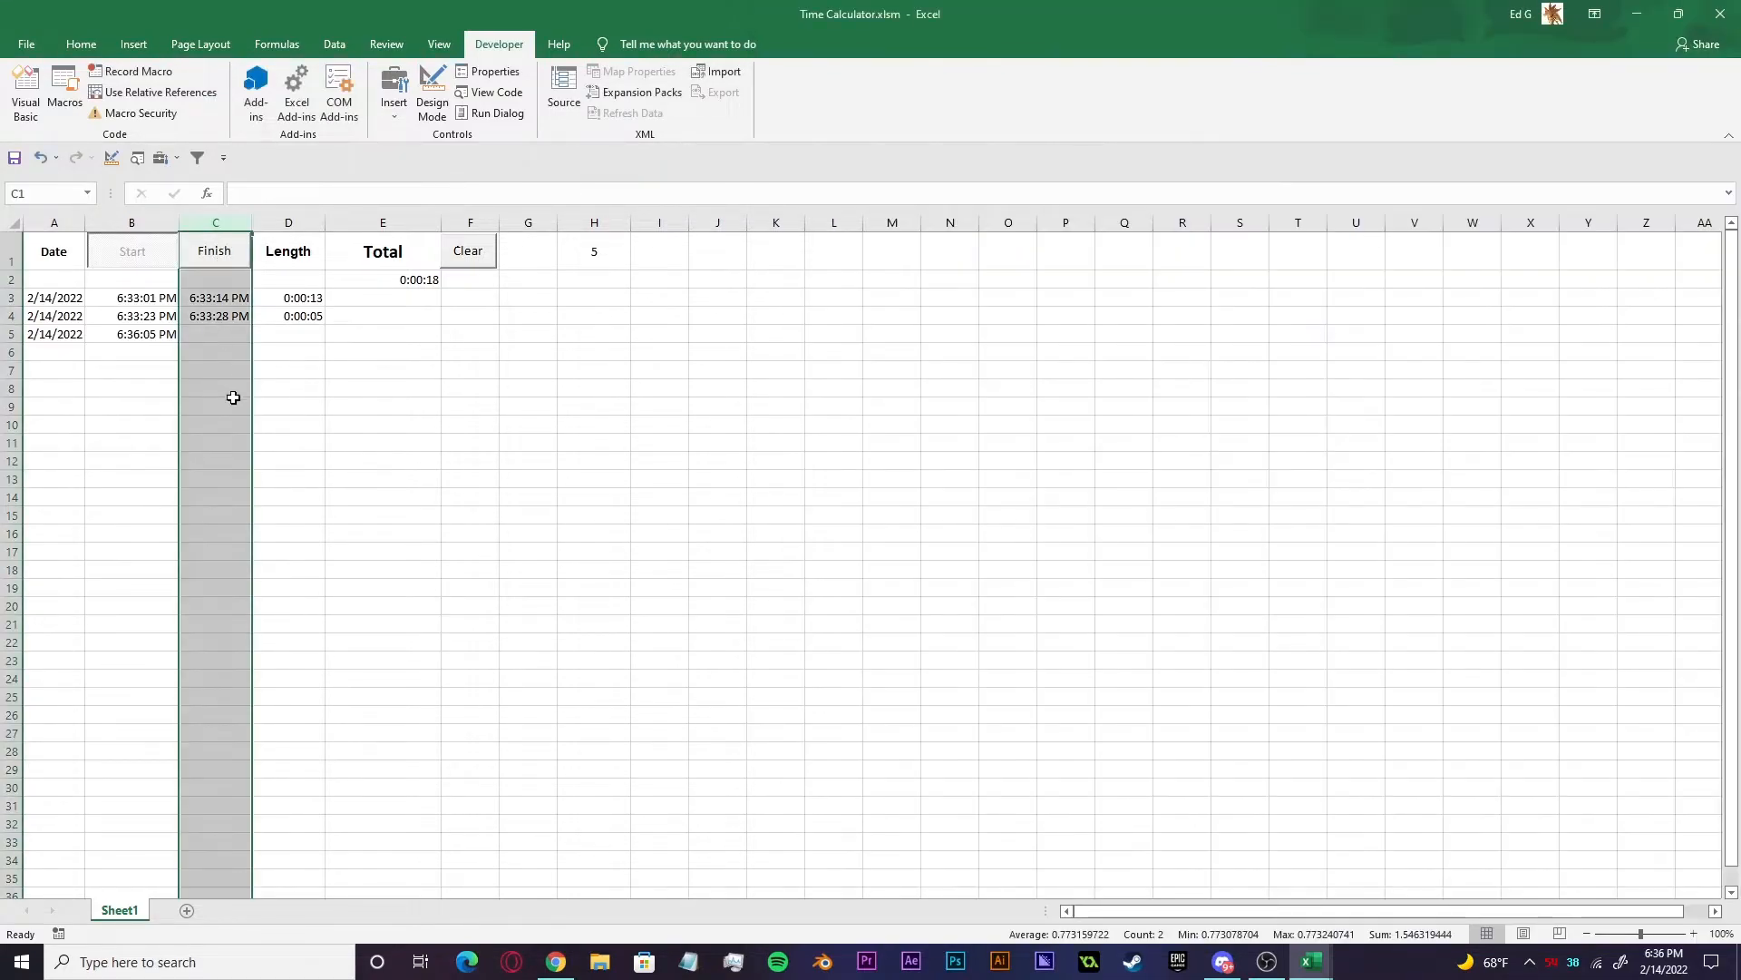
click(214, 250)
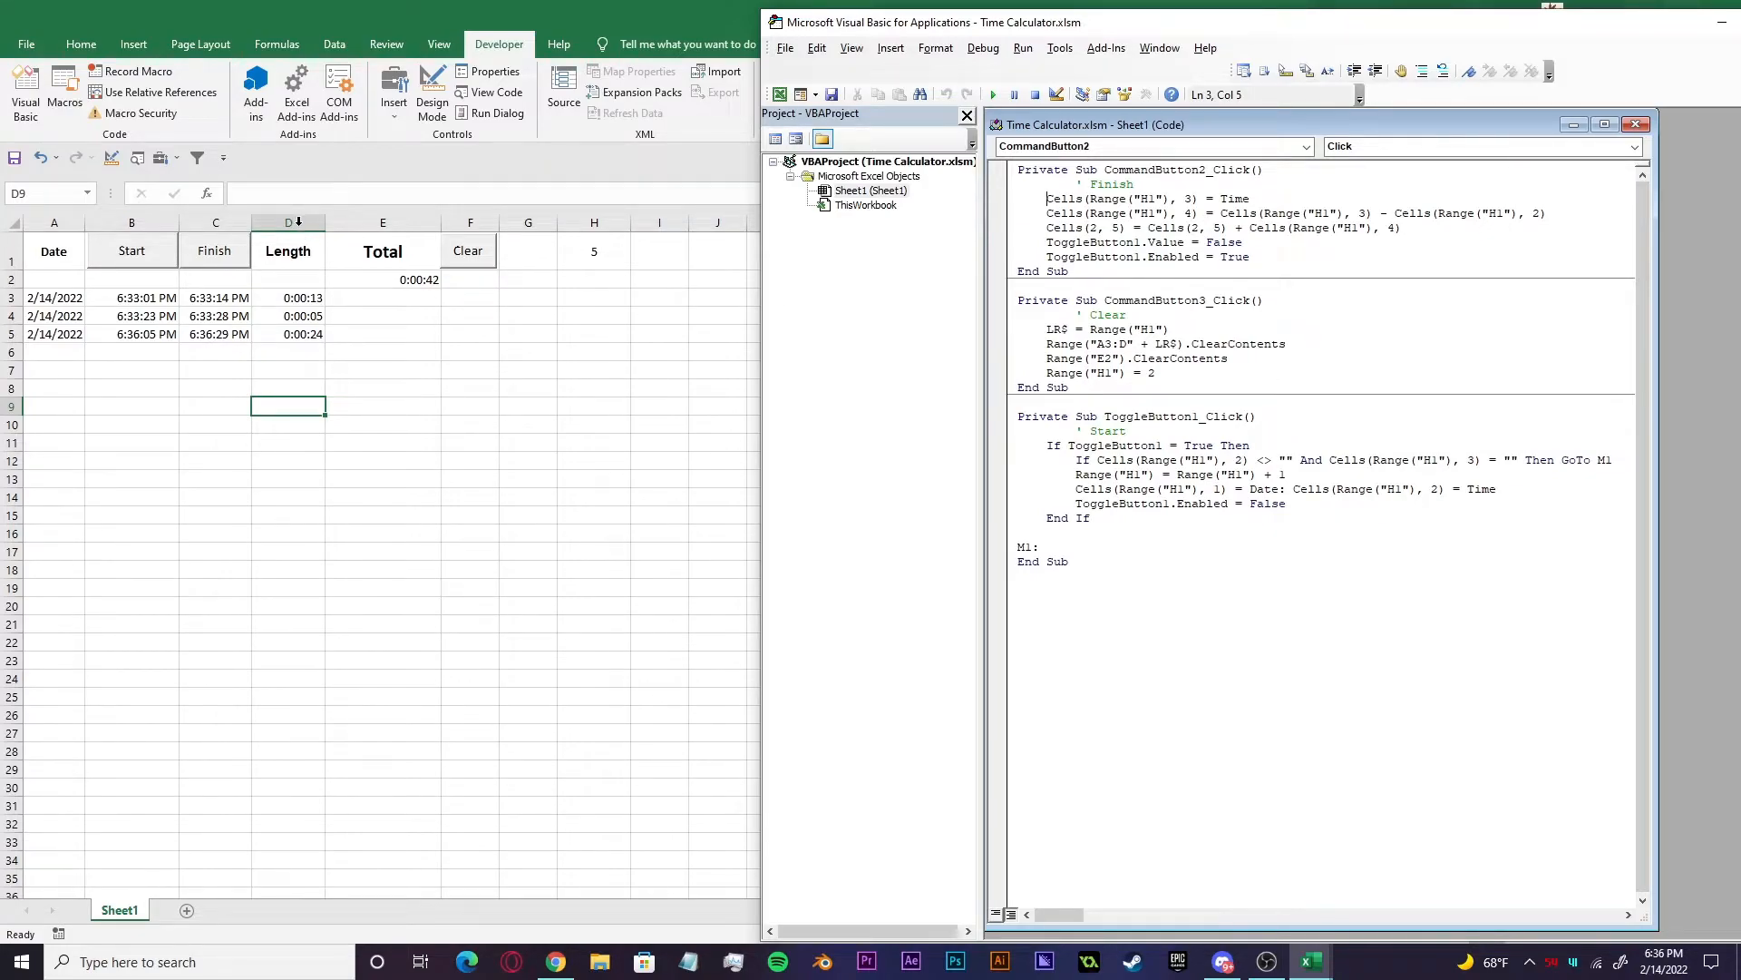
click(288, 221)
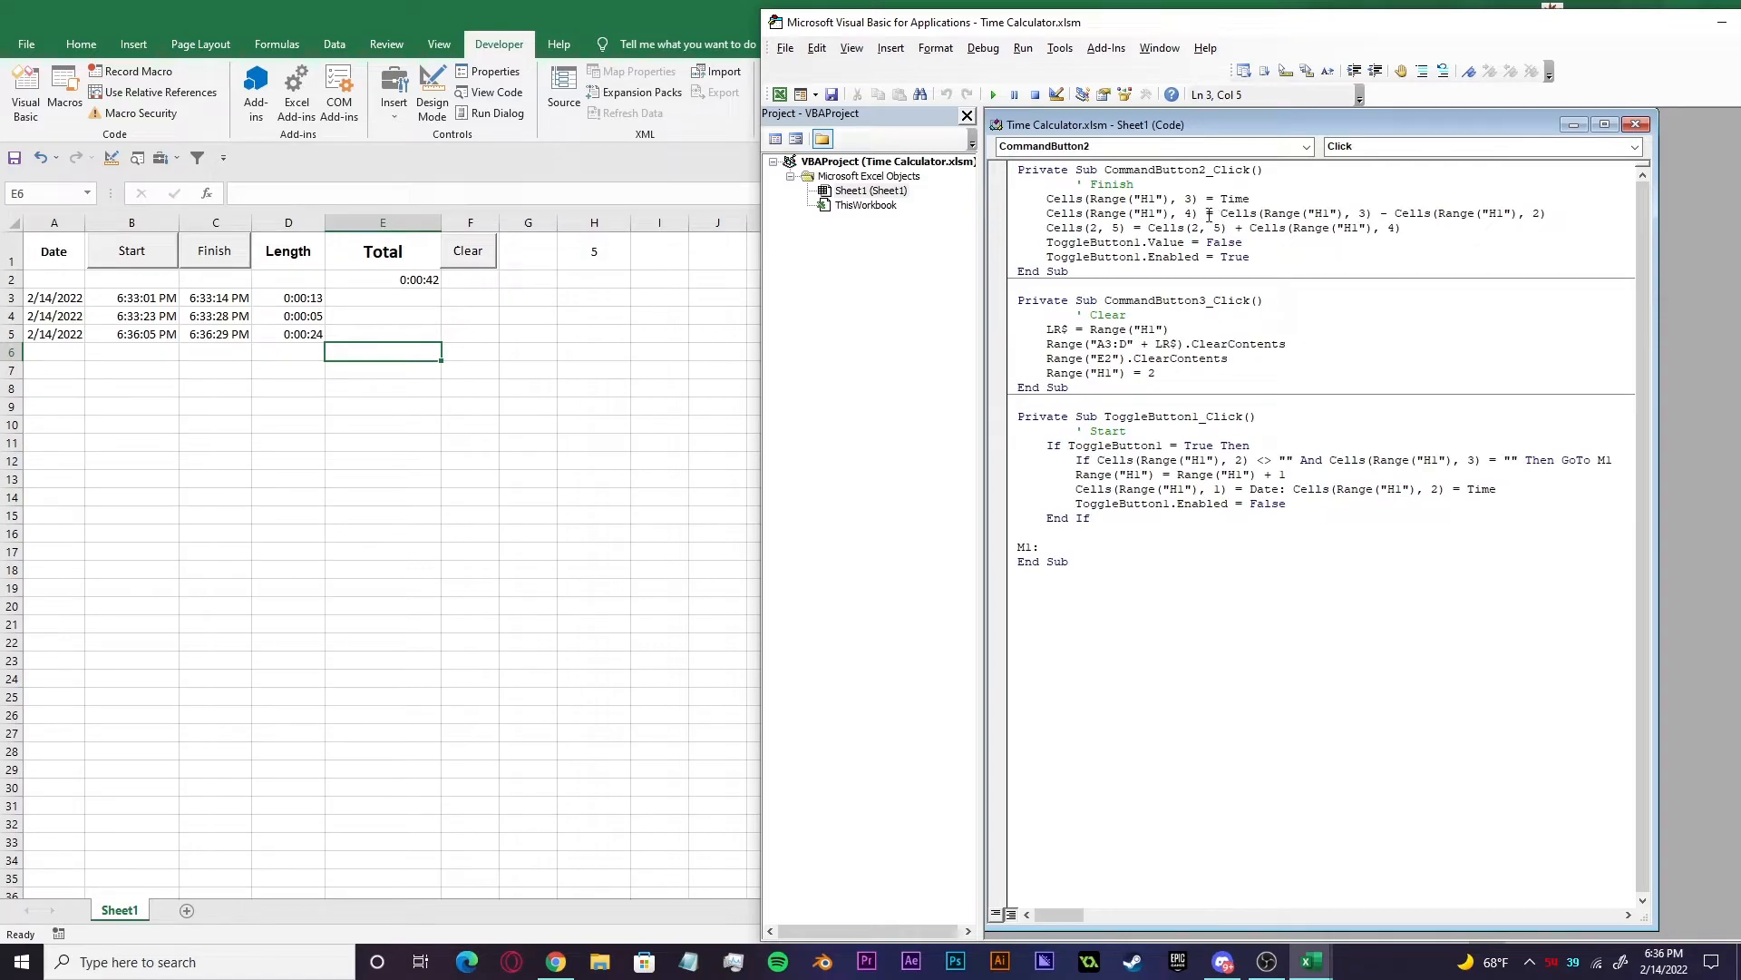
drag(1219, 214, 1353, 214)
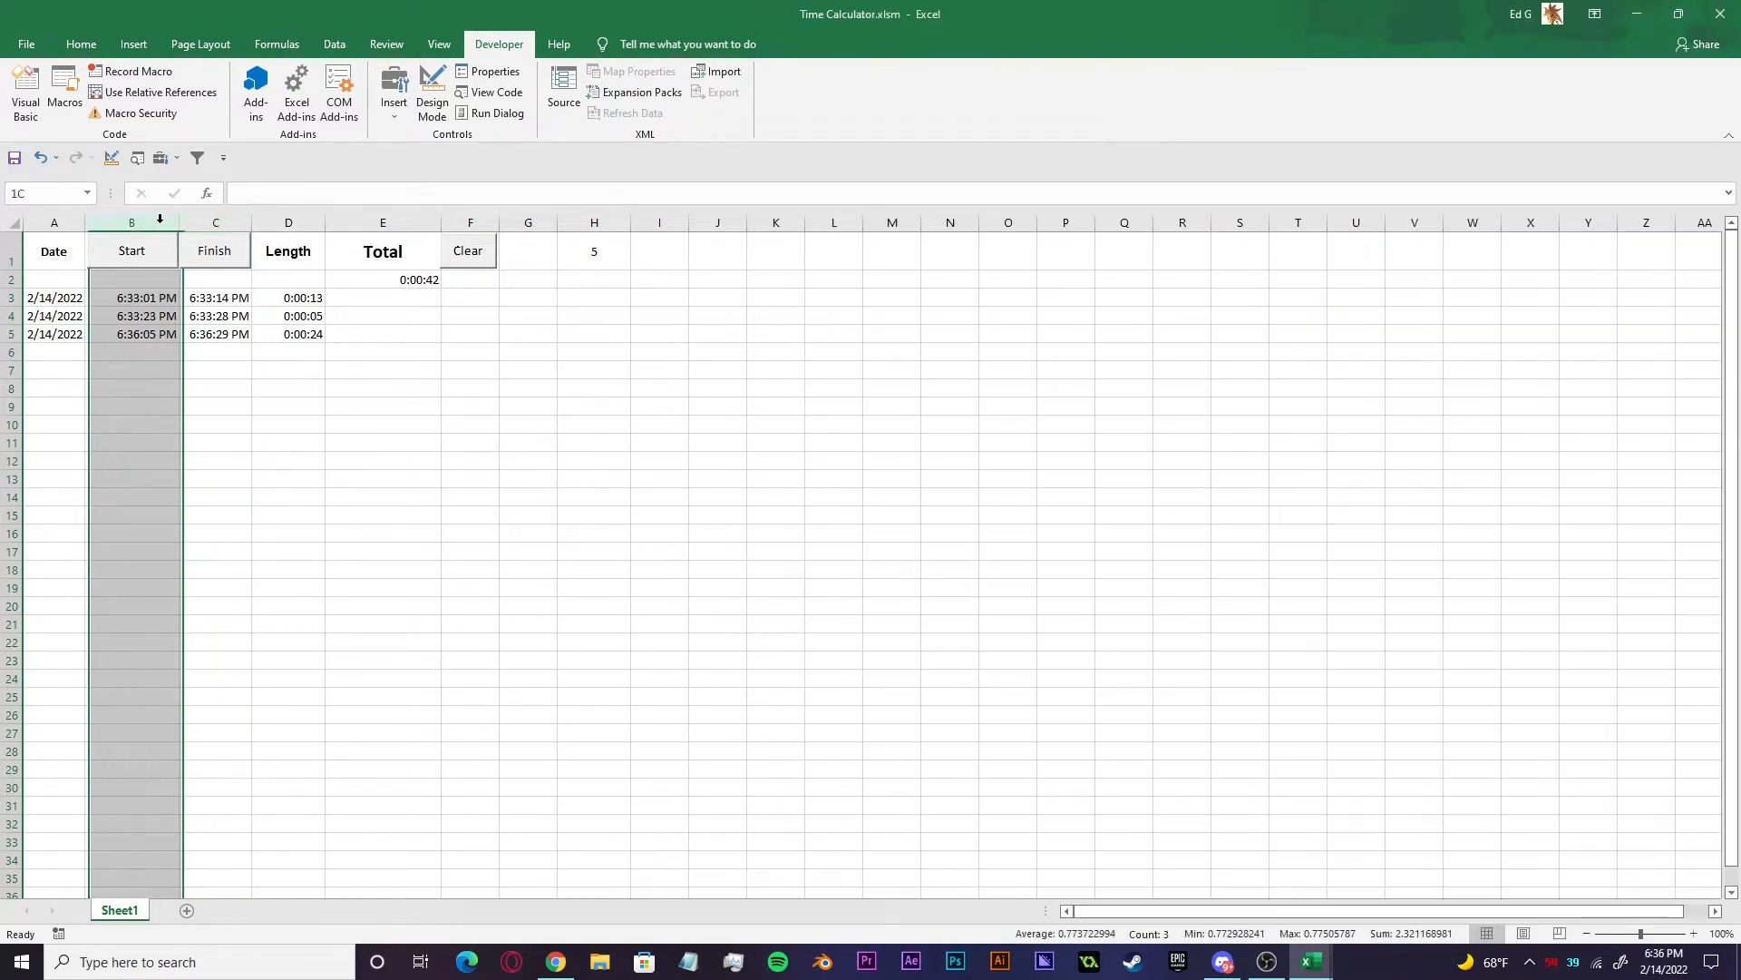
click(131, 260)
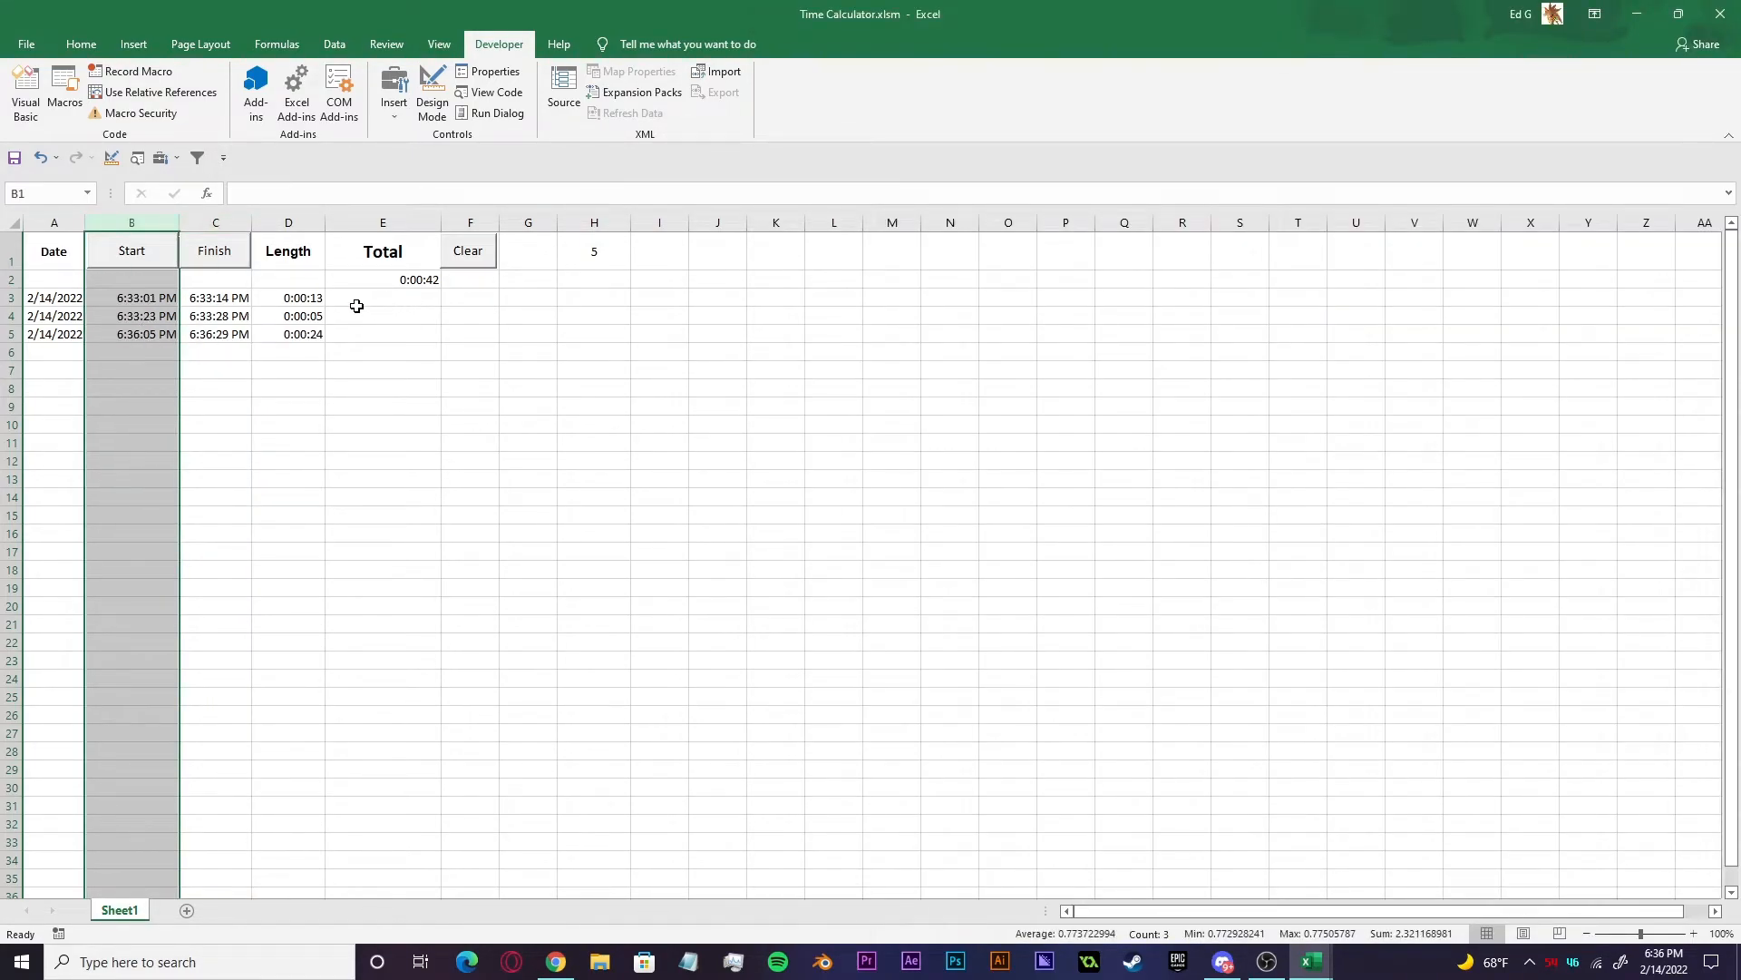
click(383, 388)
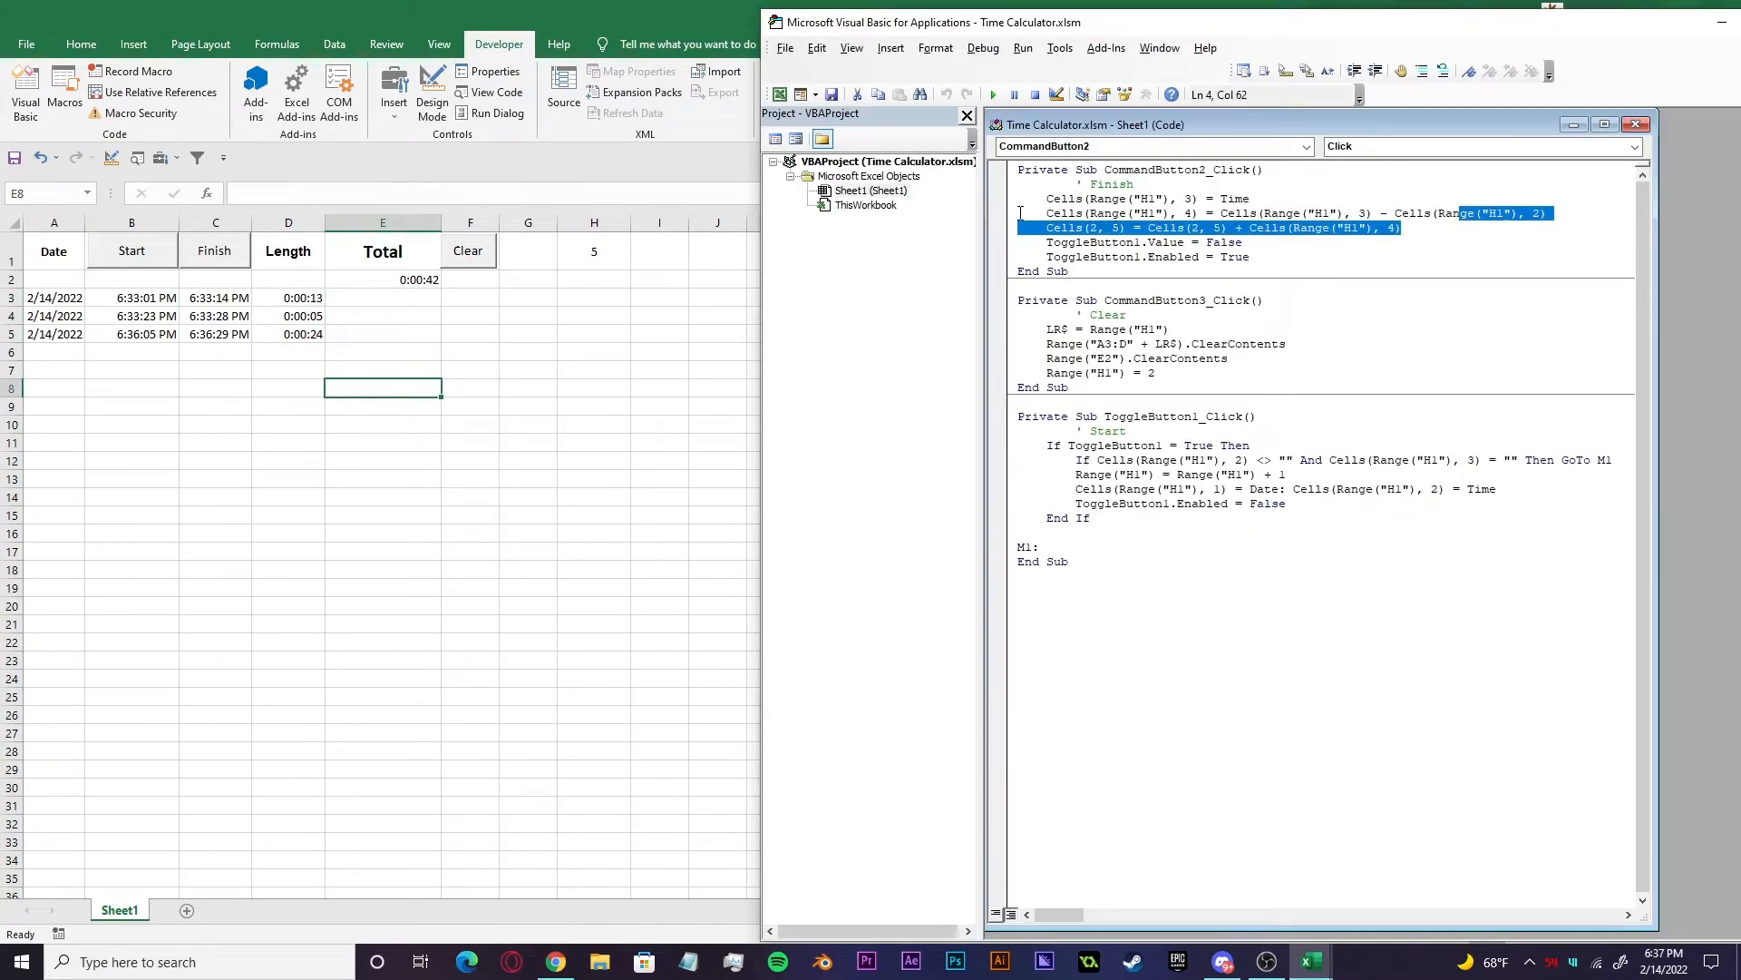
click(1047, 229)
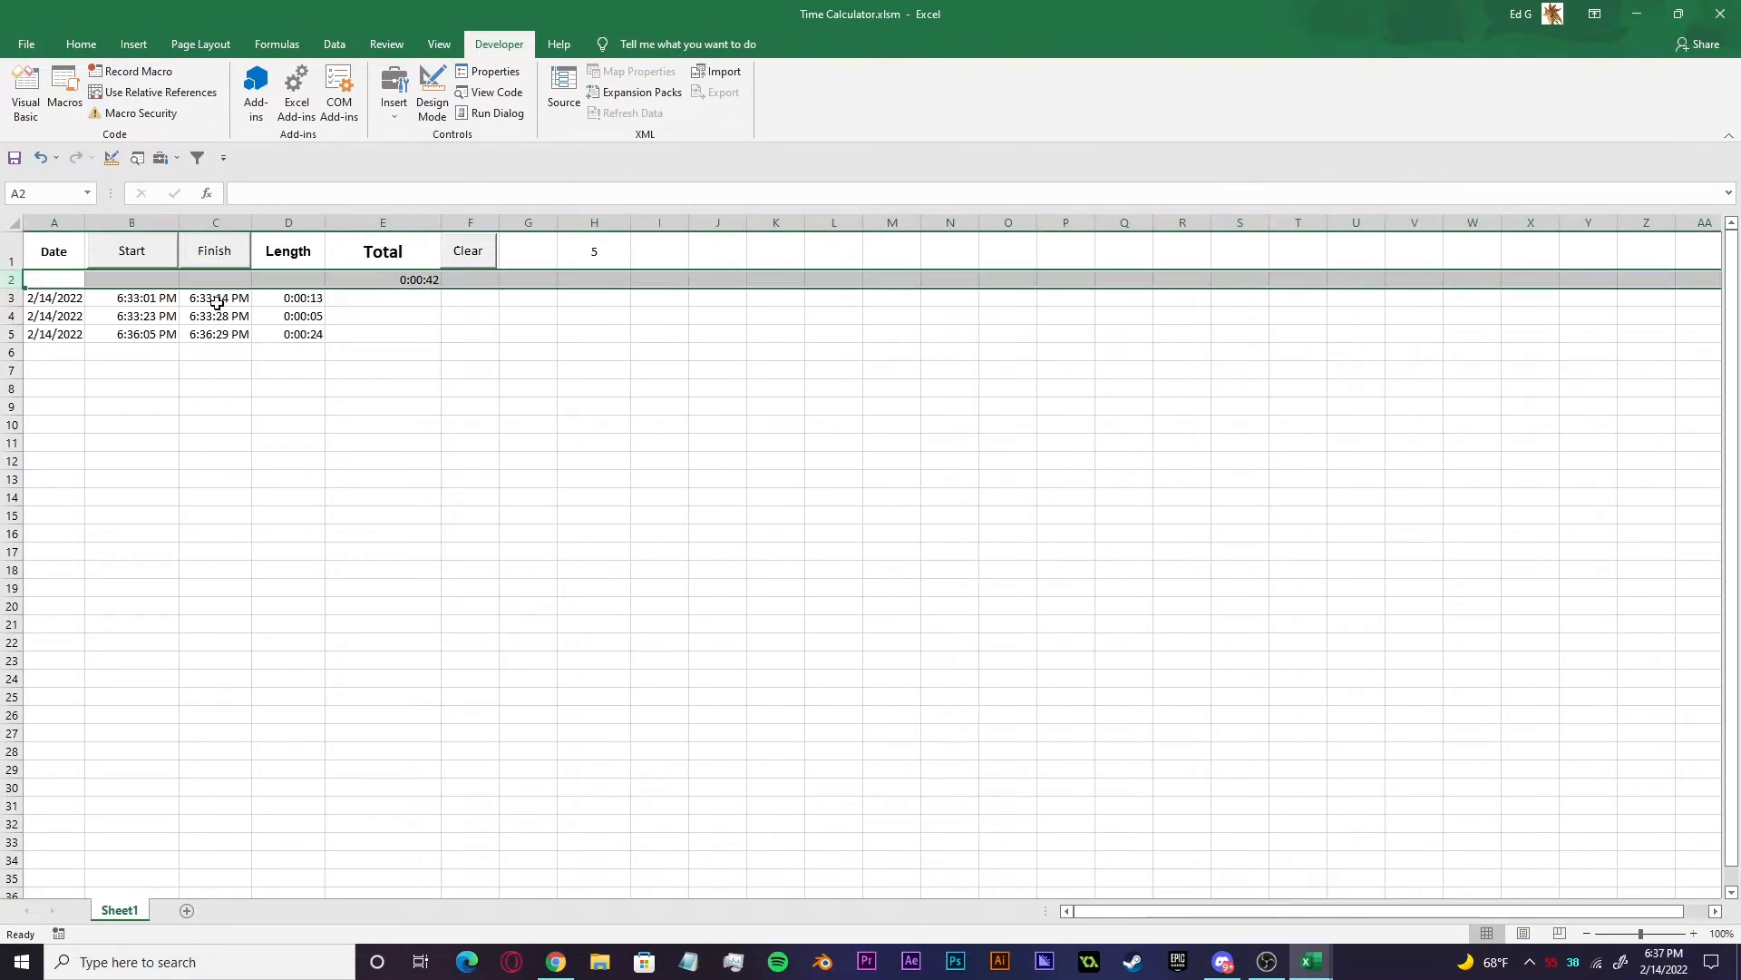
click(383, 221)
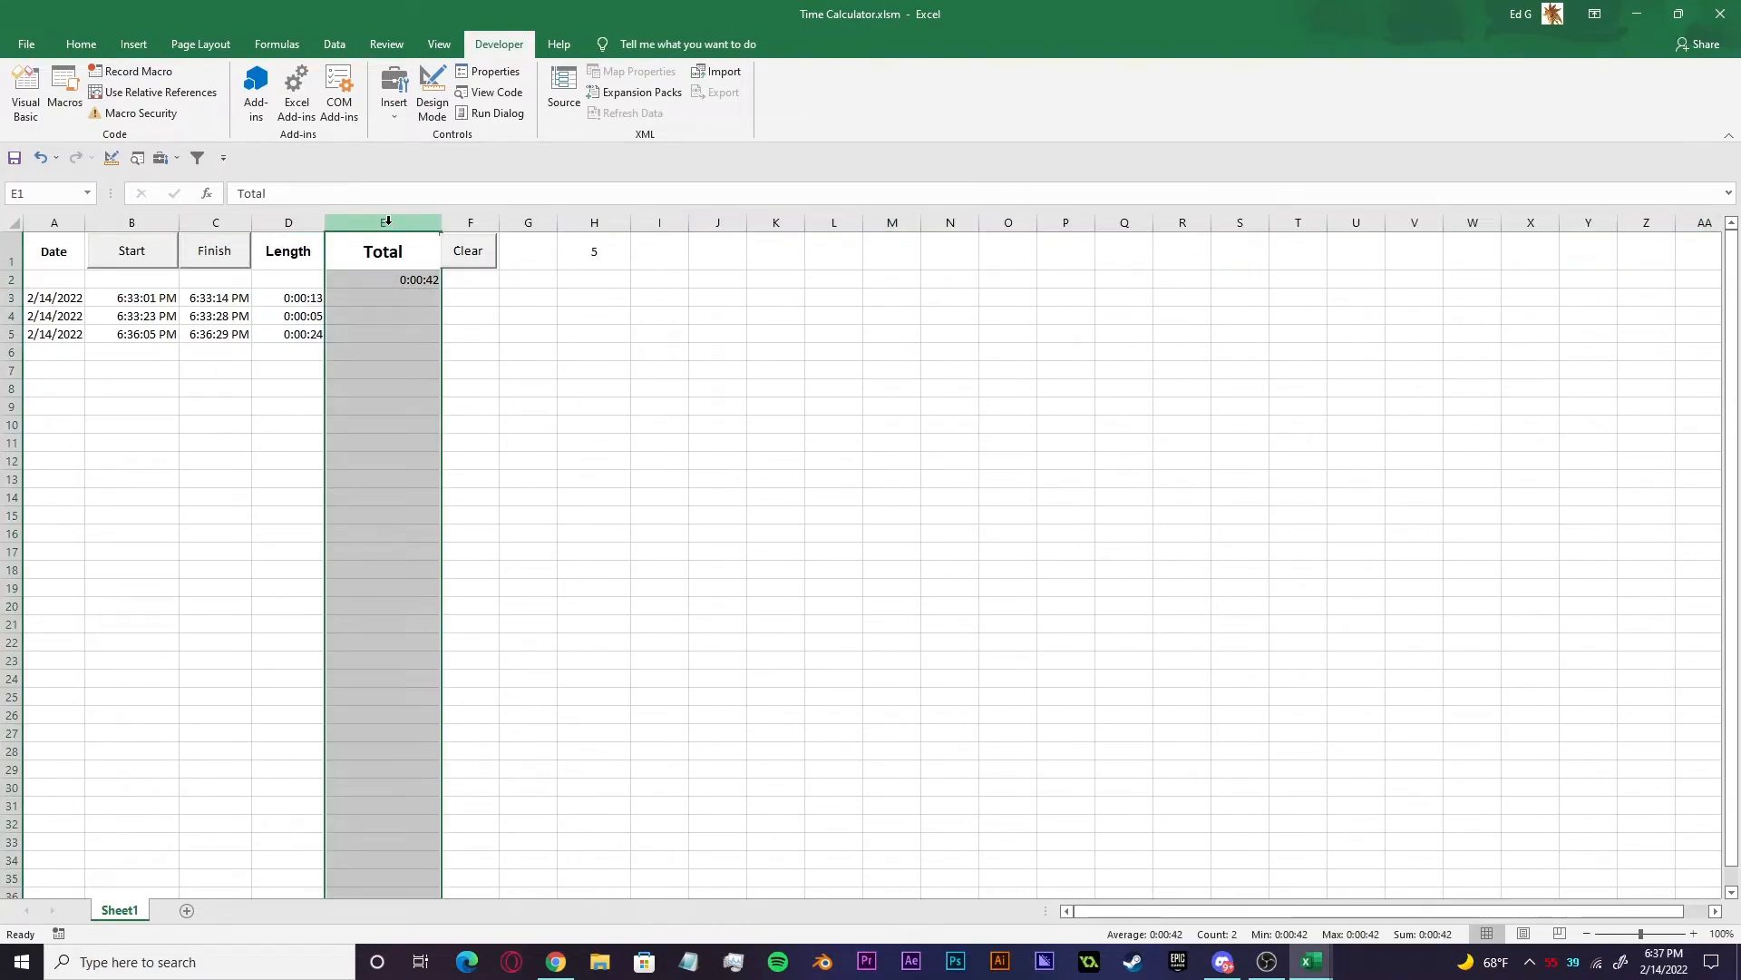
click(383, 279)
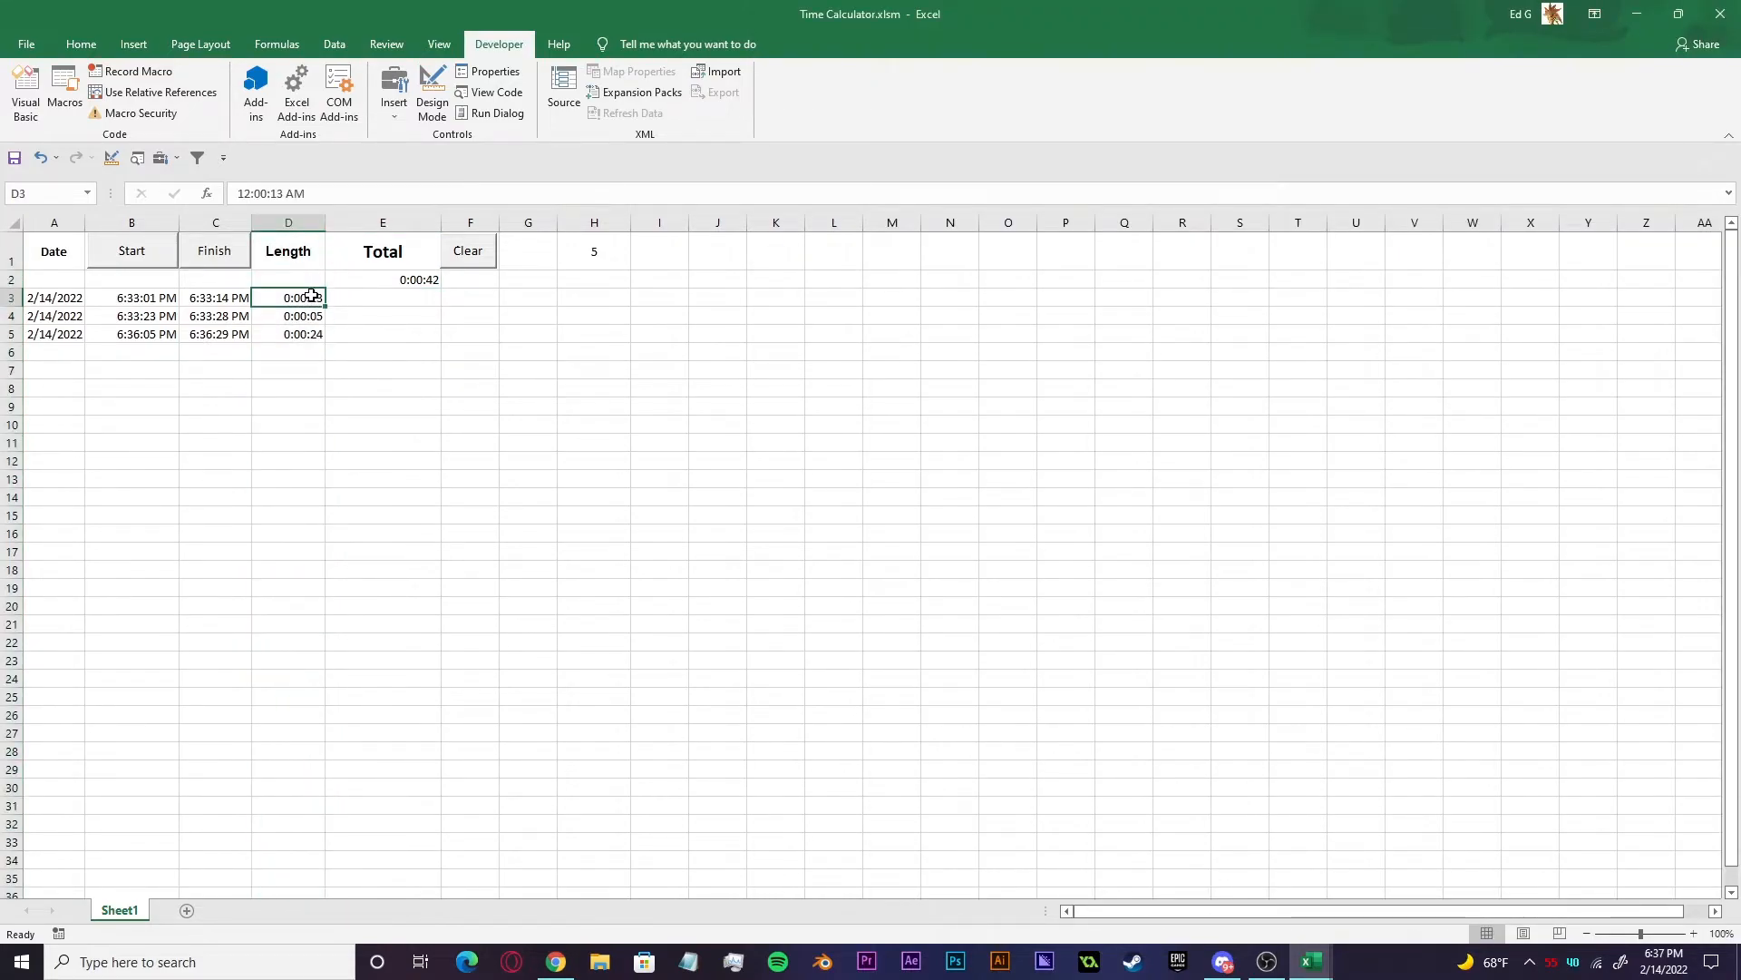
drag(288, 296, 288, 586)
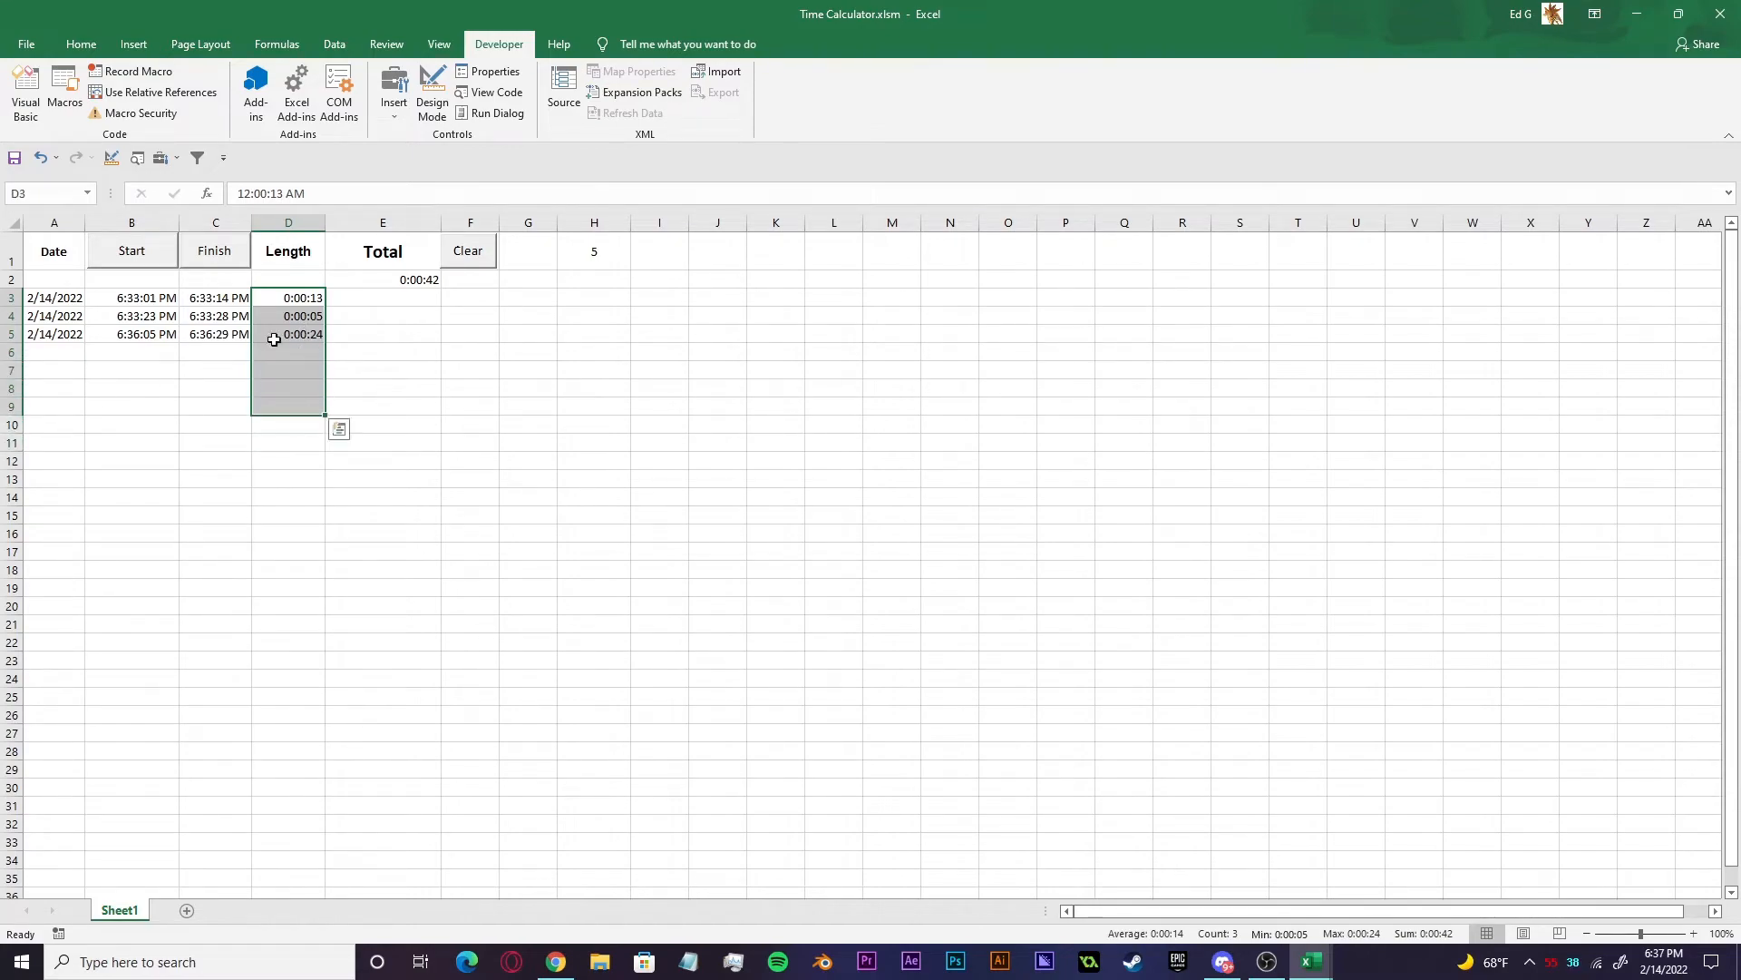
mouse_move(312, 368)
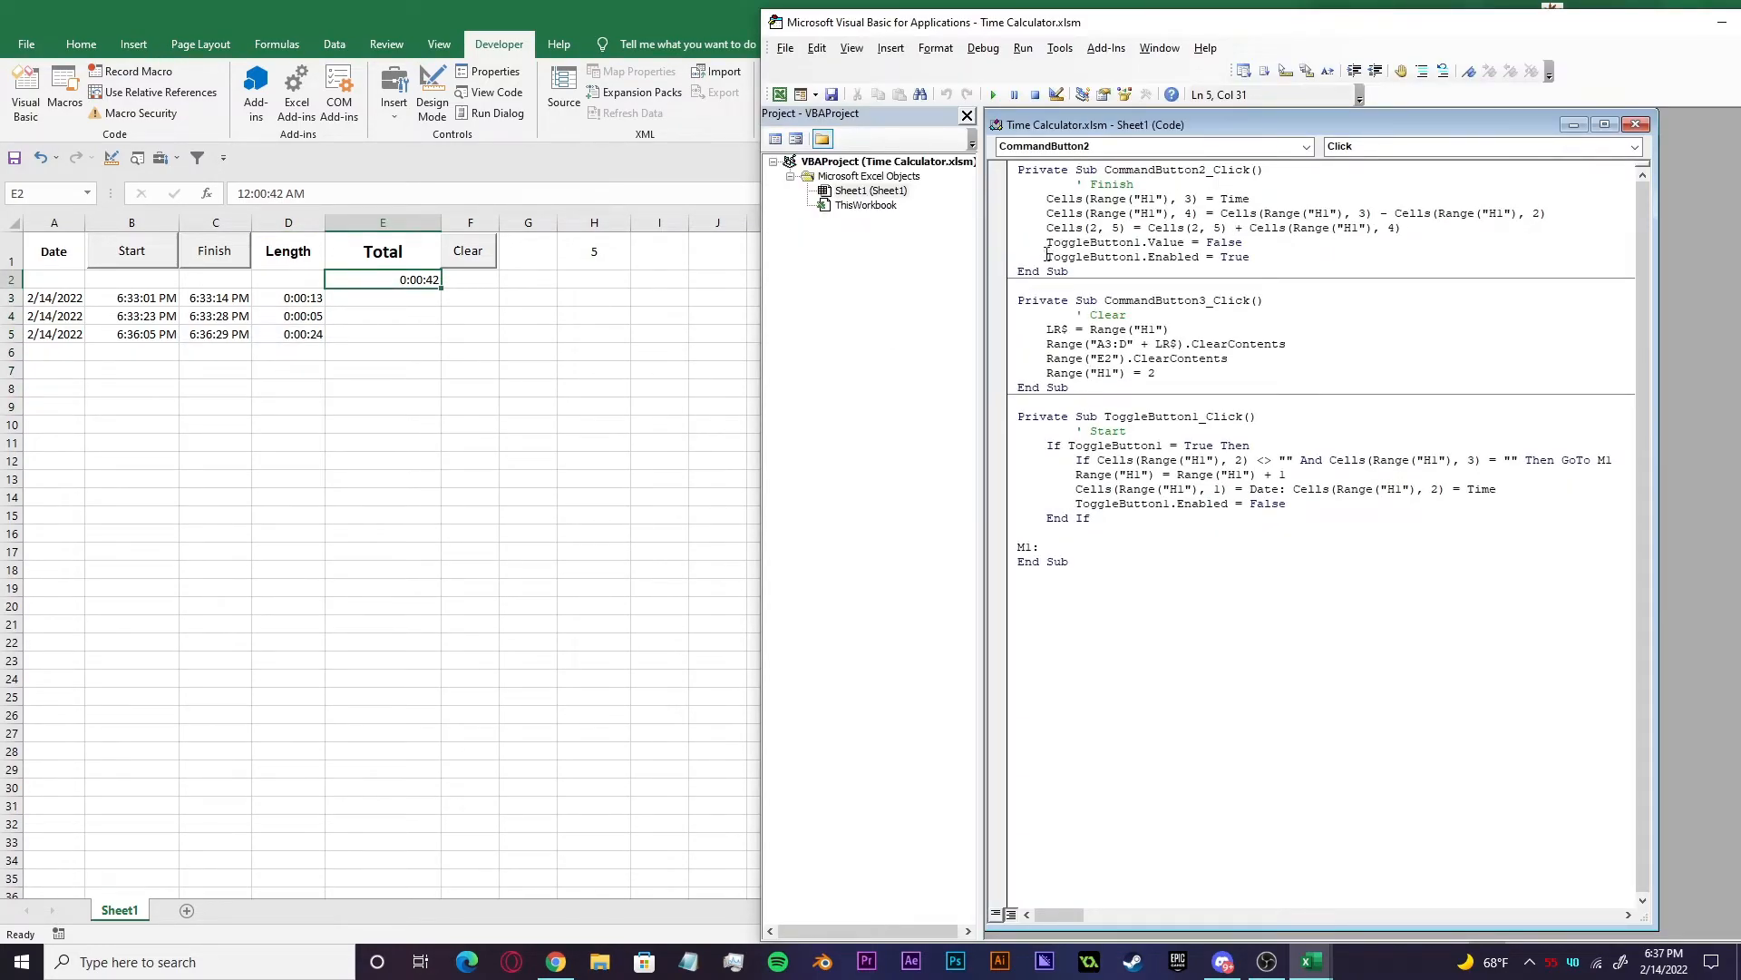
- Mark a line of the Finish routine, then start timing a new entry after clearing the log
triple_click(1141, 241)
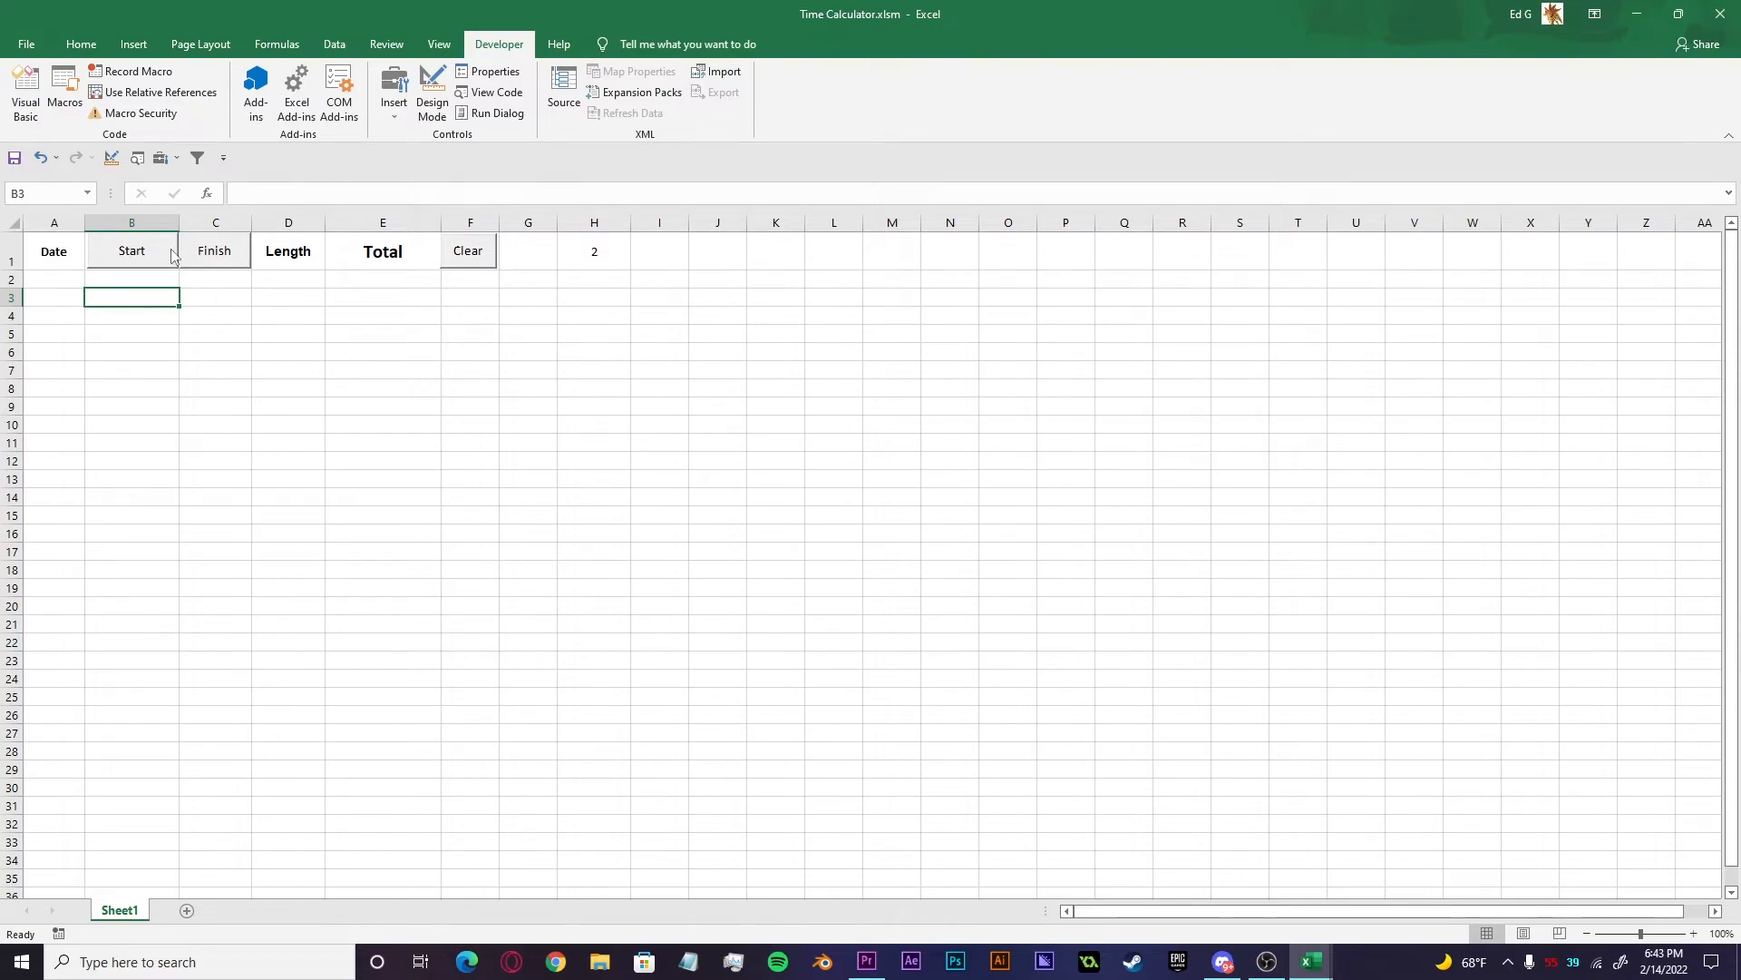
click(130, 250)
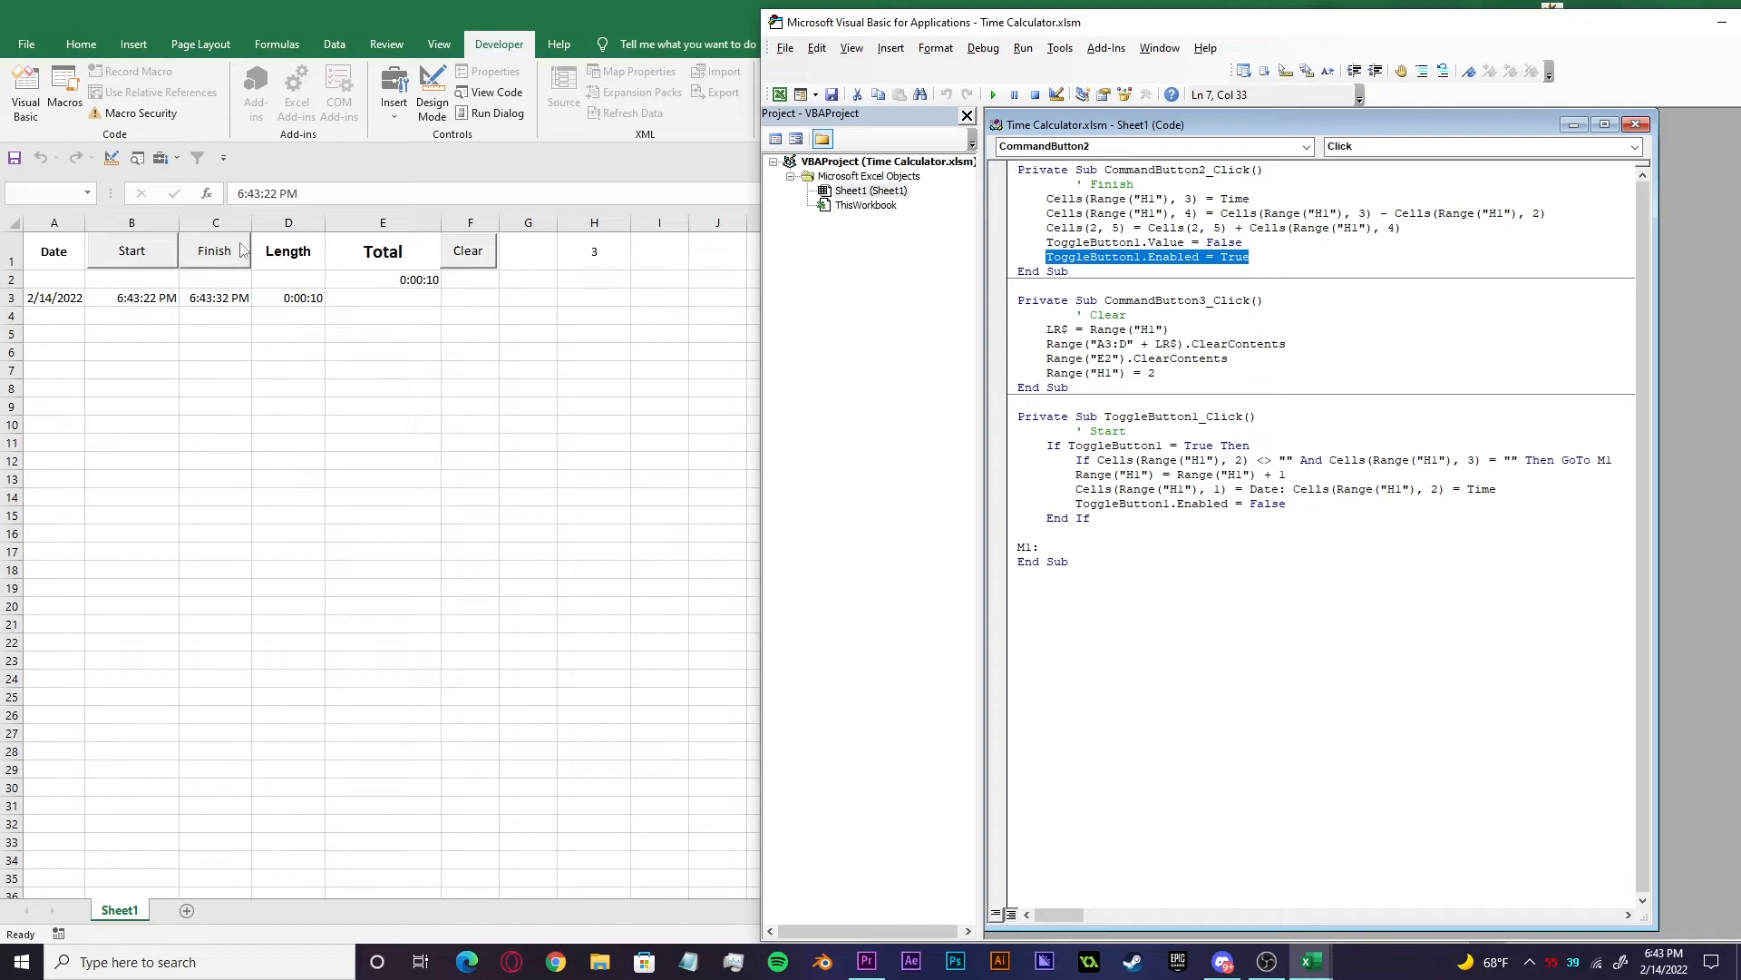
click(927, 367)
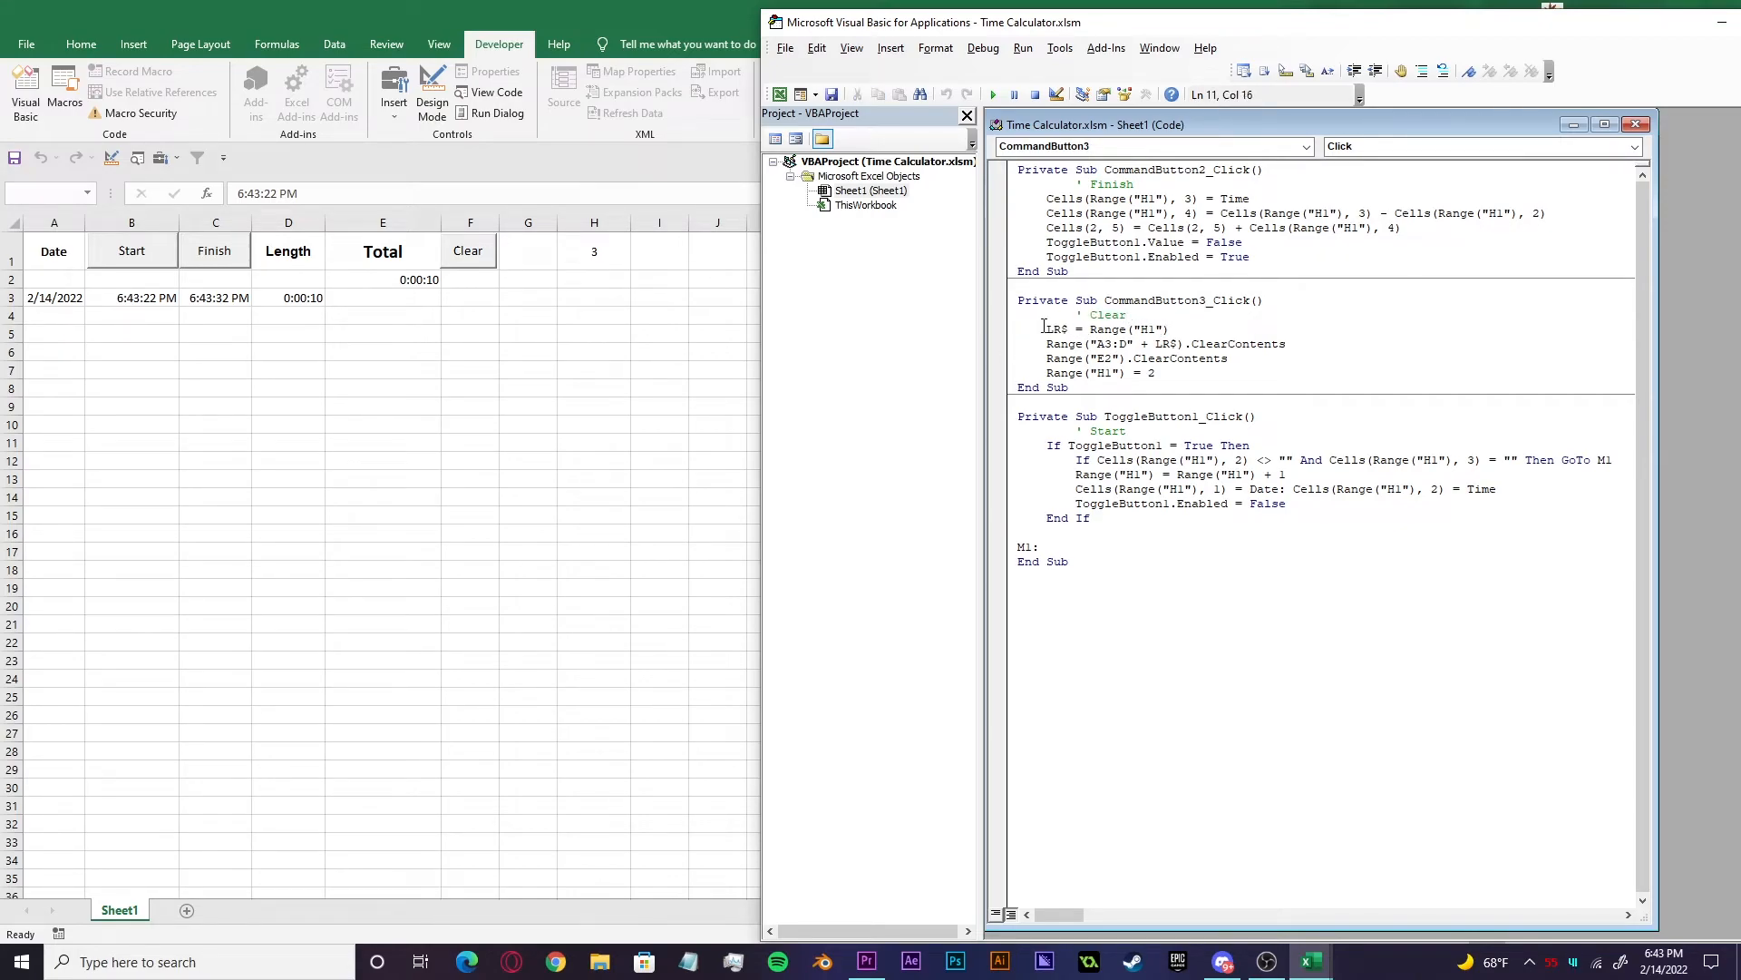
double_click(1056, 328)
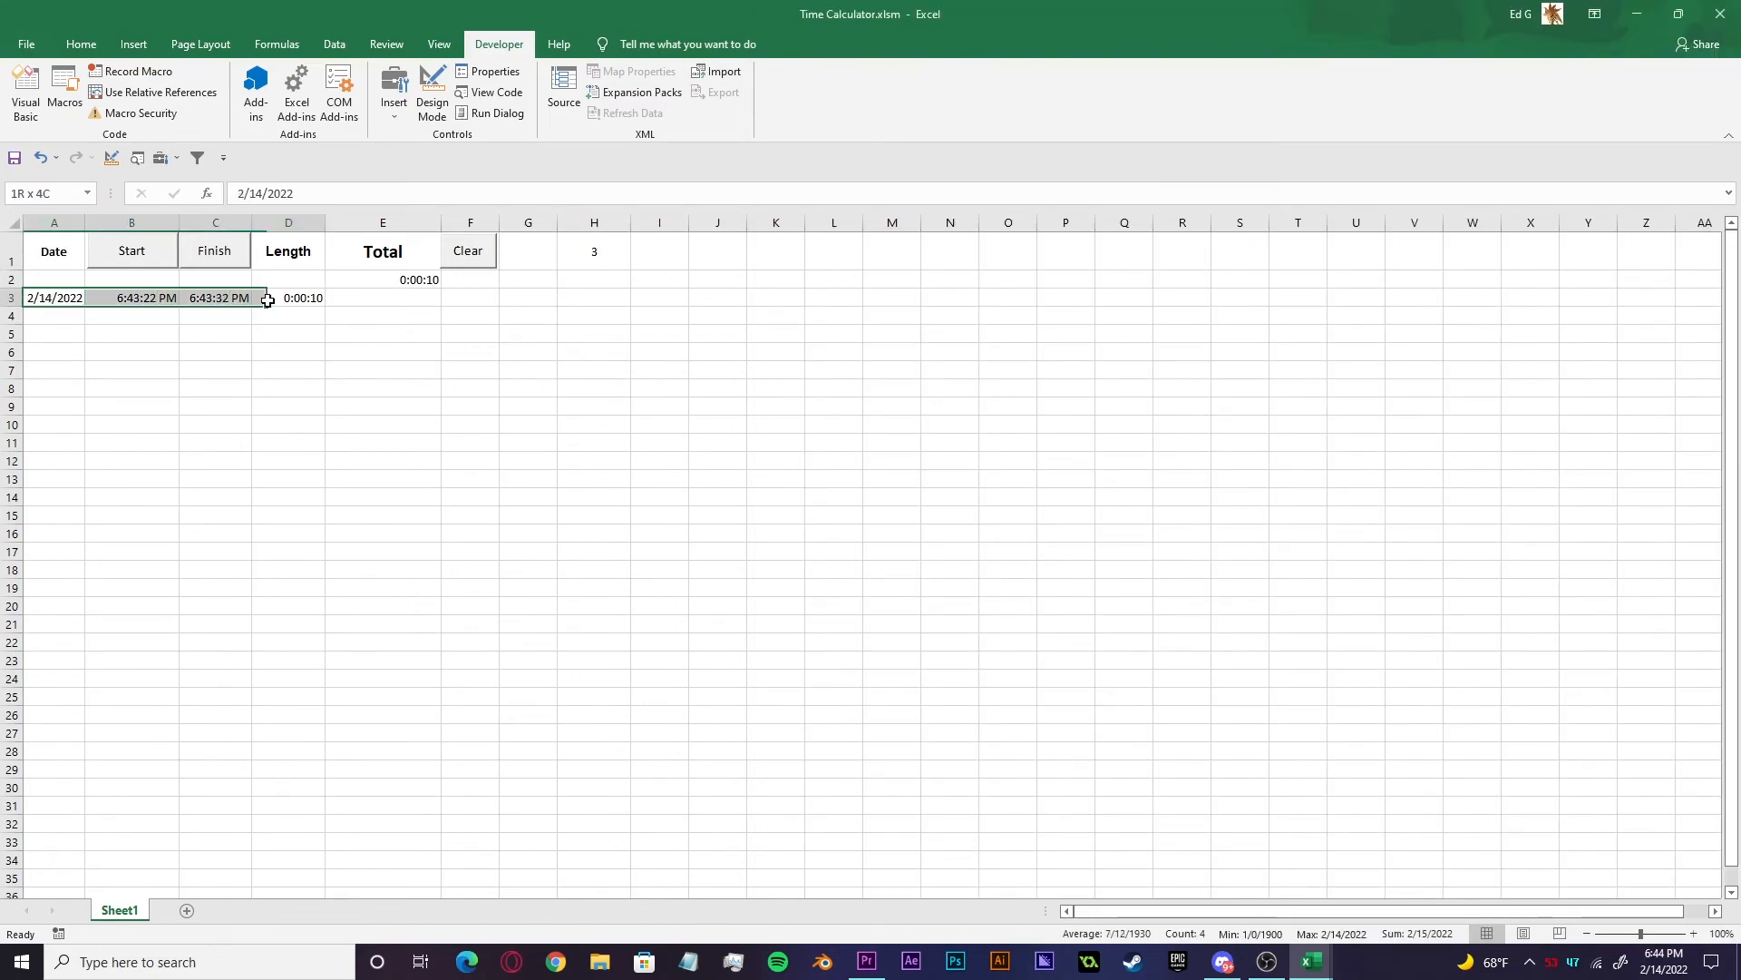
drag(266, 297, 267, 713)
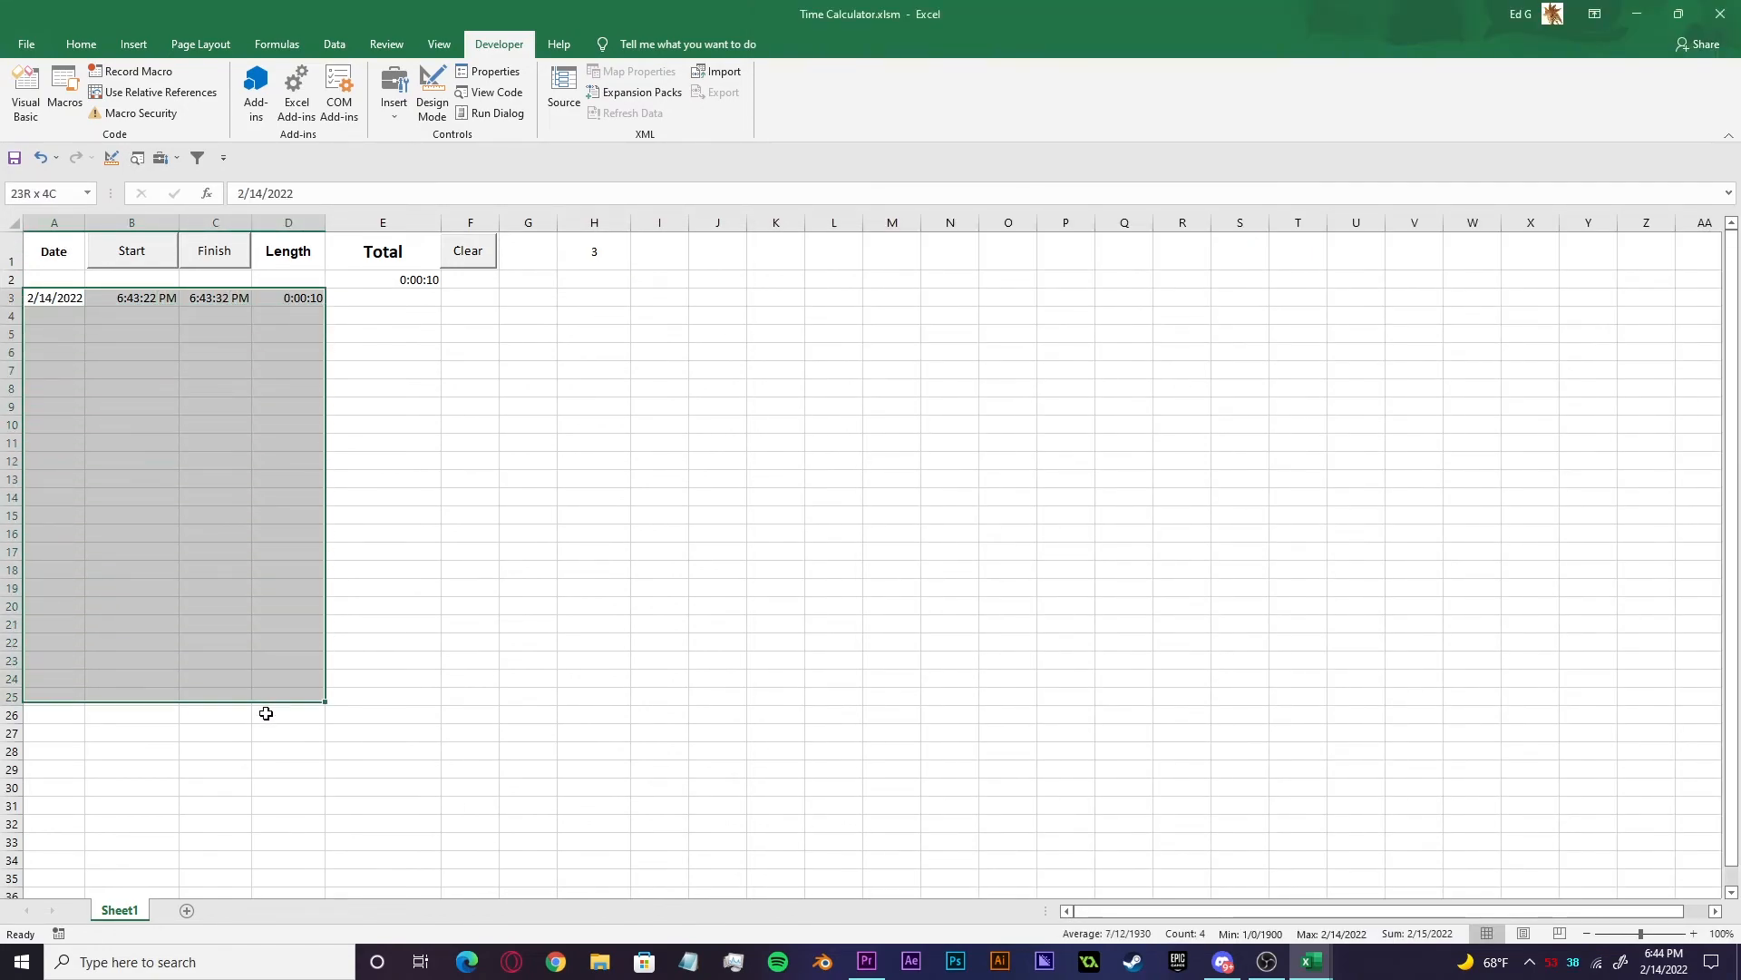
click(497, 92)
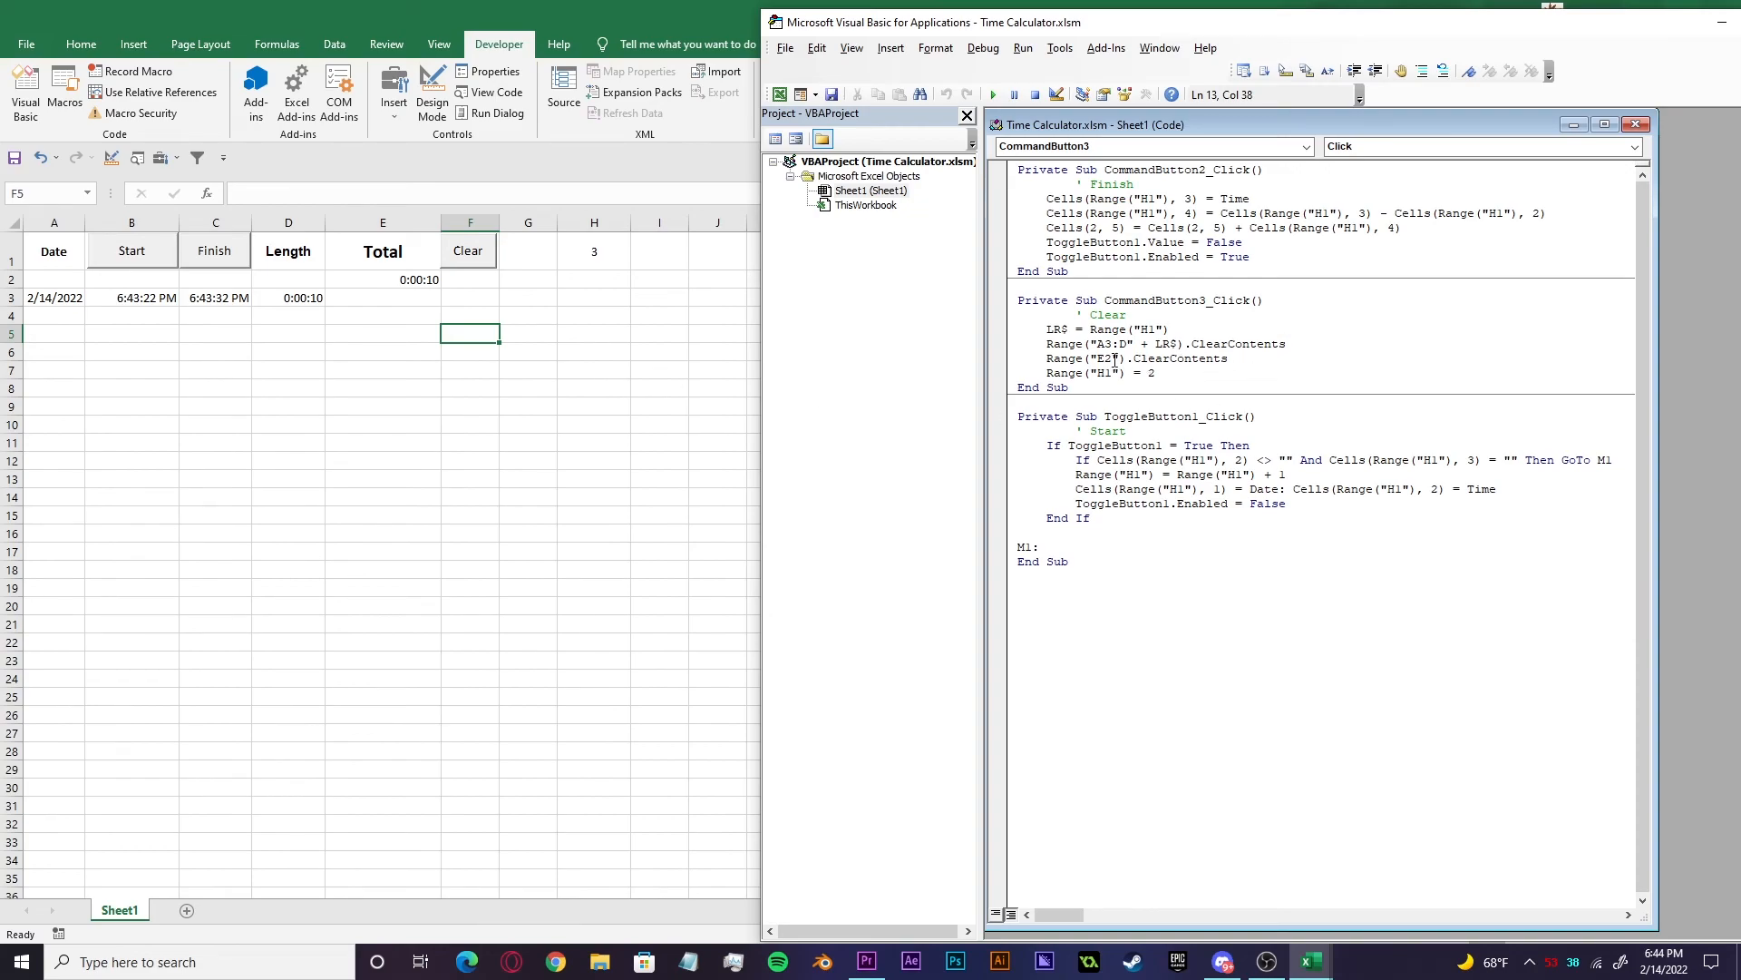
double_click(1063, 358)
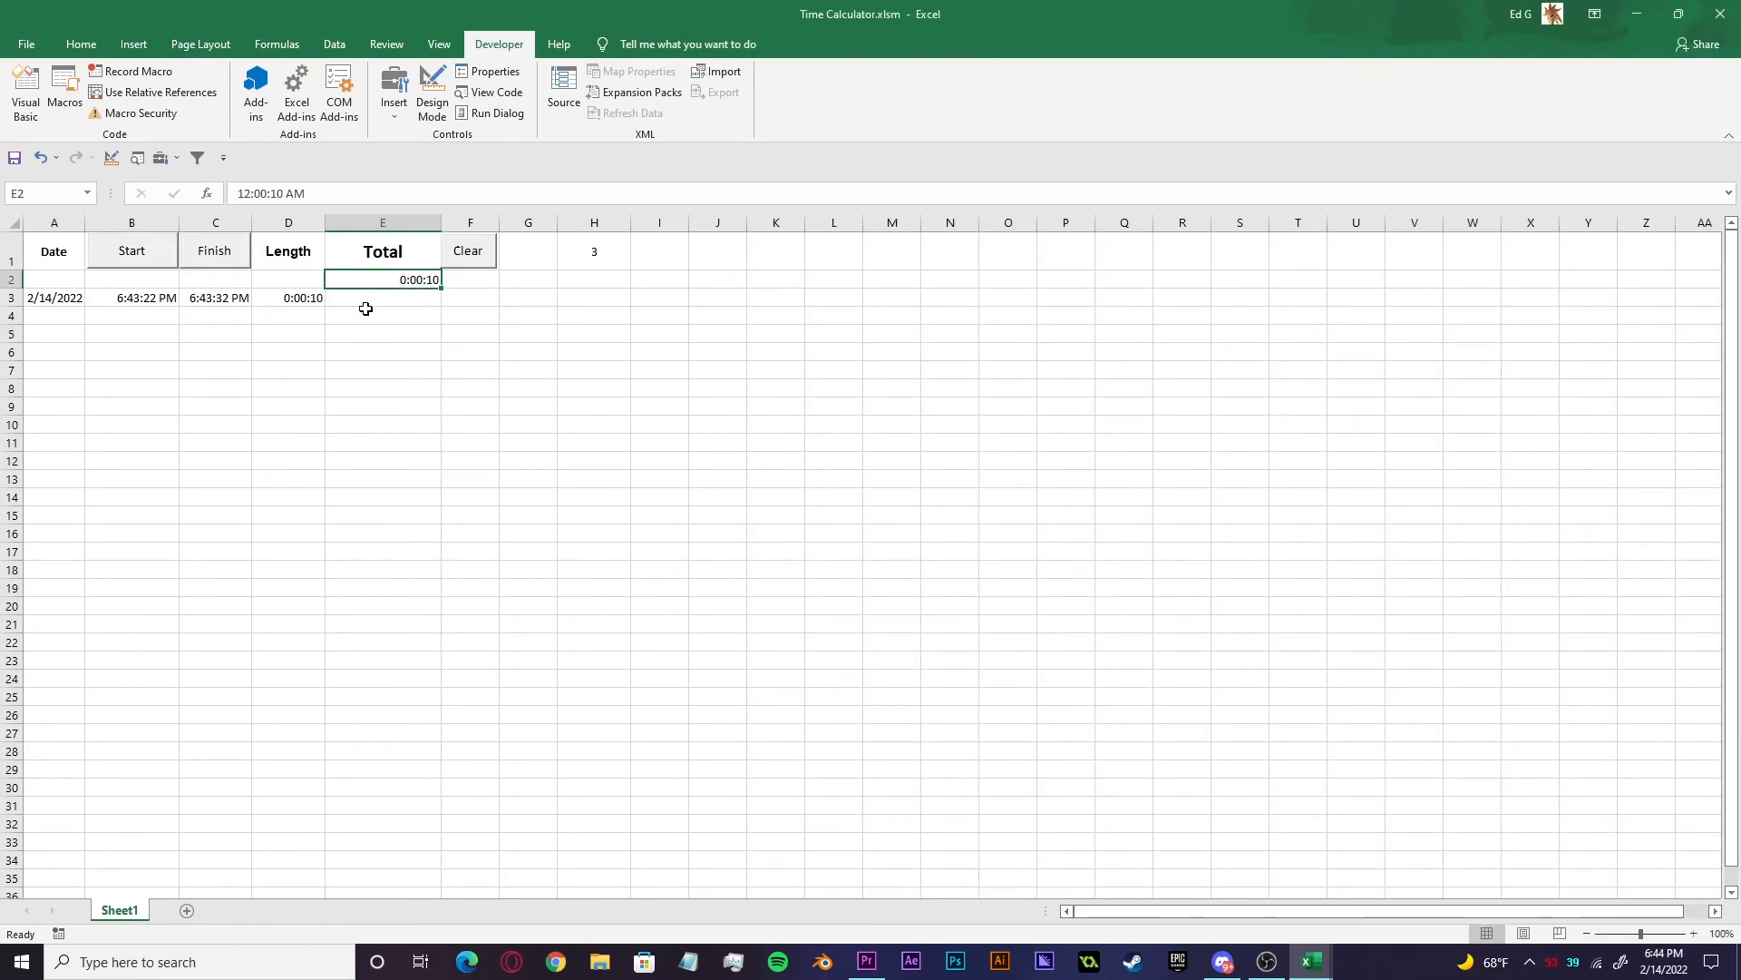
mouse_move(232, 481)
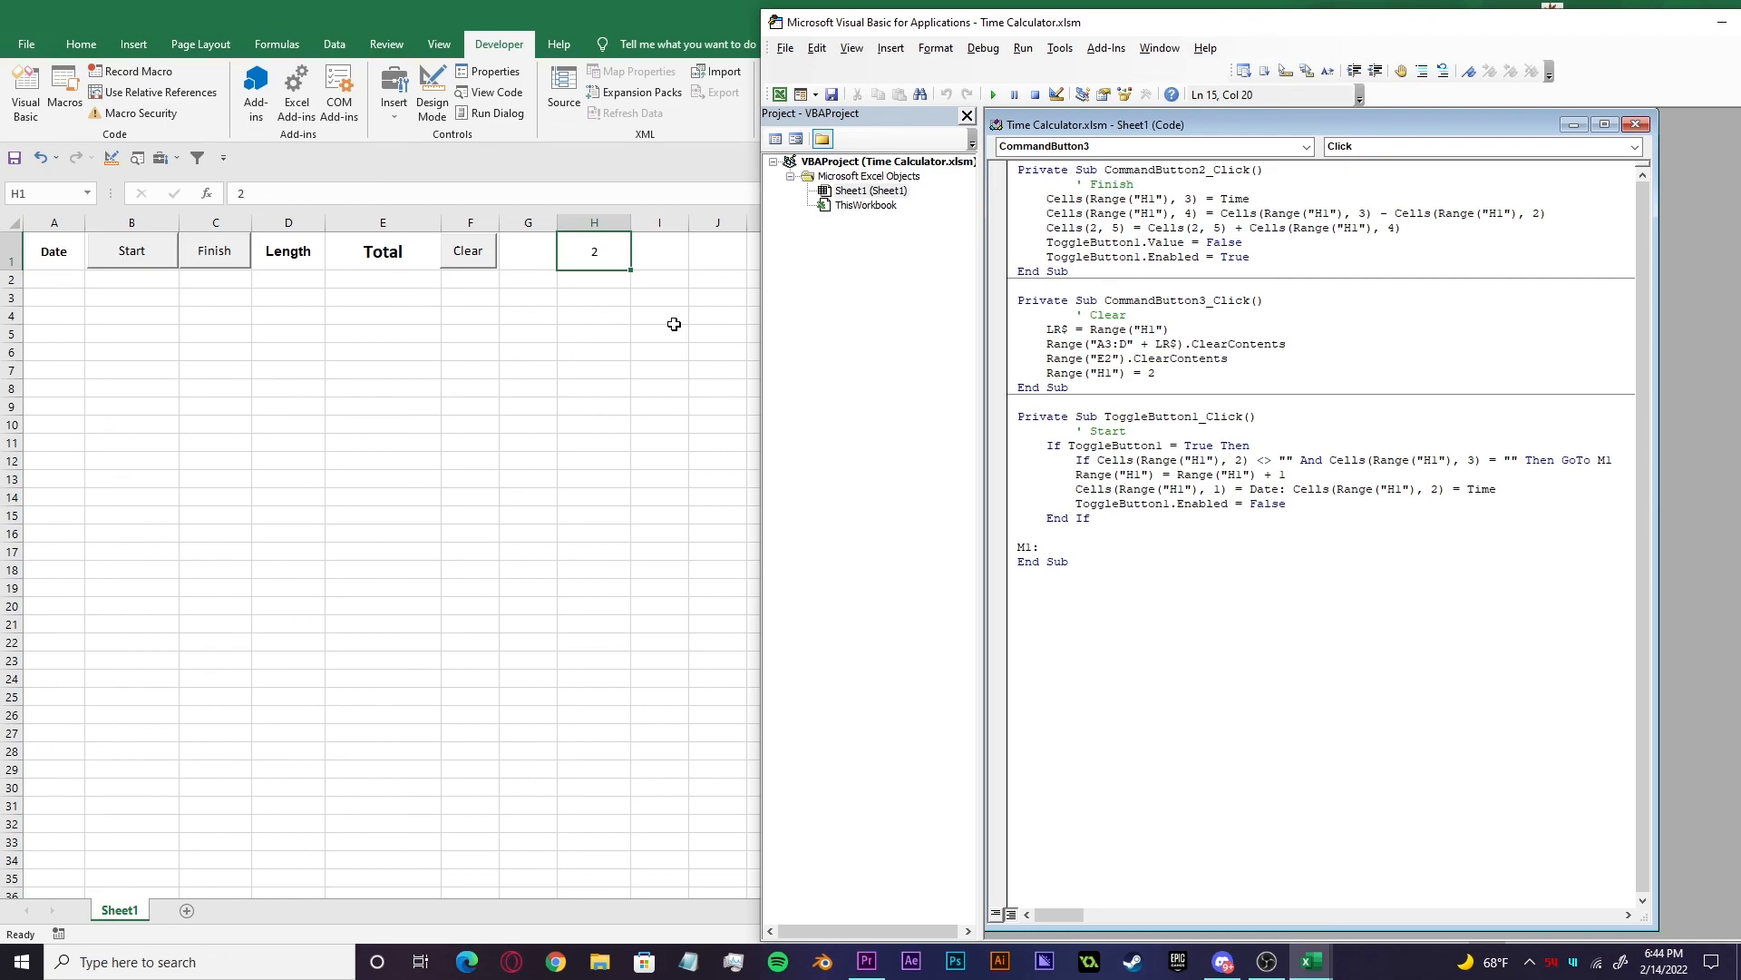
mouse_move(862, 368)
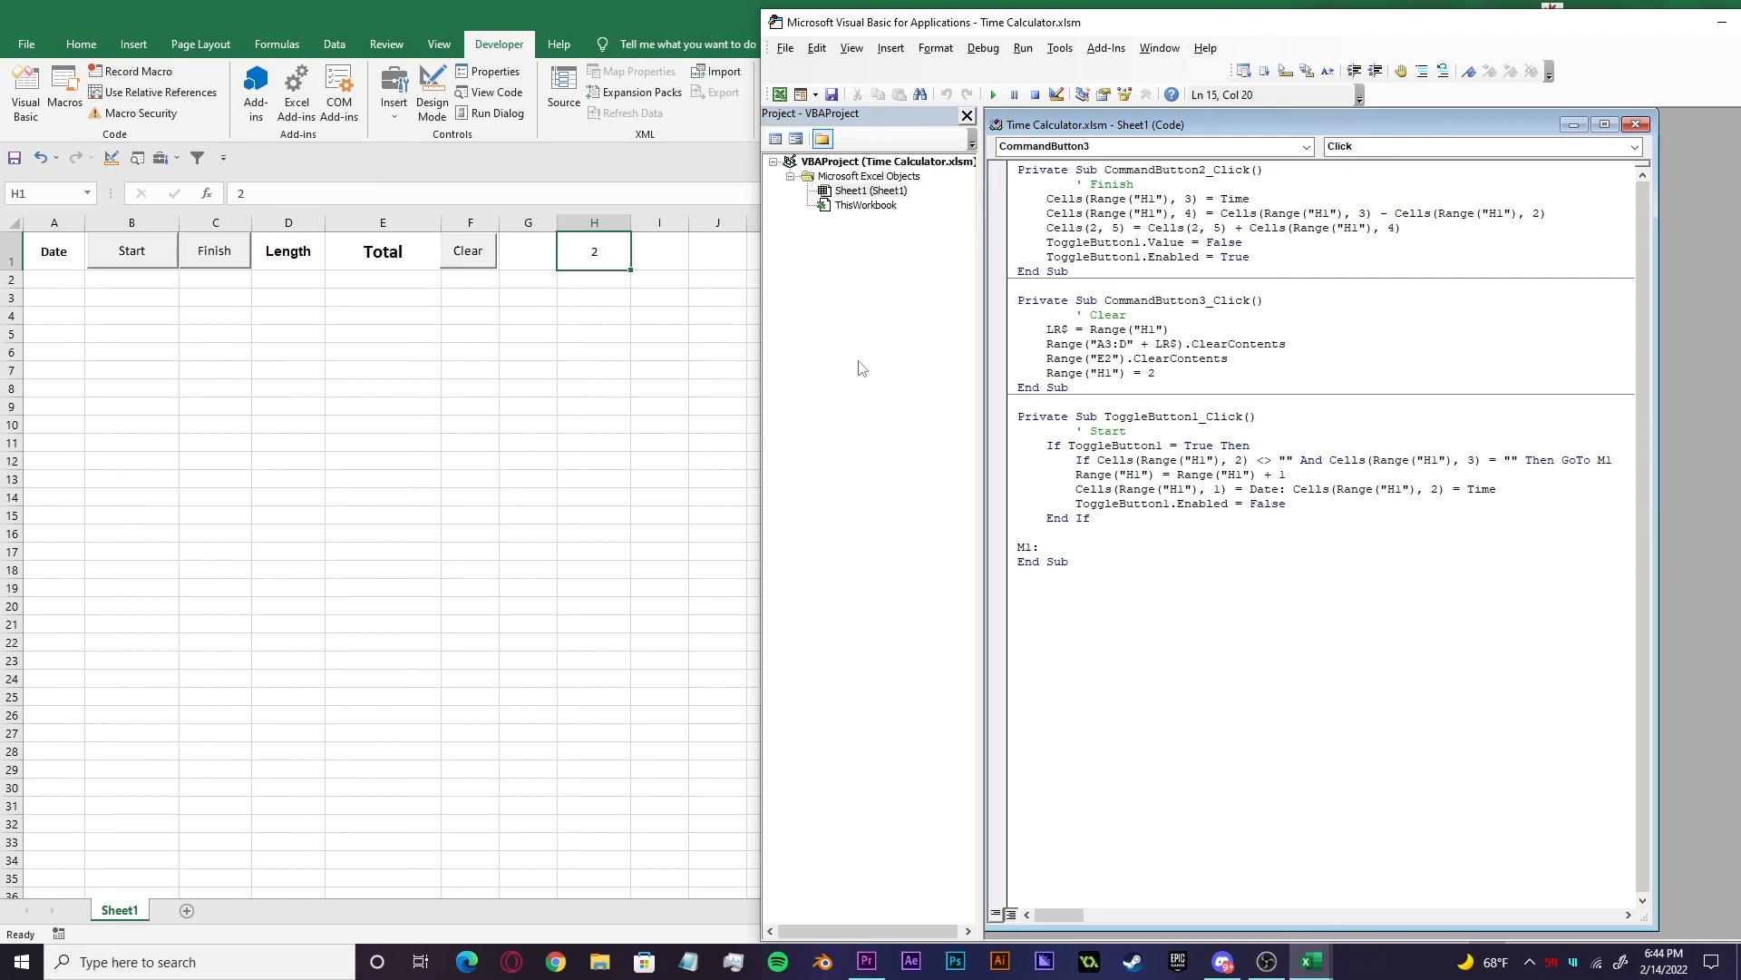